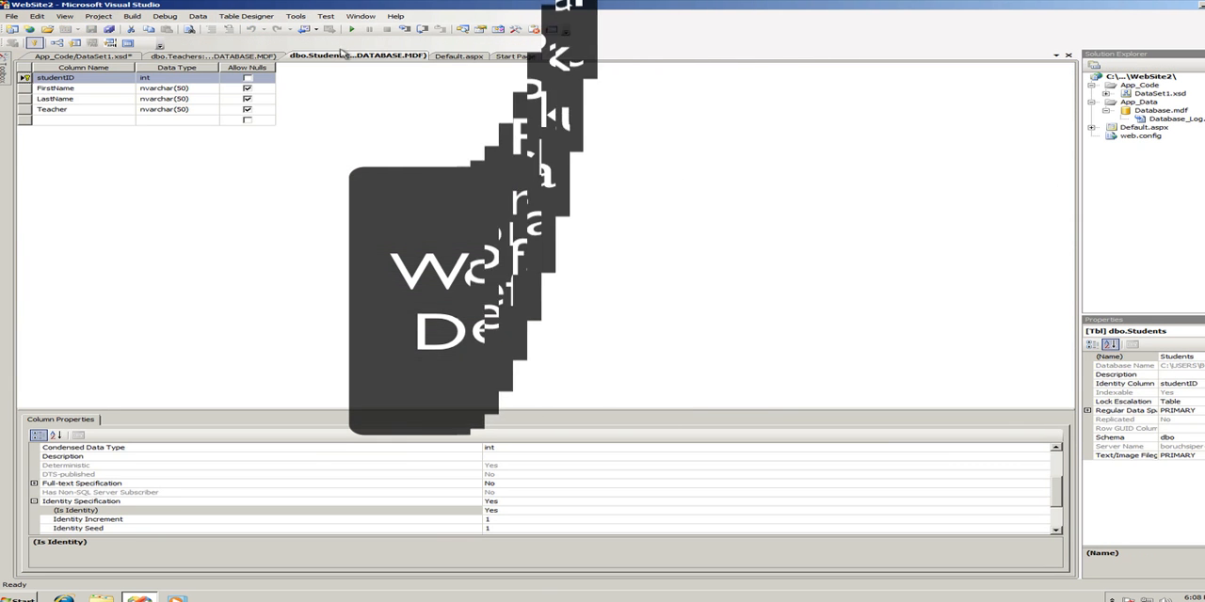
- Review the Students and Teachers tables in DataSet1.xsd, then open Default.aspx in Design view
click(80, 55)
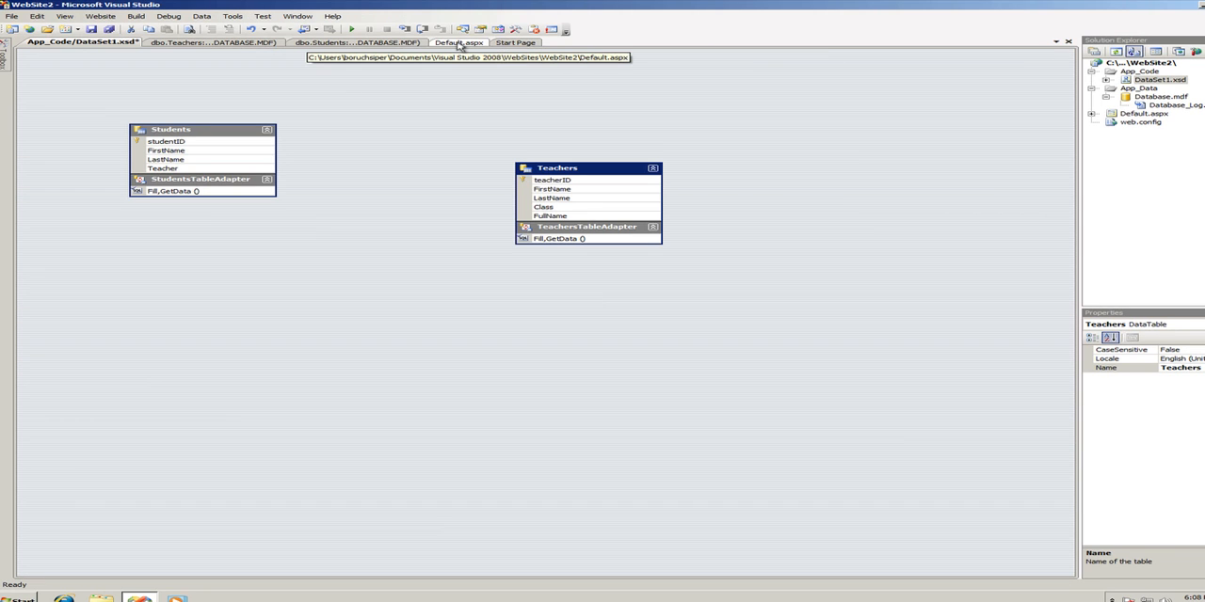
click(458, 43)
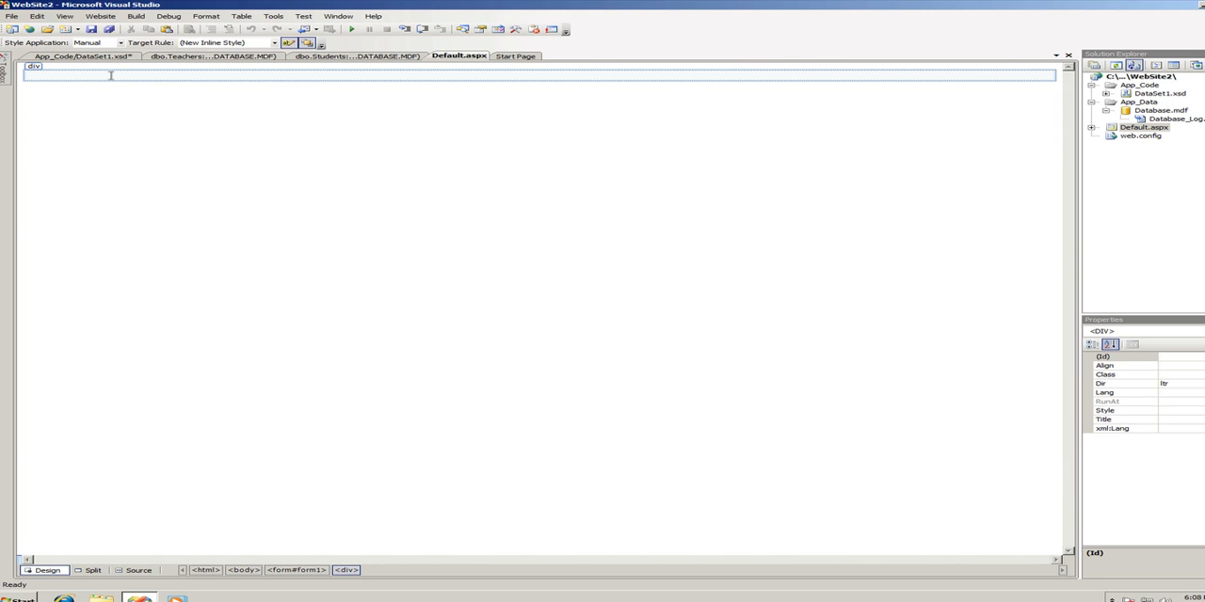
- Add an <h3>Students</h3> heading and a <br /> line break inside the form's div
click(138, 569)
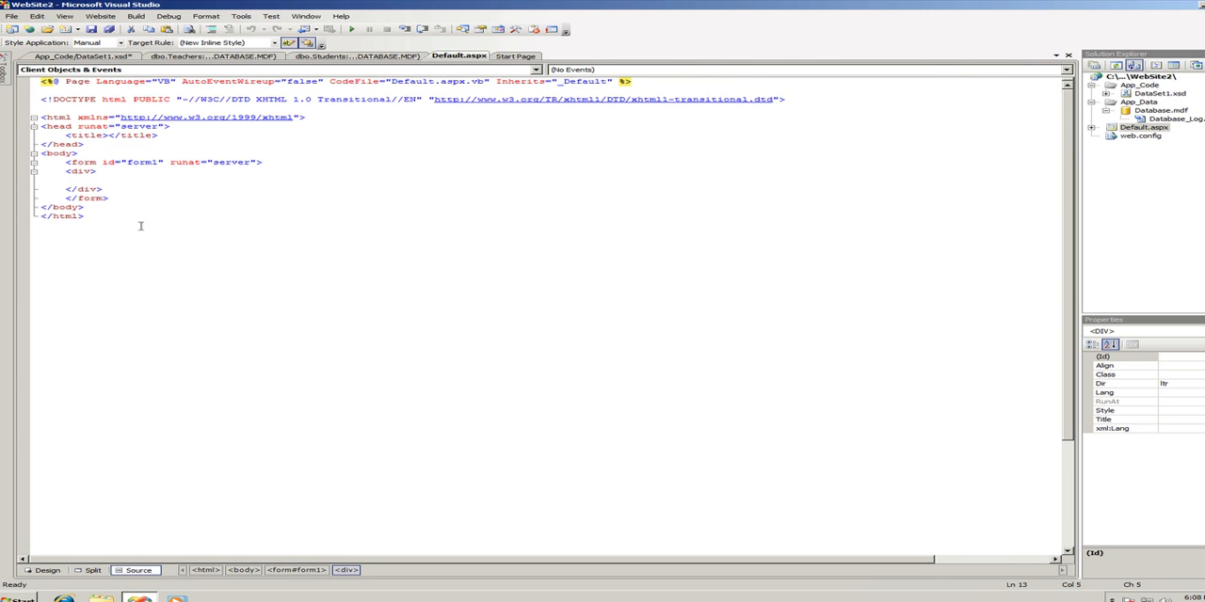
click(141, 178)
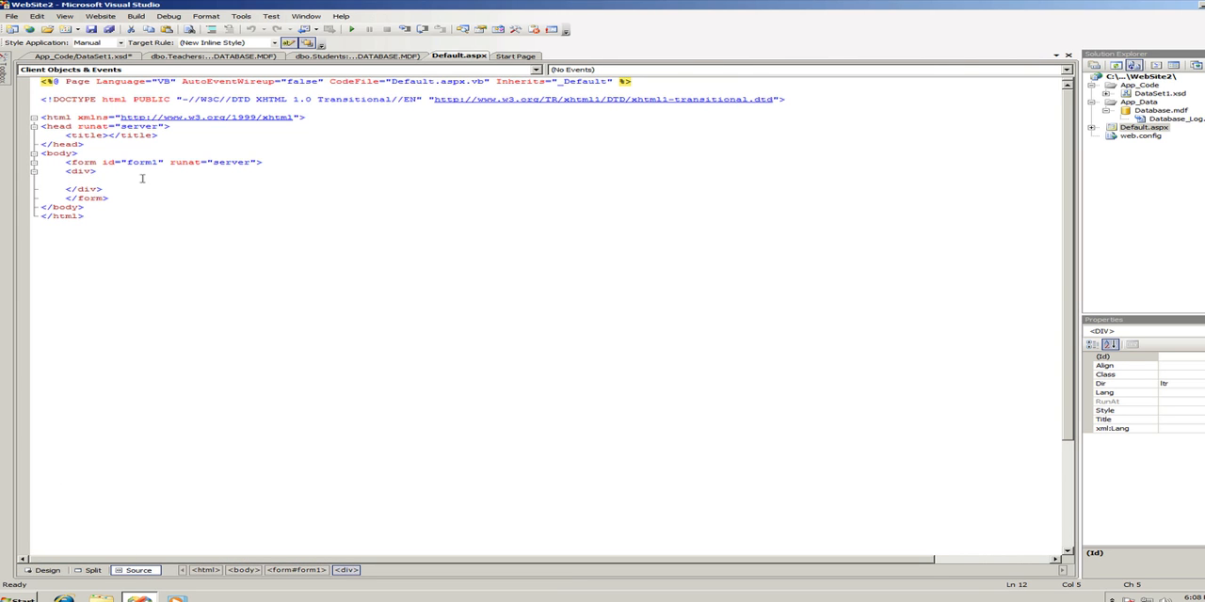
text(<)
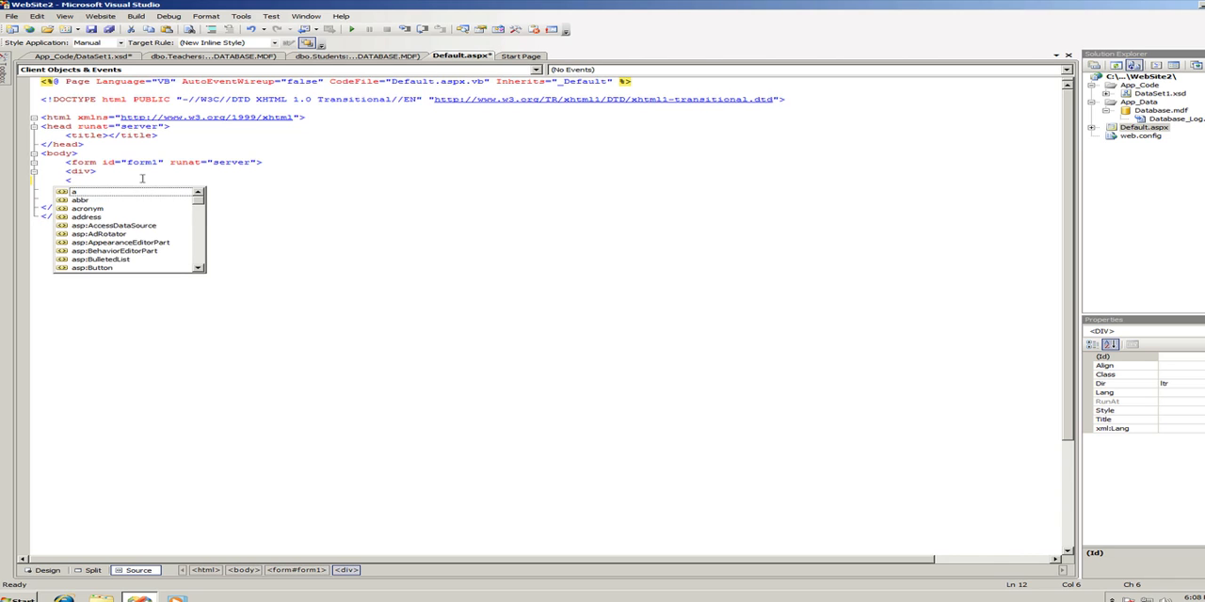
text(h3>Students</h3>)
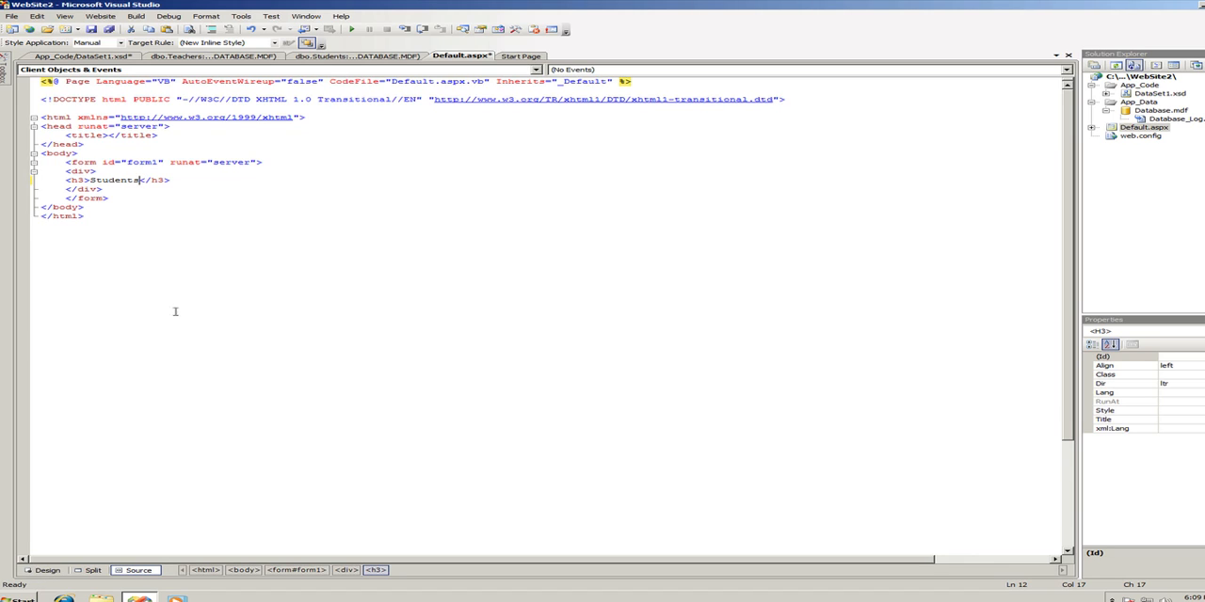
key(Return)
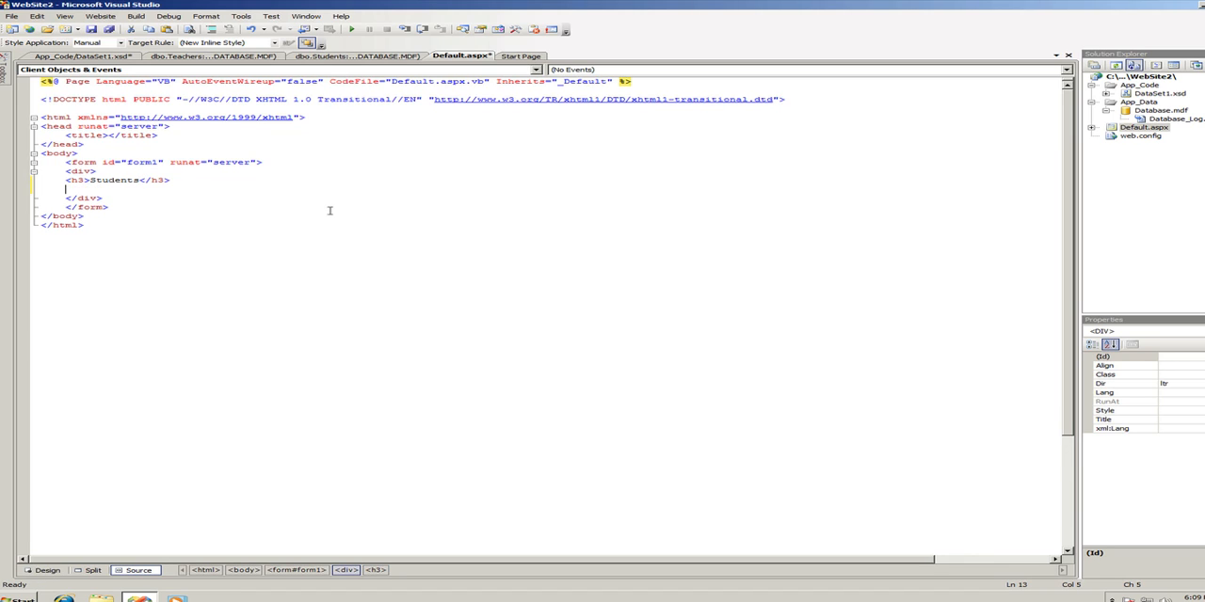
text(<br />)
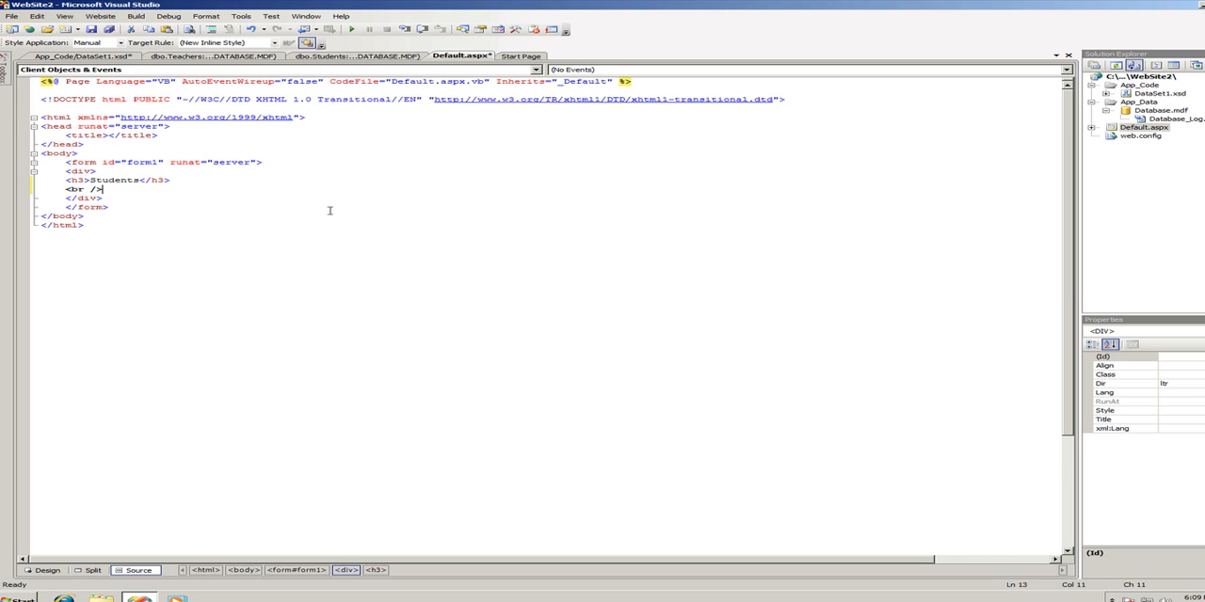
click(48, 570)
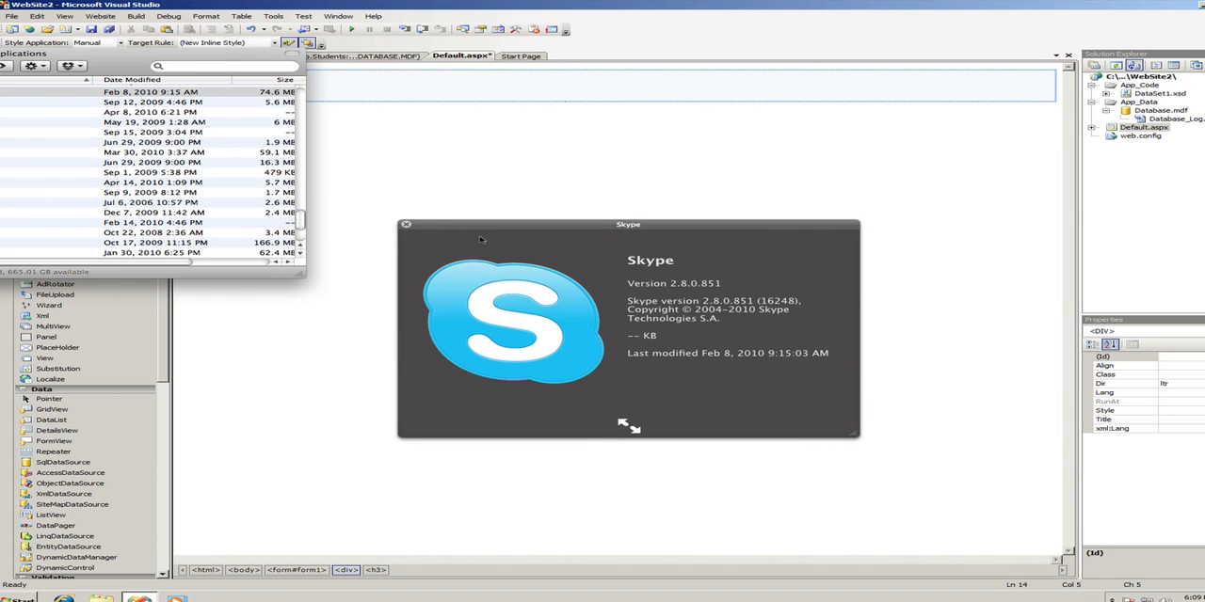
- Type a 'First Name:' label under the Students heading with TextBox1 beside it
click(405, 224)
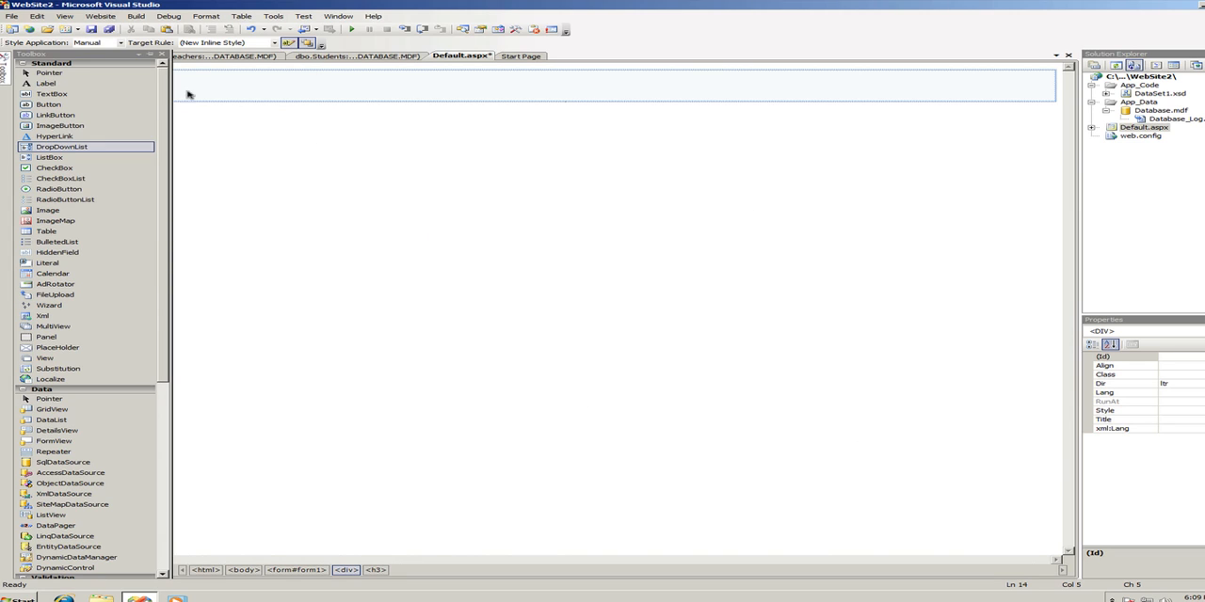
click(52, 94)
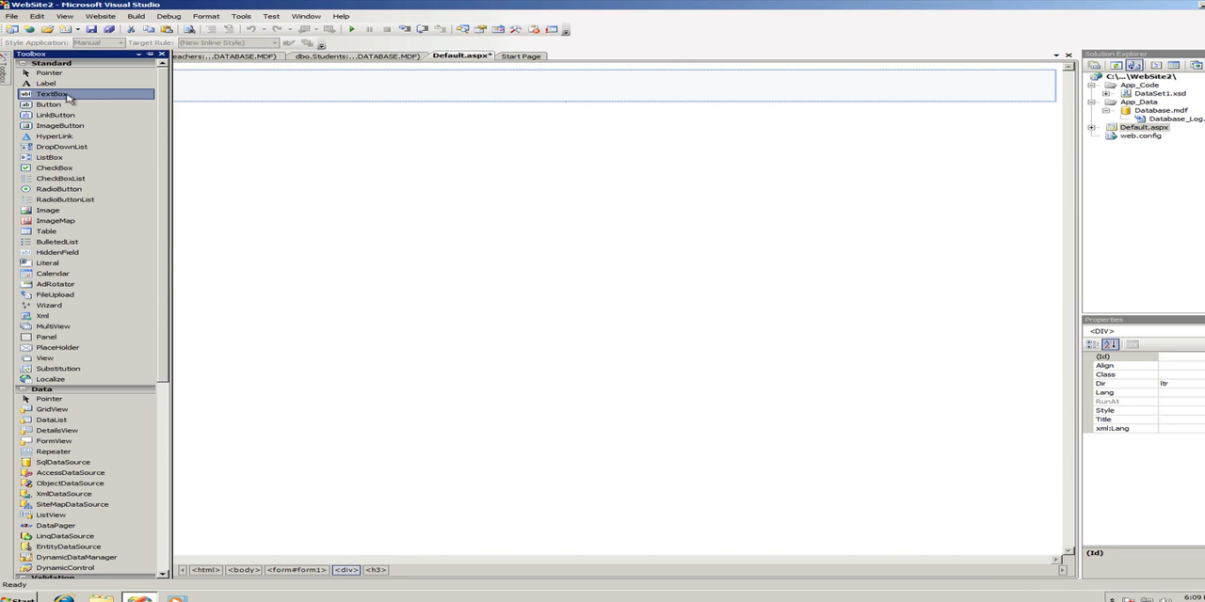
mouse_move(45, 84)
text(First)
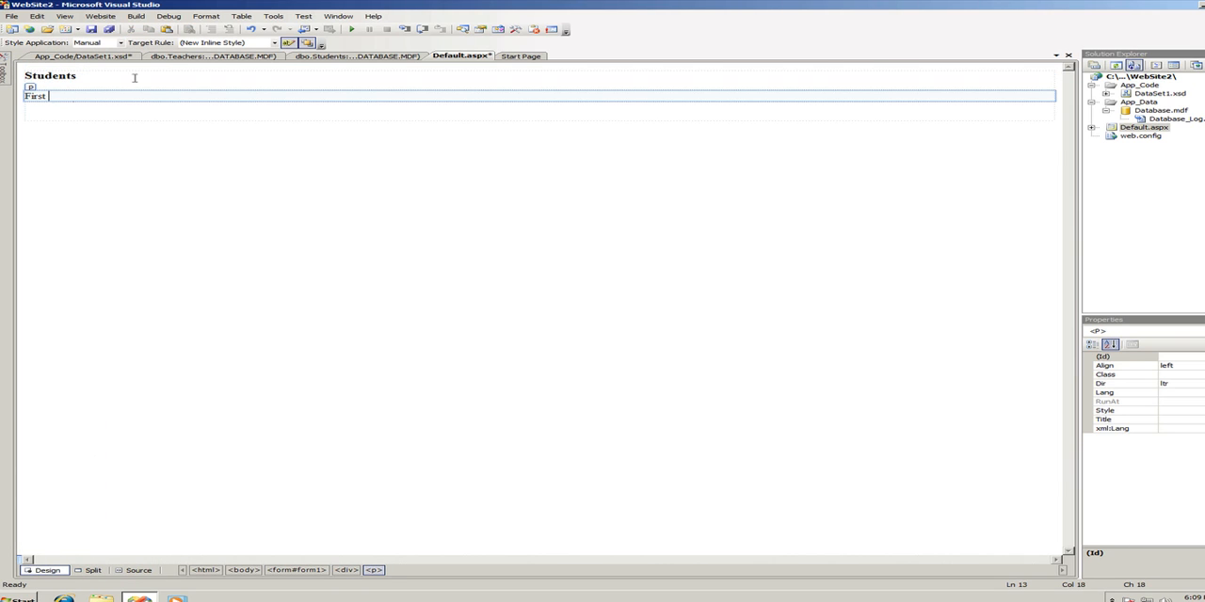
text(Na)
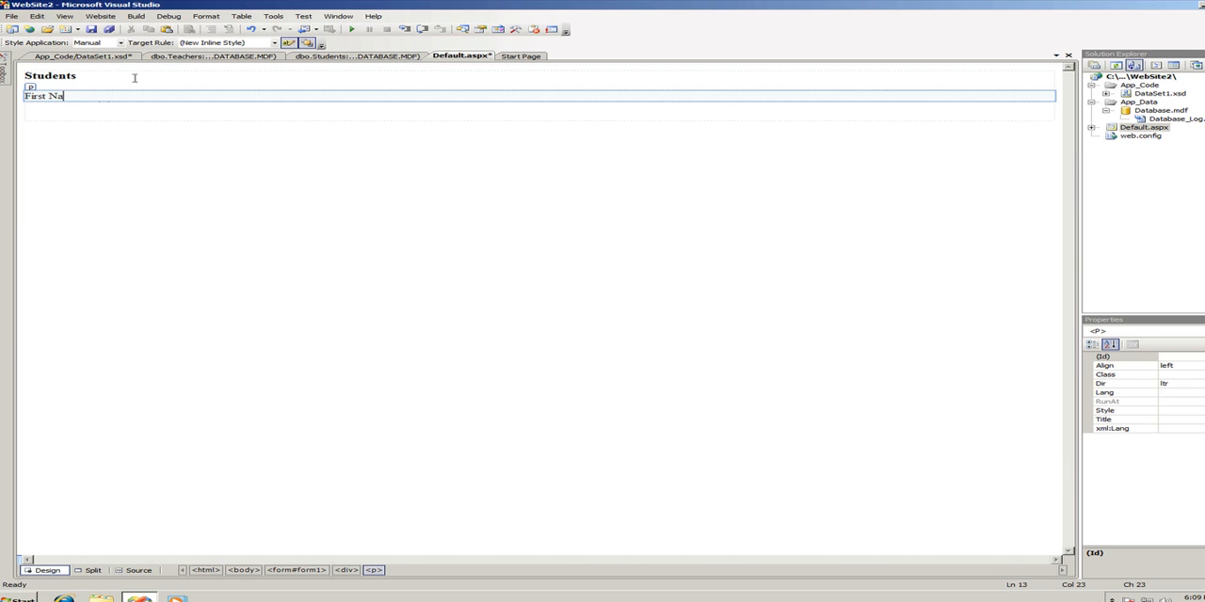
text(me)
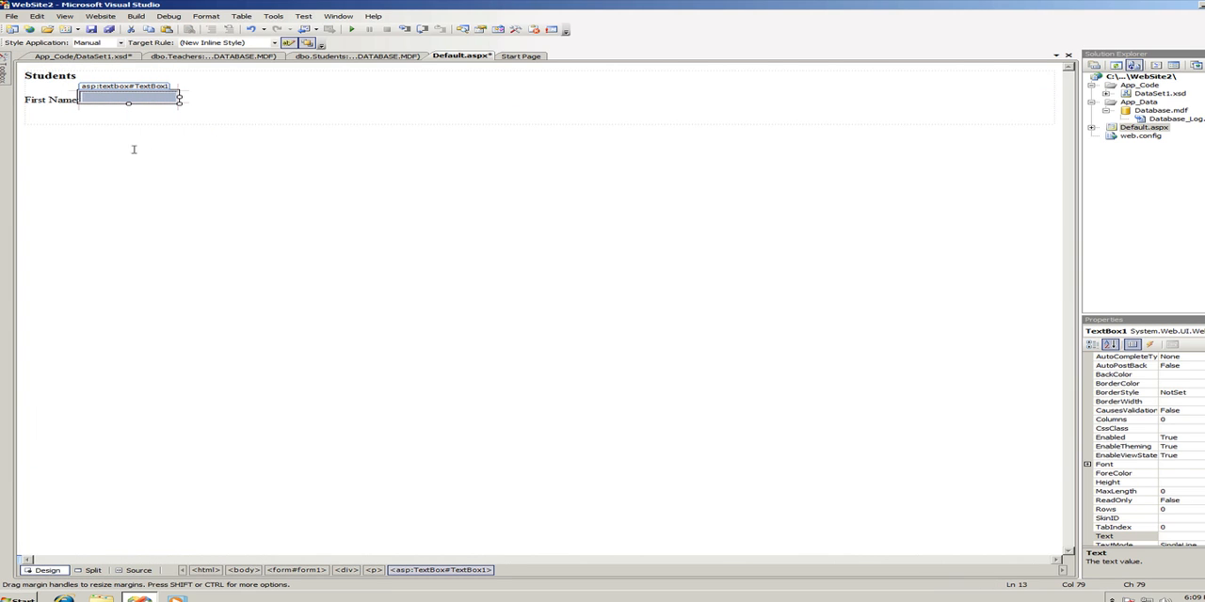
click(133, 571)
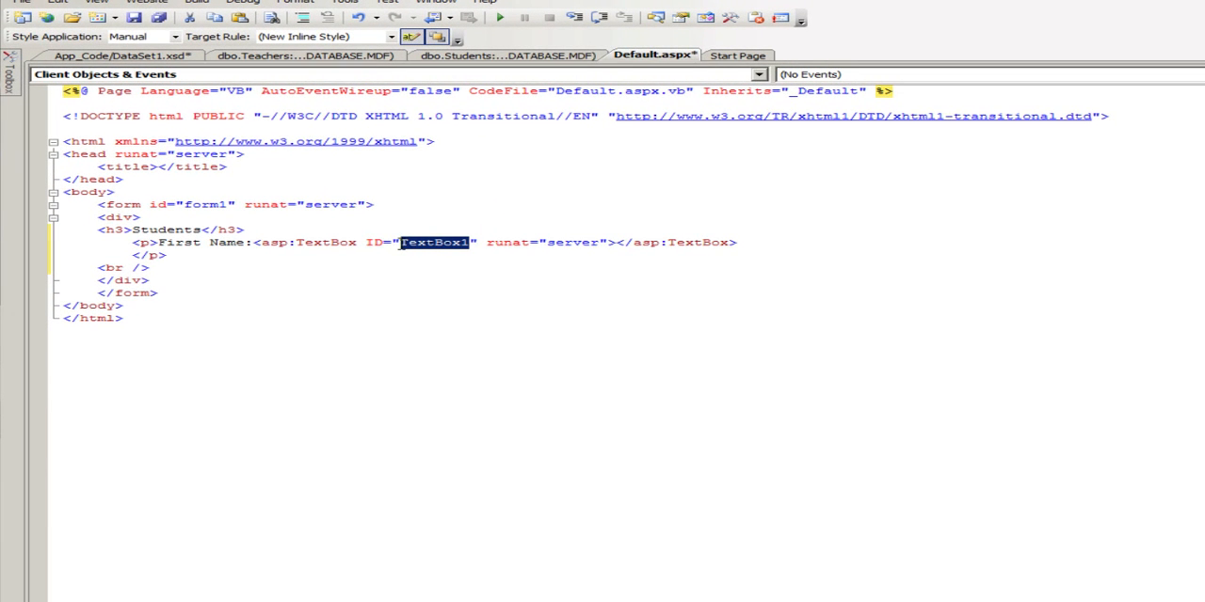
- Rename the First Name TextBox1 ID to txtxbxStudendsFirstName in the markup
text(Extx)
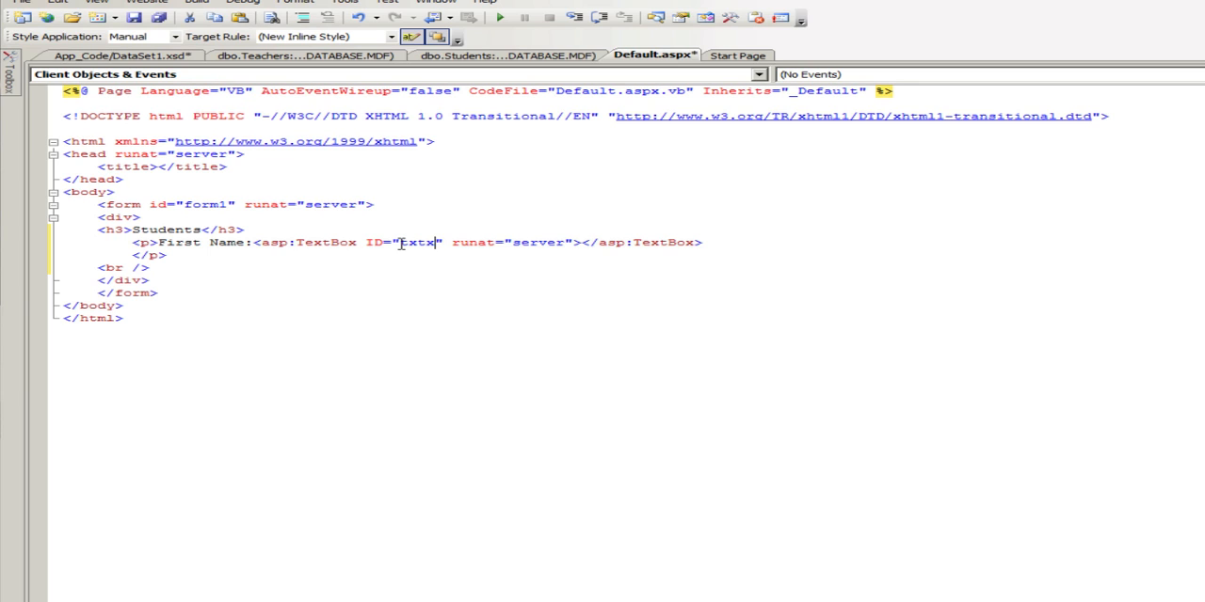
text(bx)
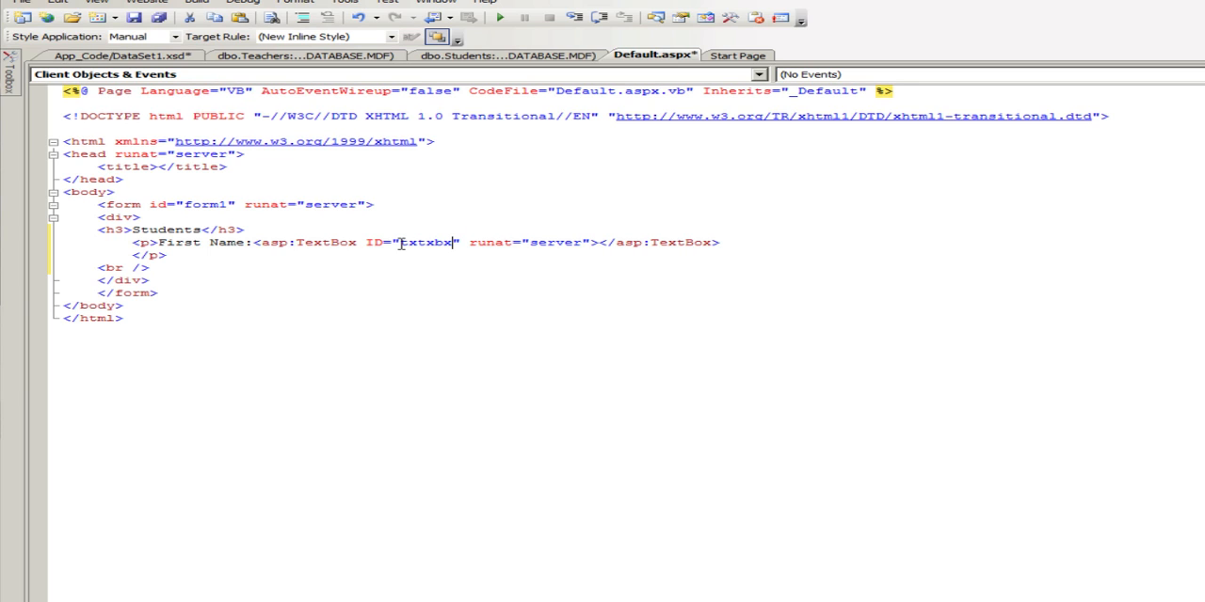
text(Stu)
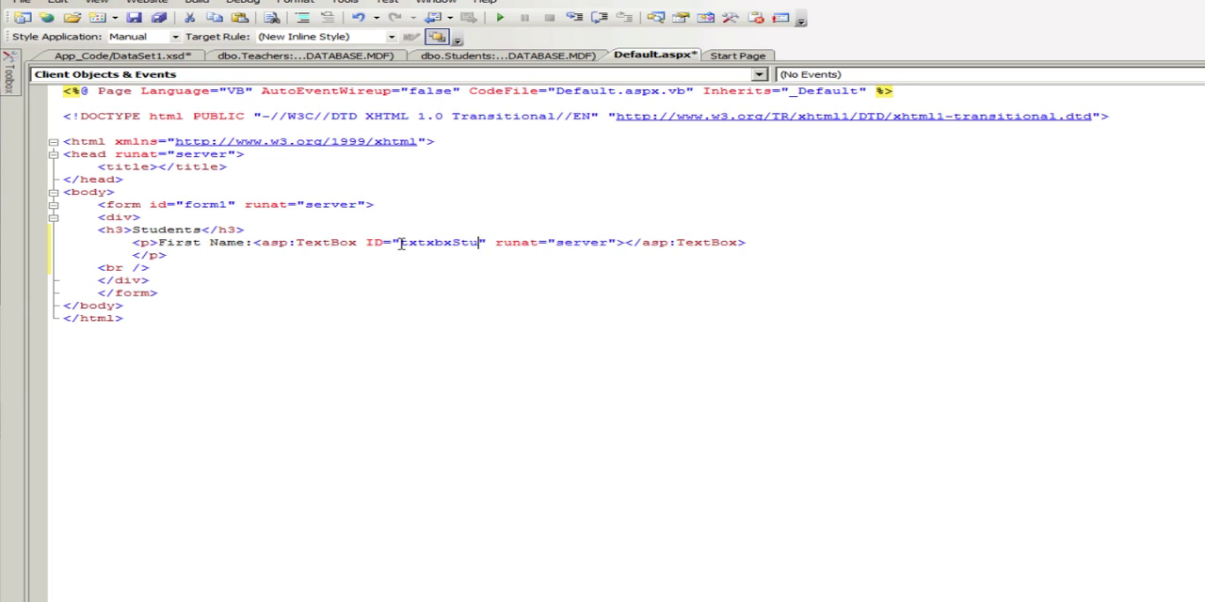
text(dendt)
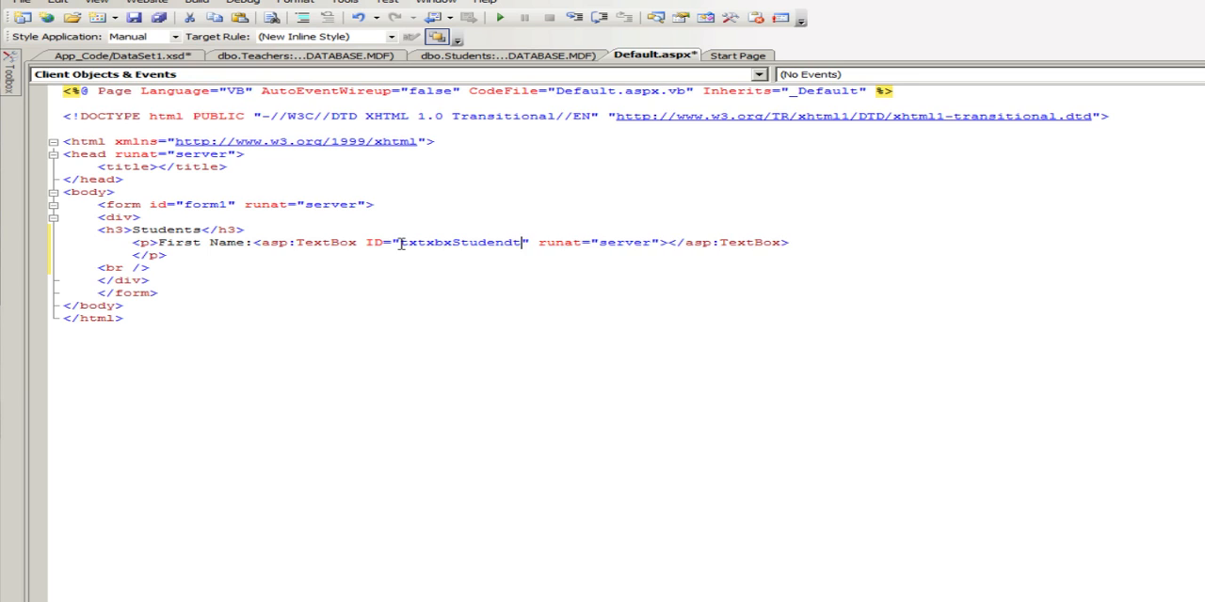
text(sF)
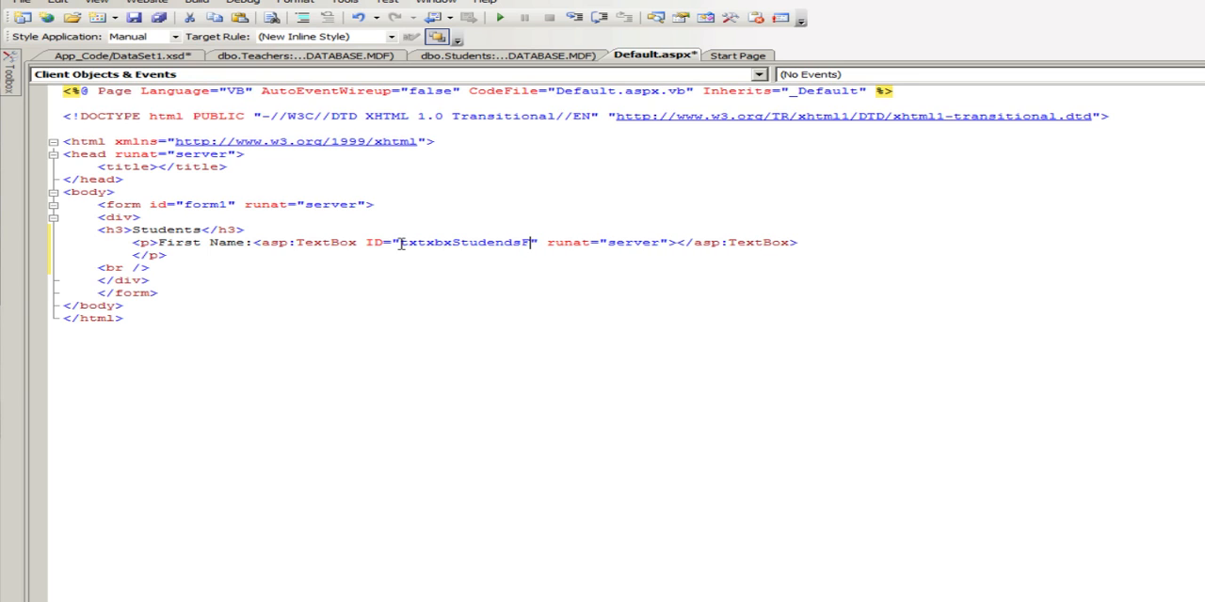
text(irst)
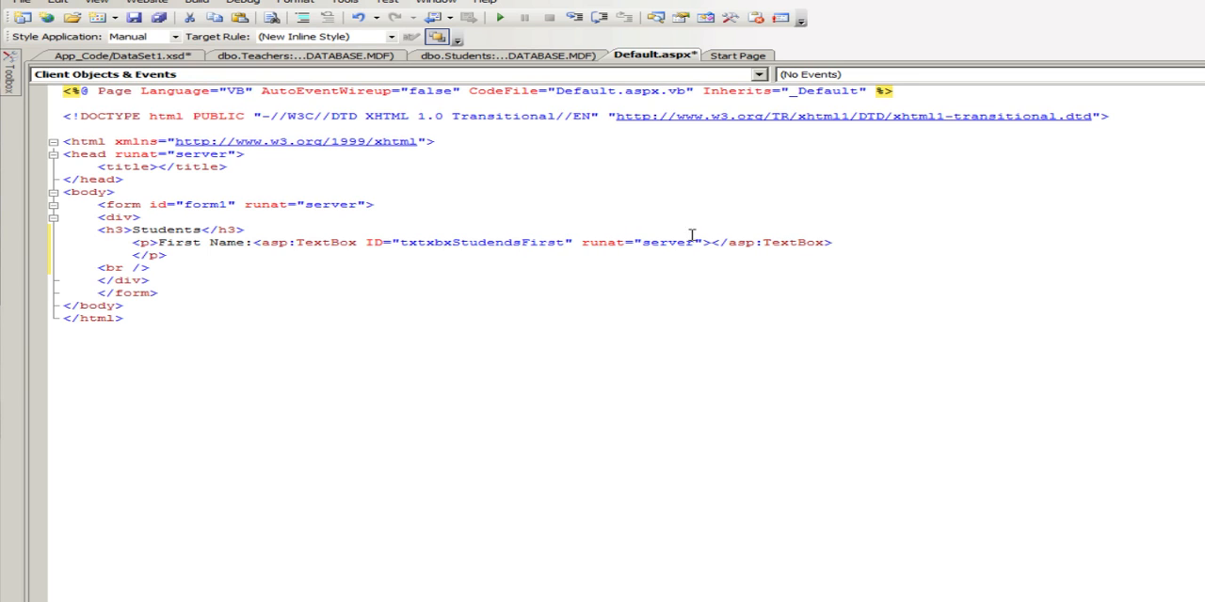
mouse_move(786, 242)
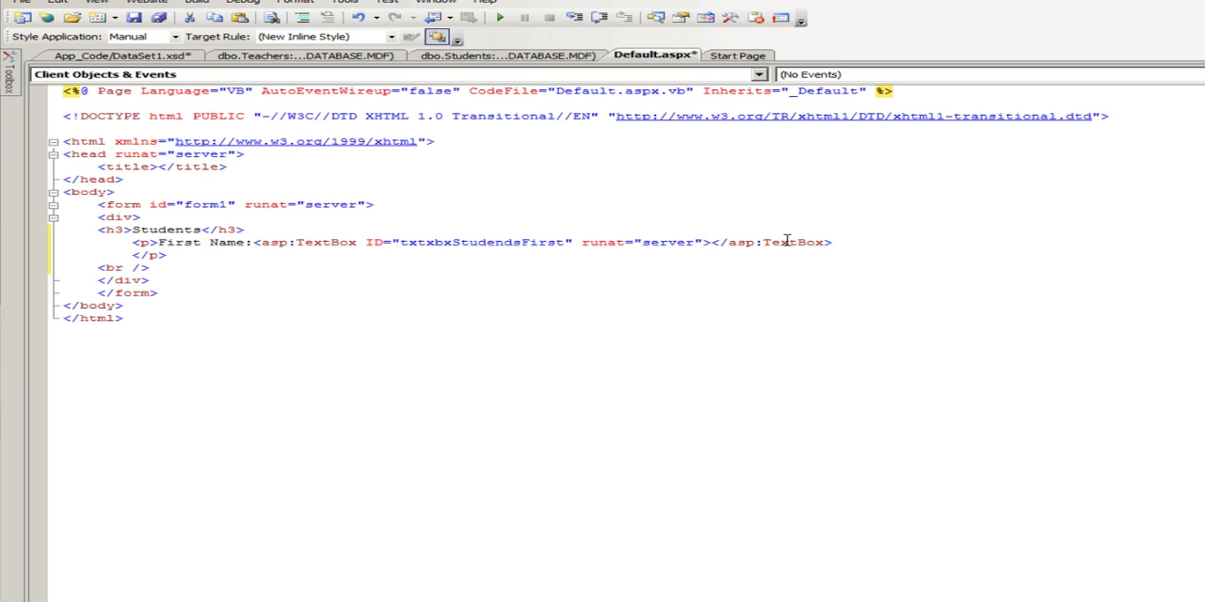
text(Name:)
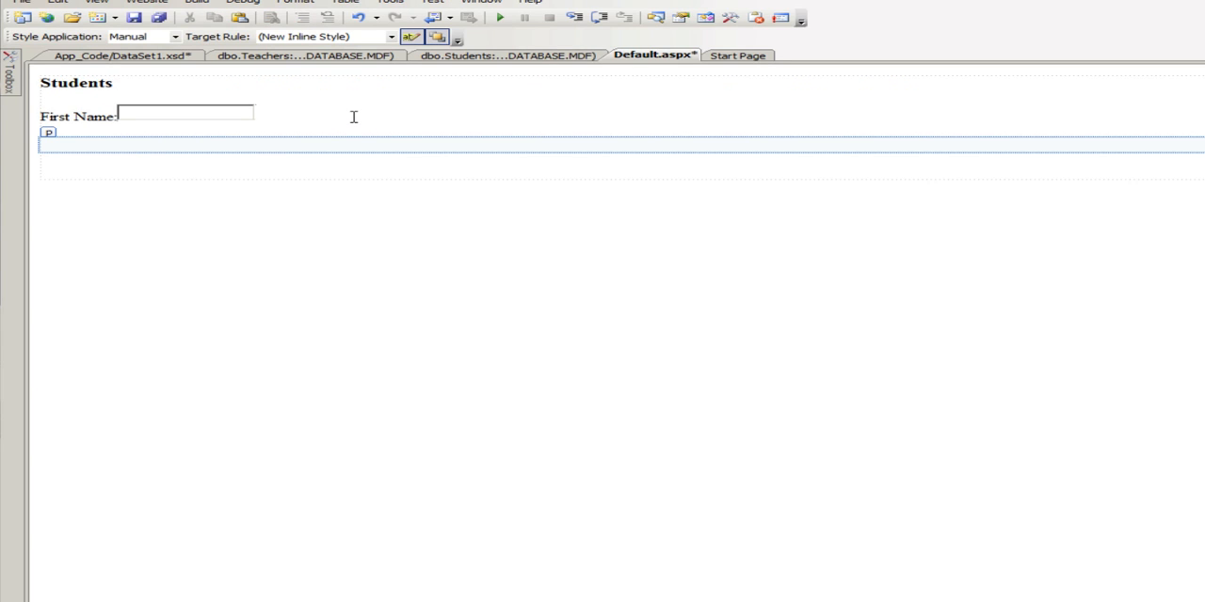
- Add a 'Last Name:' label with its own text box below First Name
text(Last)
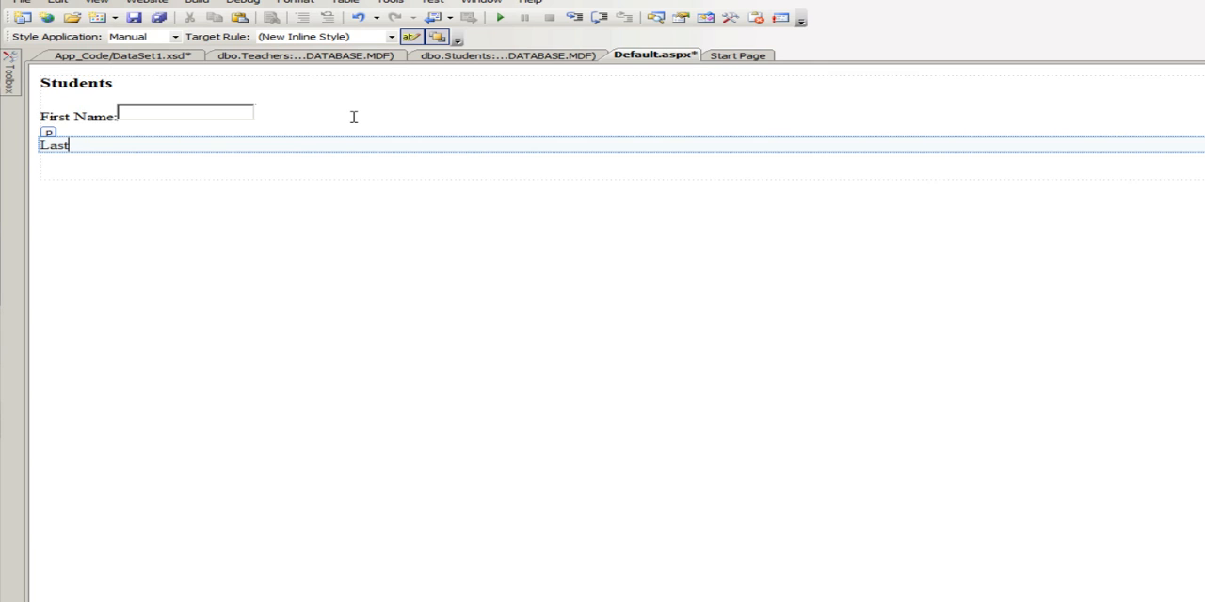
text(Nm)
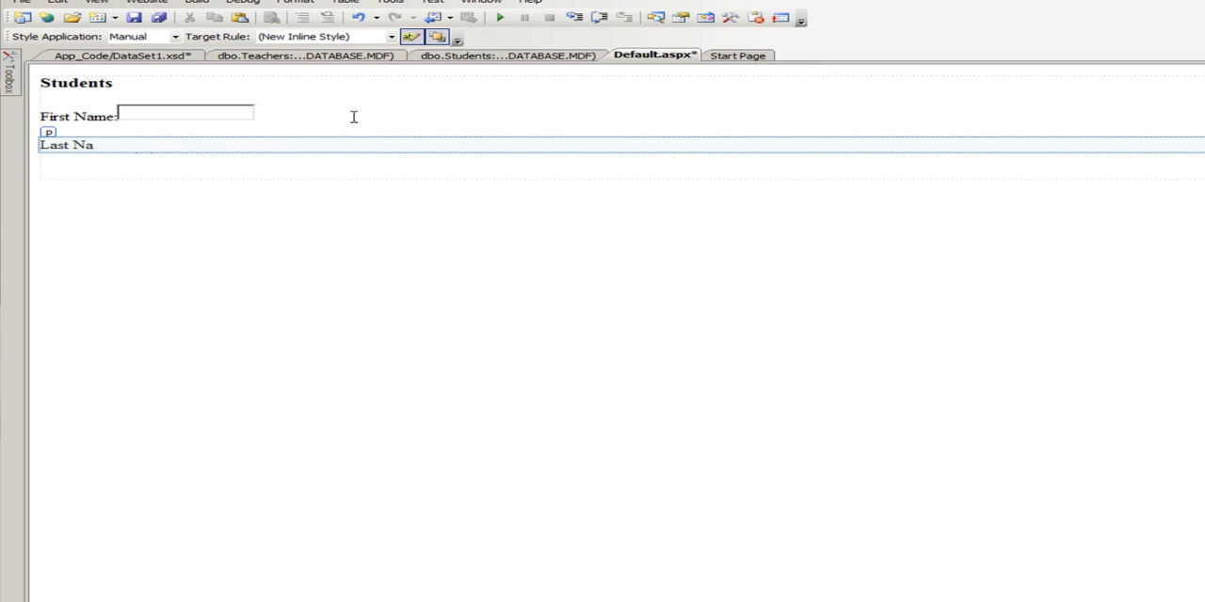
text(me)
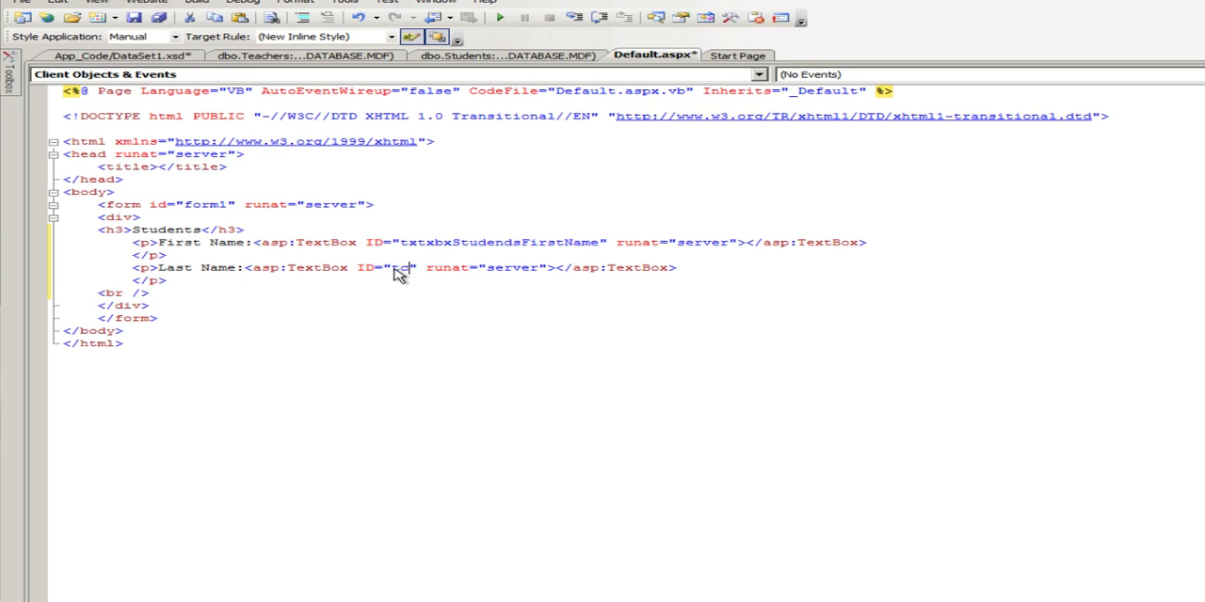
- Replace the Last Name text box's default ID with a txtbxStudent last-name ID
text(txtbxStud)
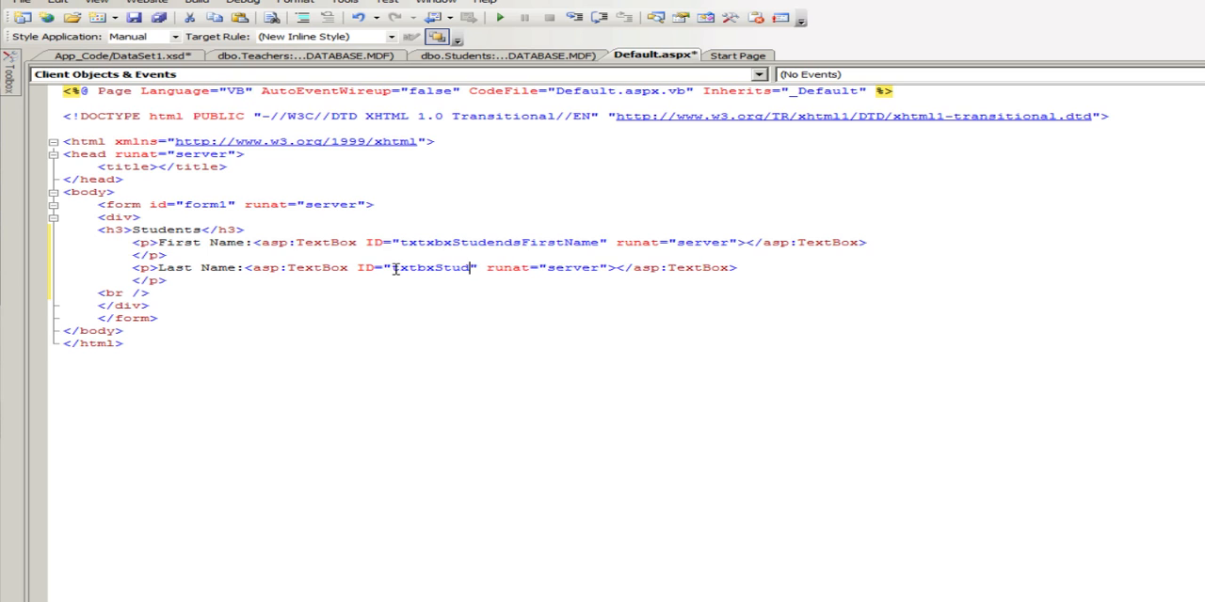
text(ent)
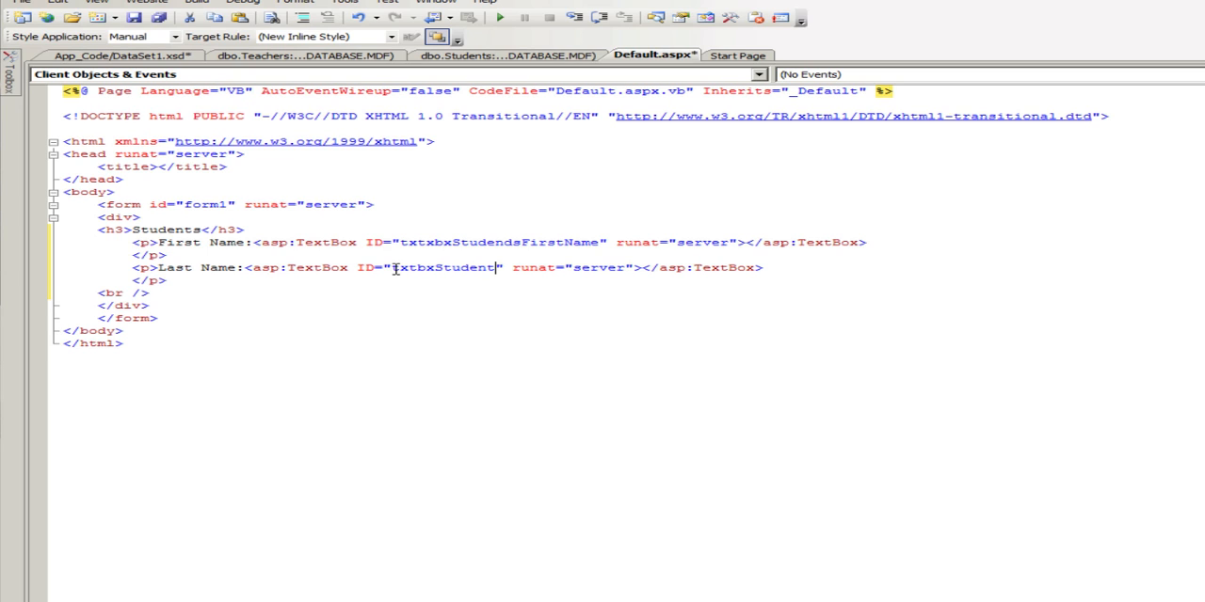
text(La)
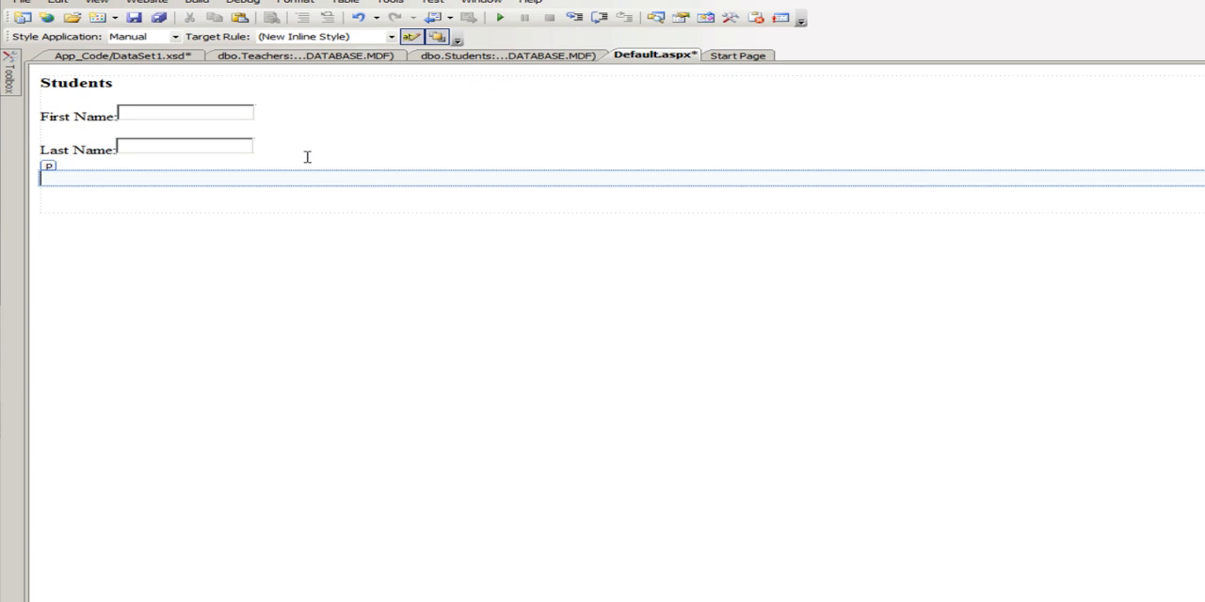
mouse_move(324, 154)
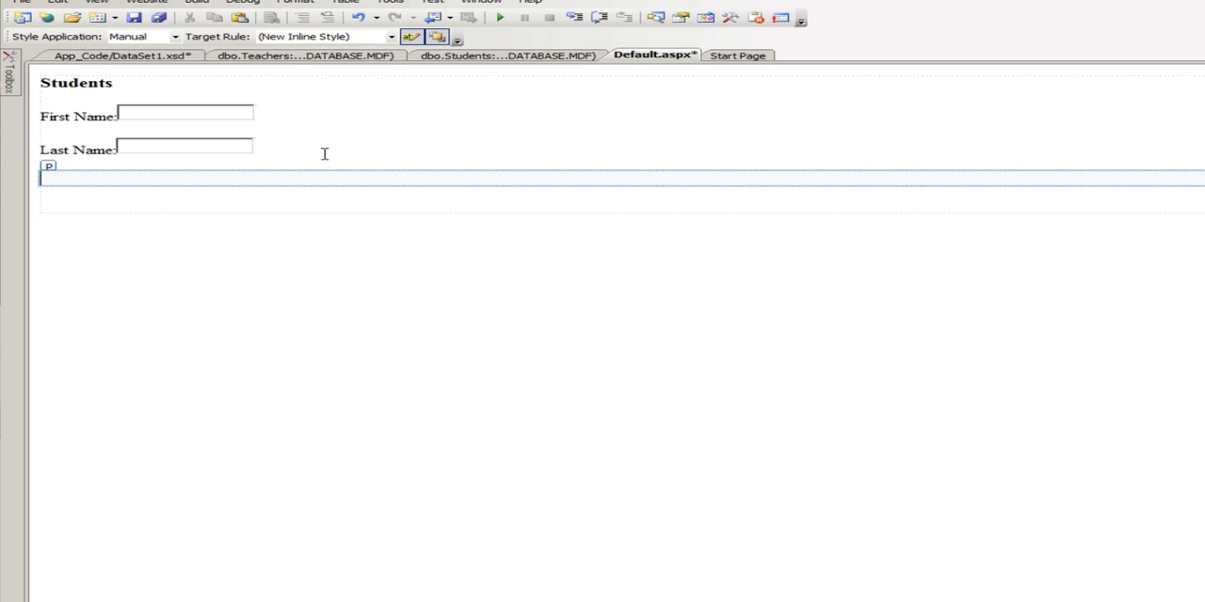
- Type a 'Teachers Name:' label below Last Name, fixing the typo, and add a drop-down list
text(Te)
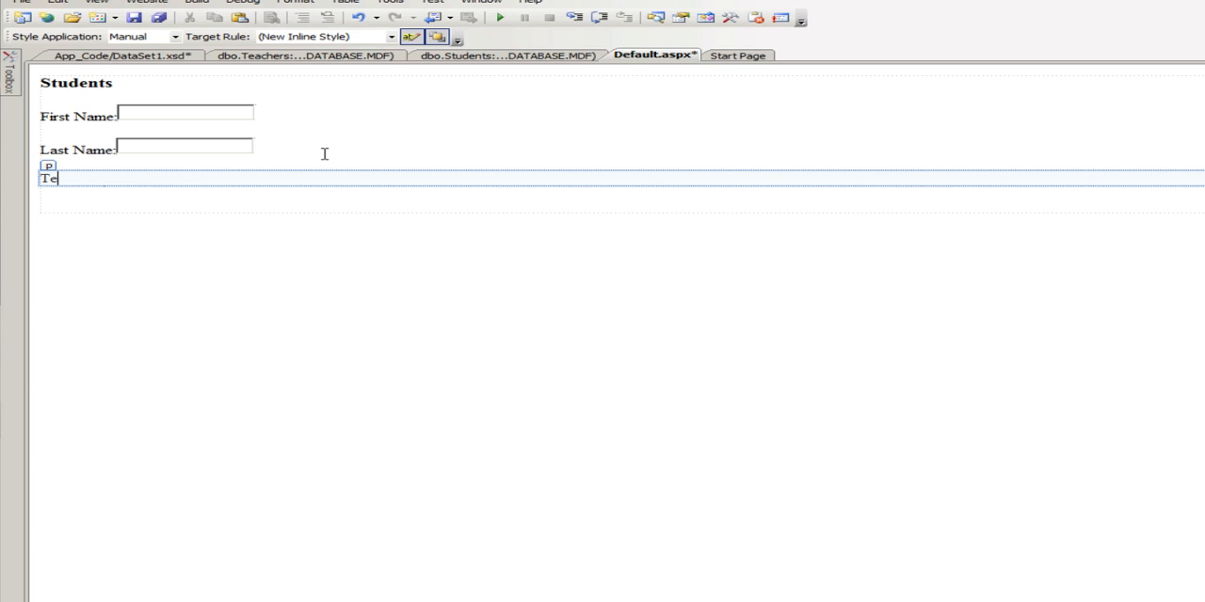
text(cher)
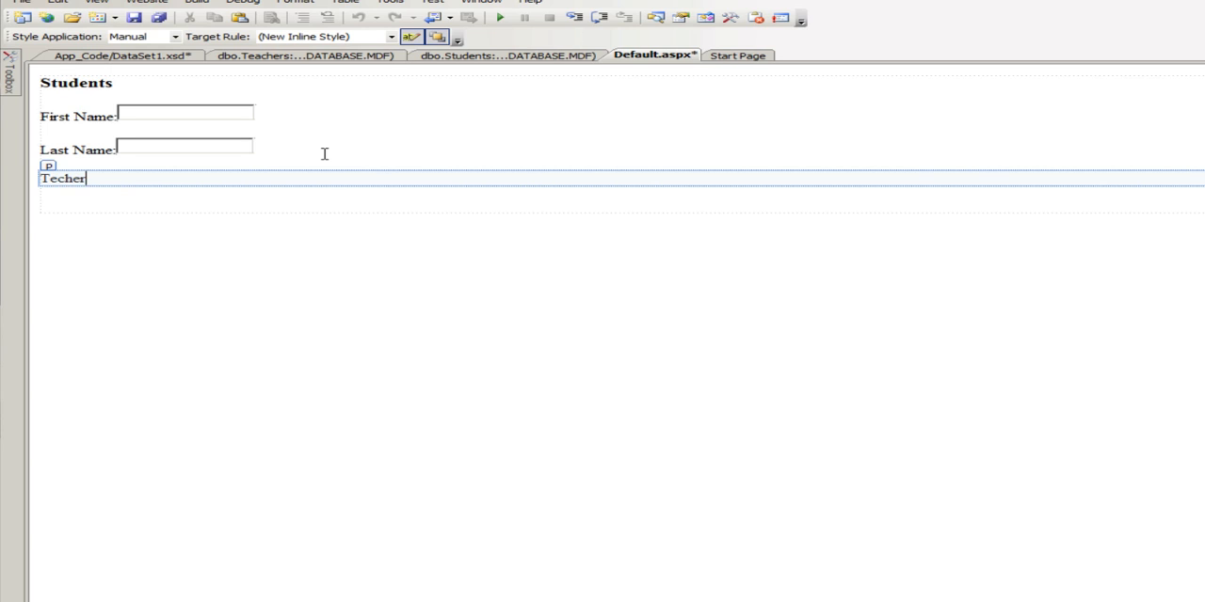
key(Backspace)
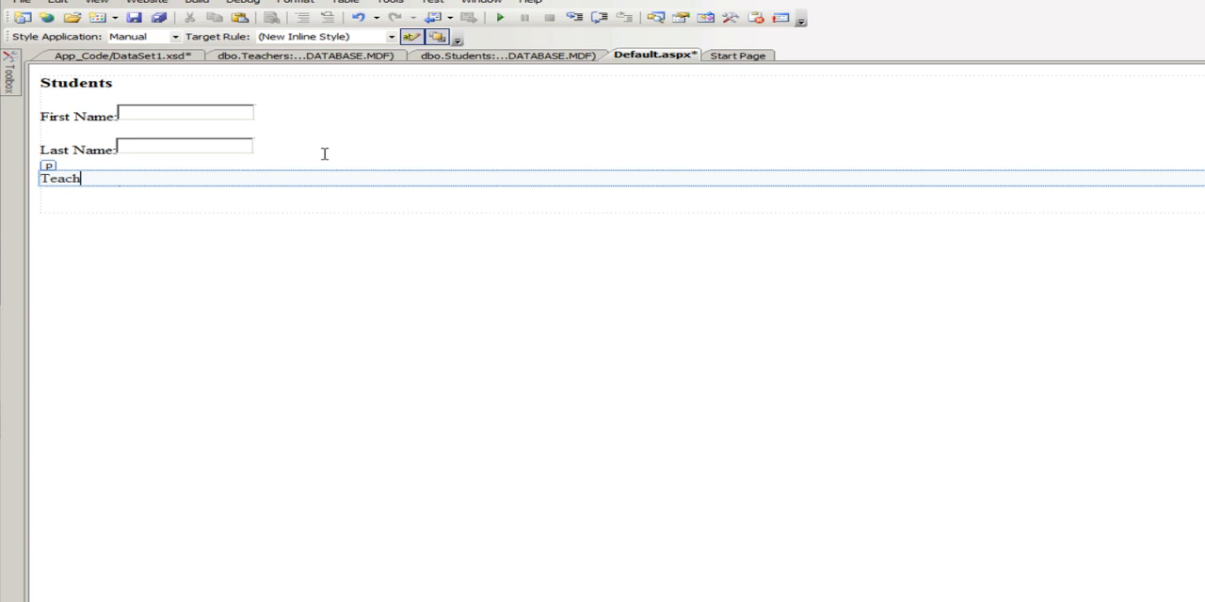
text(ersName)
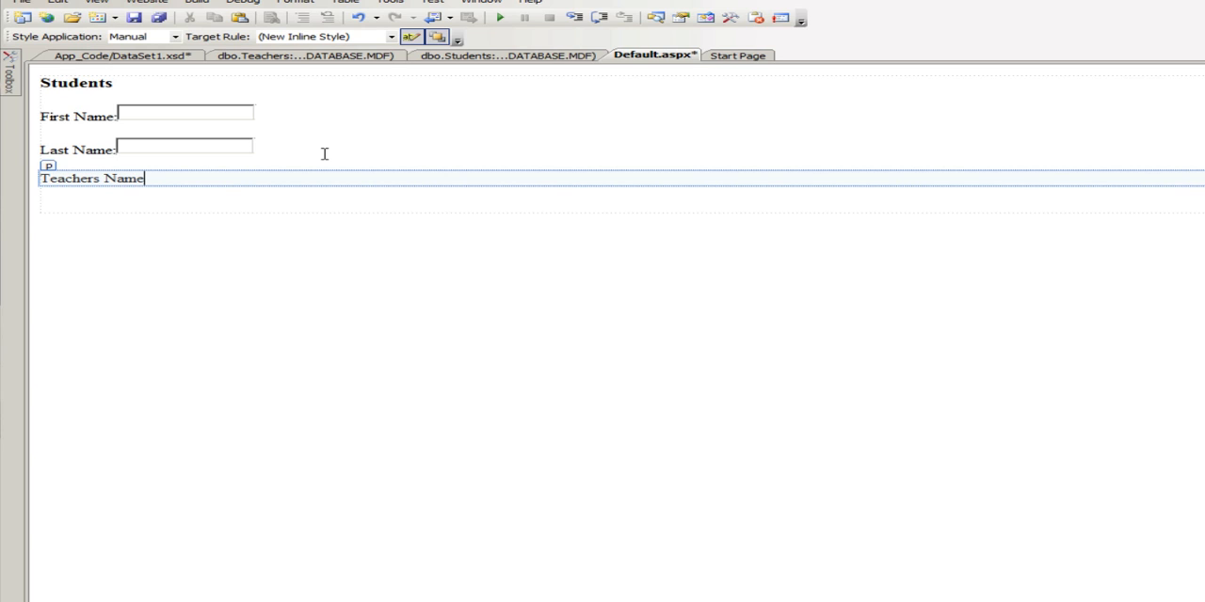
text(:)
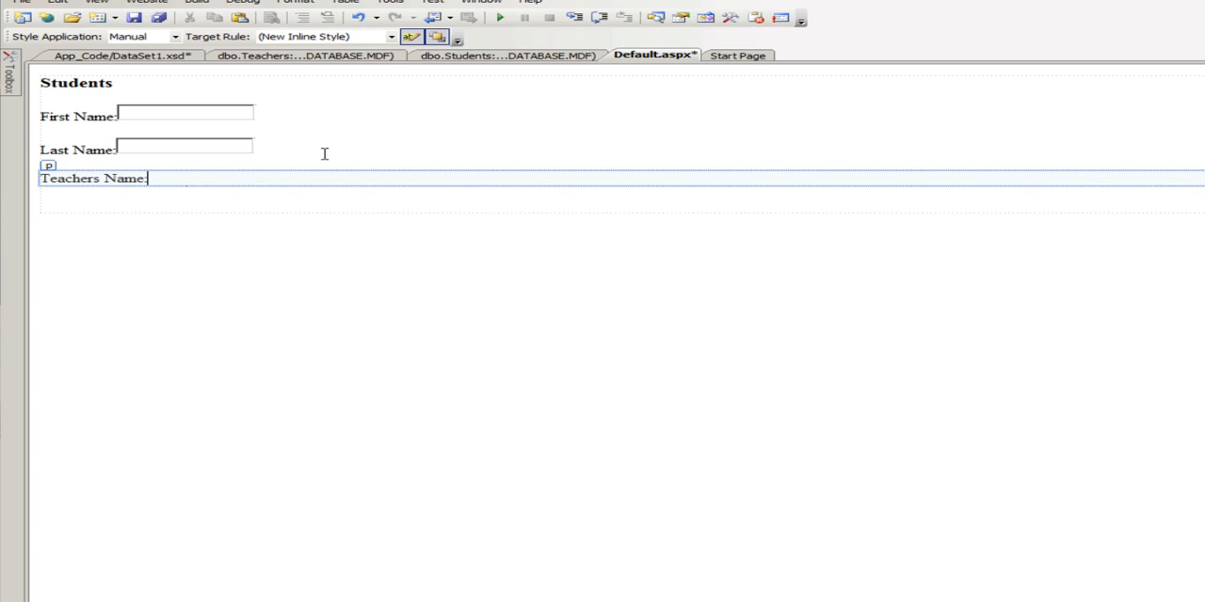
click(9, 70)
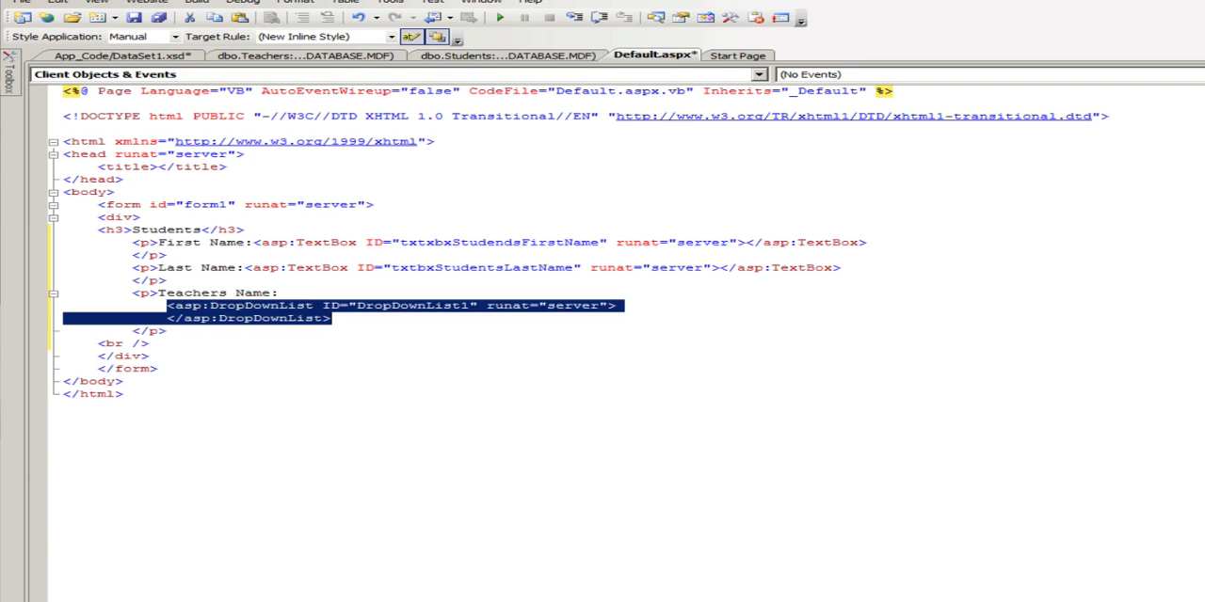
- Change the drop-down's ID from DropDownList1 to ddlTeachersFullName
click(461, 305)
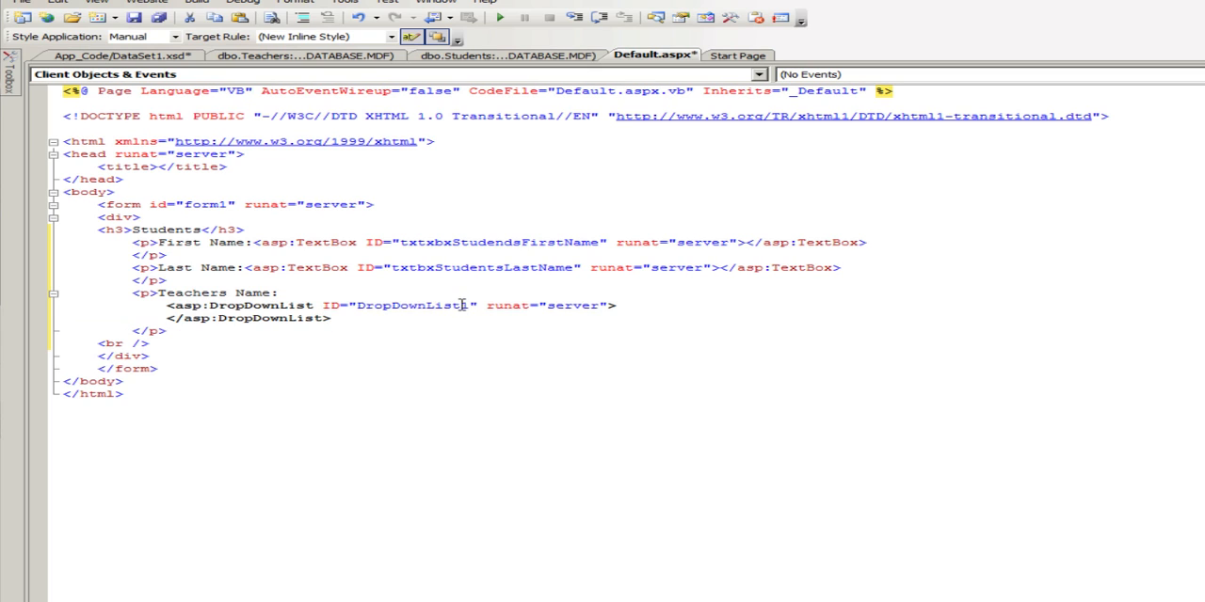
double_click(414, 305)
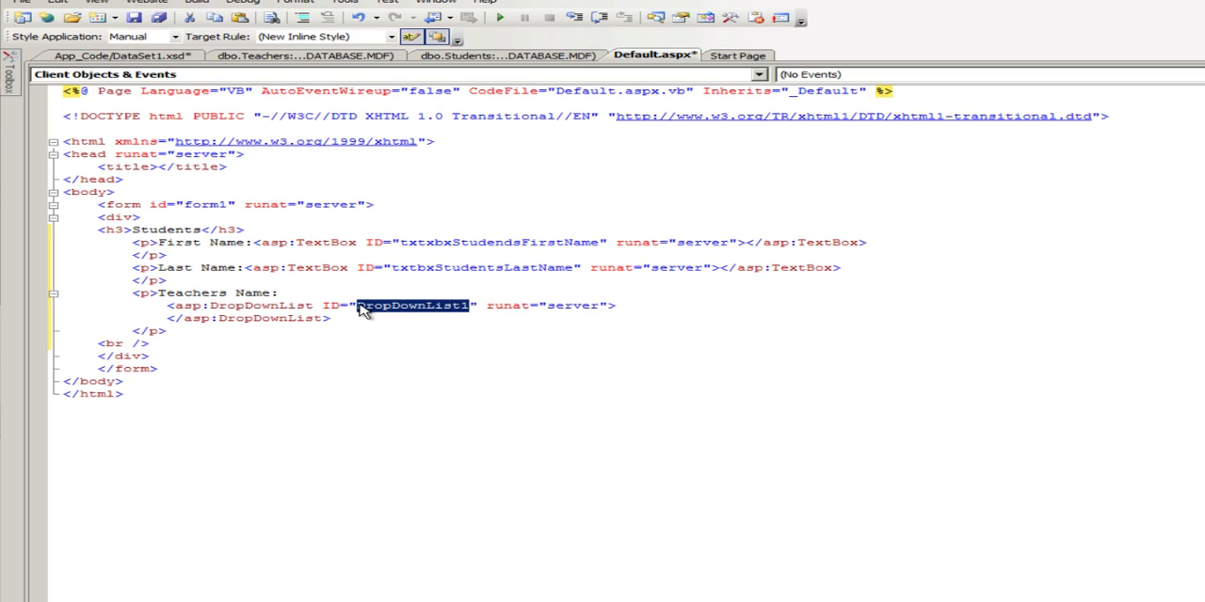
text(ddl)
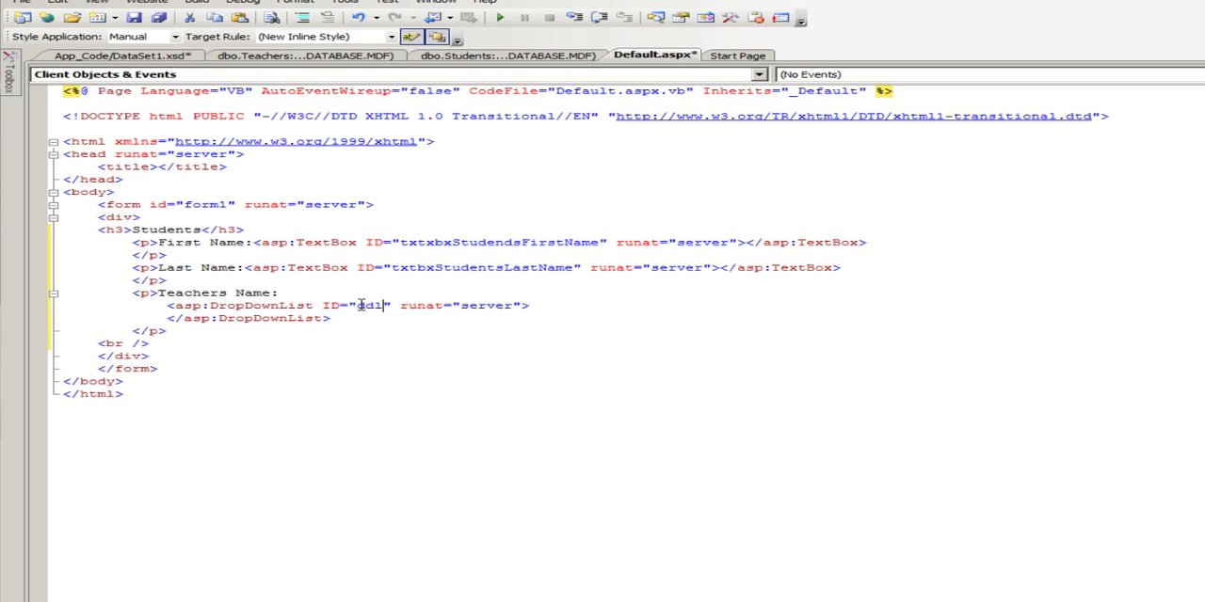
text(Teach)
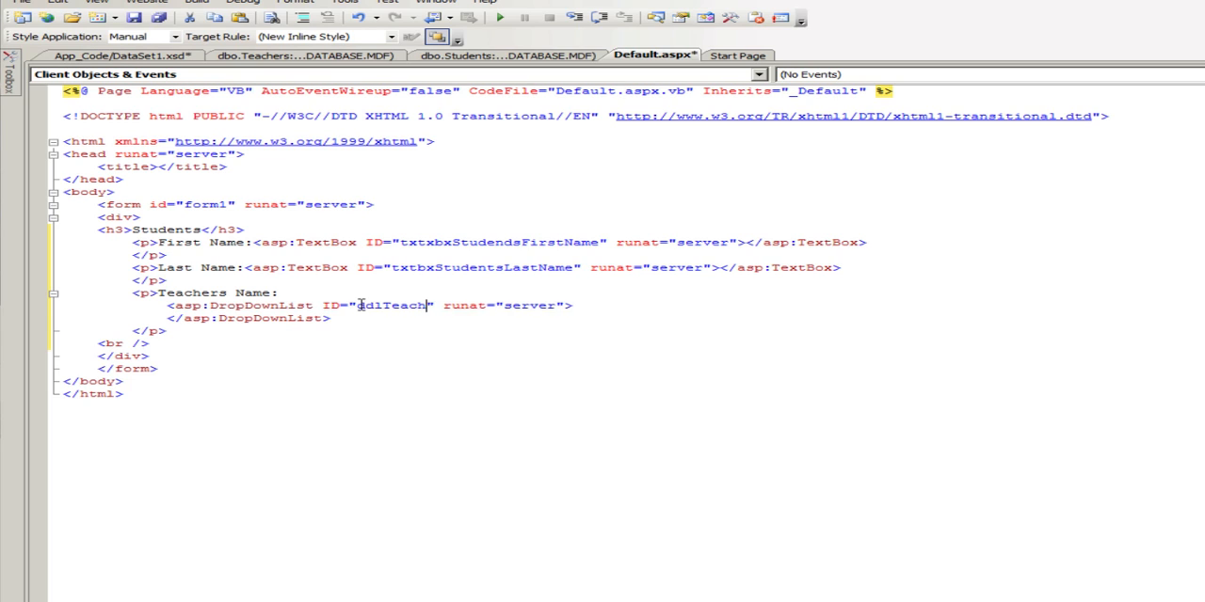
text(ers)
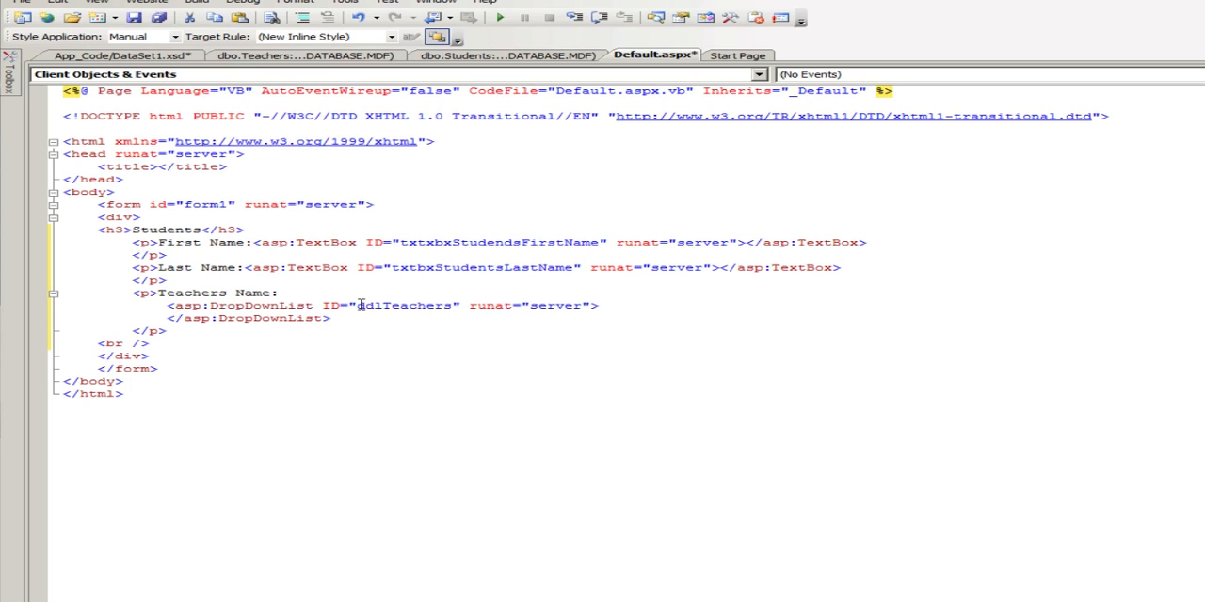
text(FullNma)
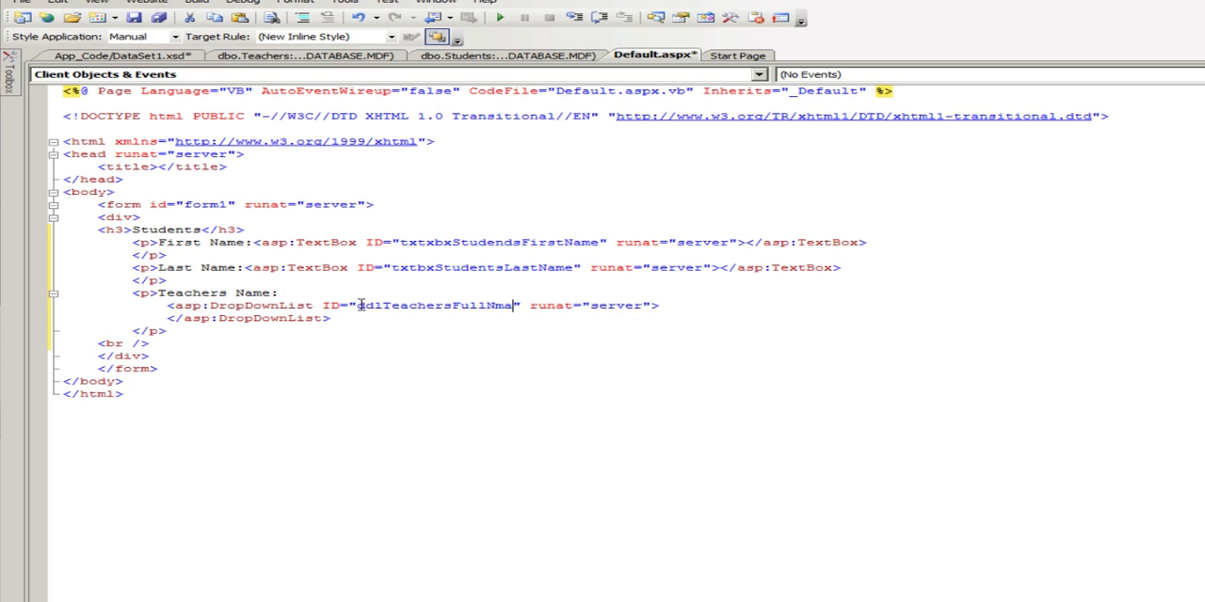
text(e)
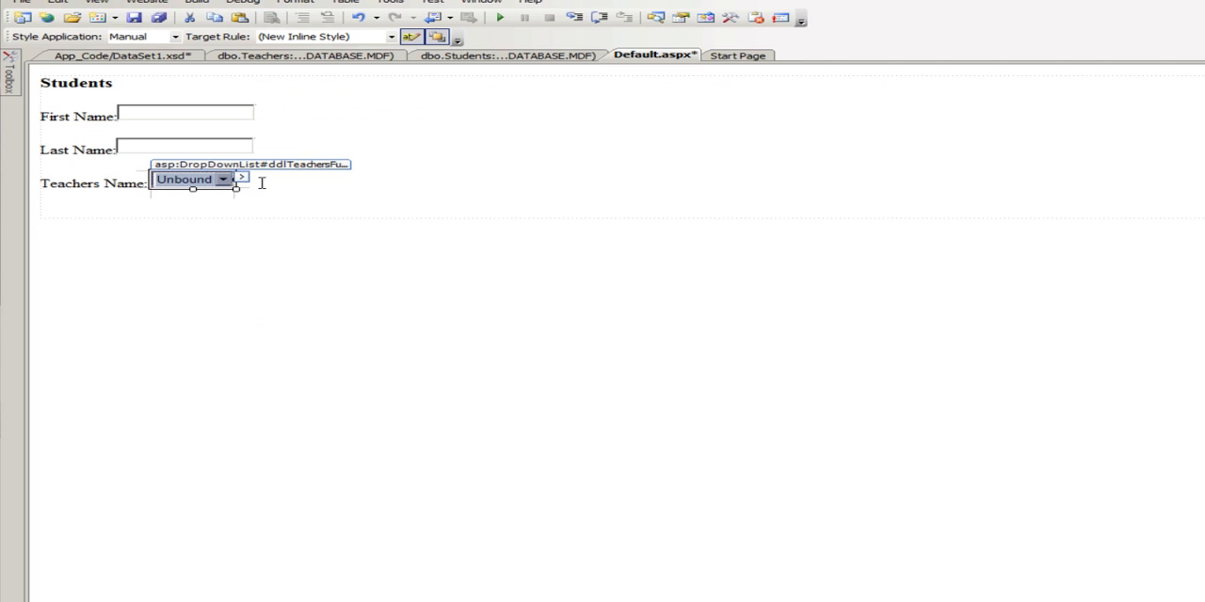
- Begin a new Object data source for the Teachers Name drop-down
click(242, 178)
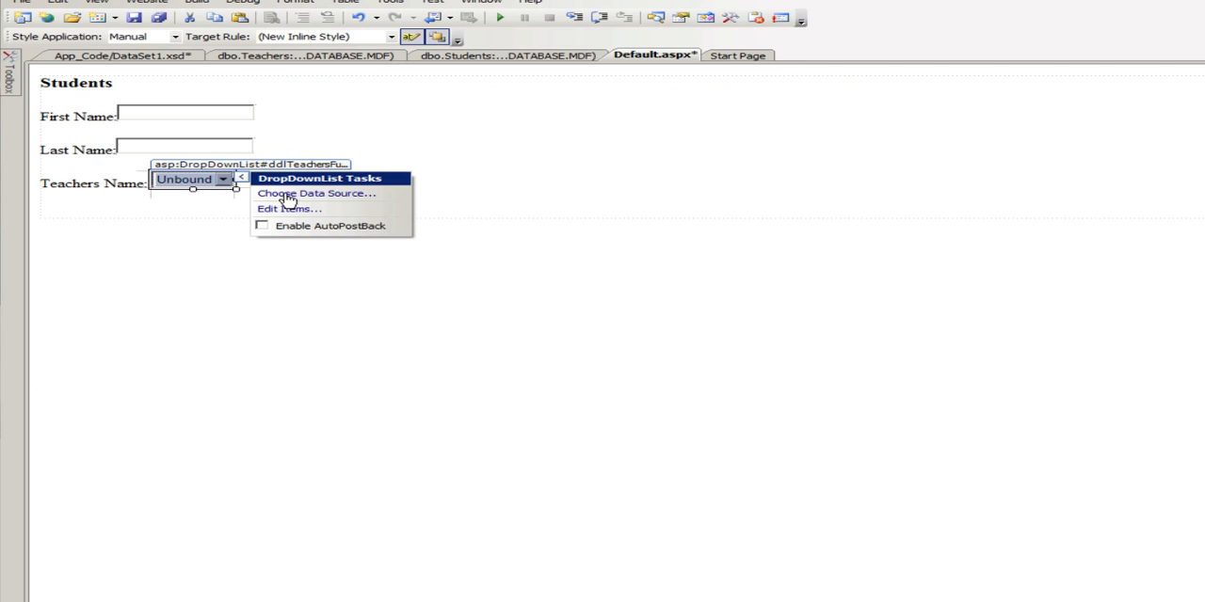
mouse_move(287, 198)
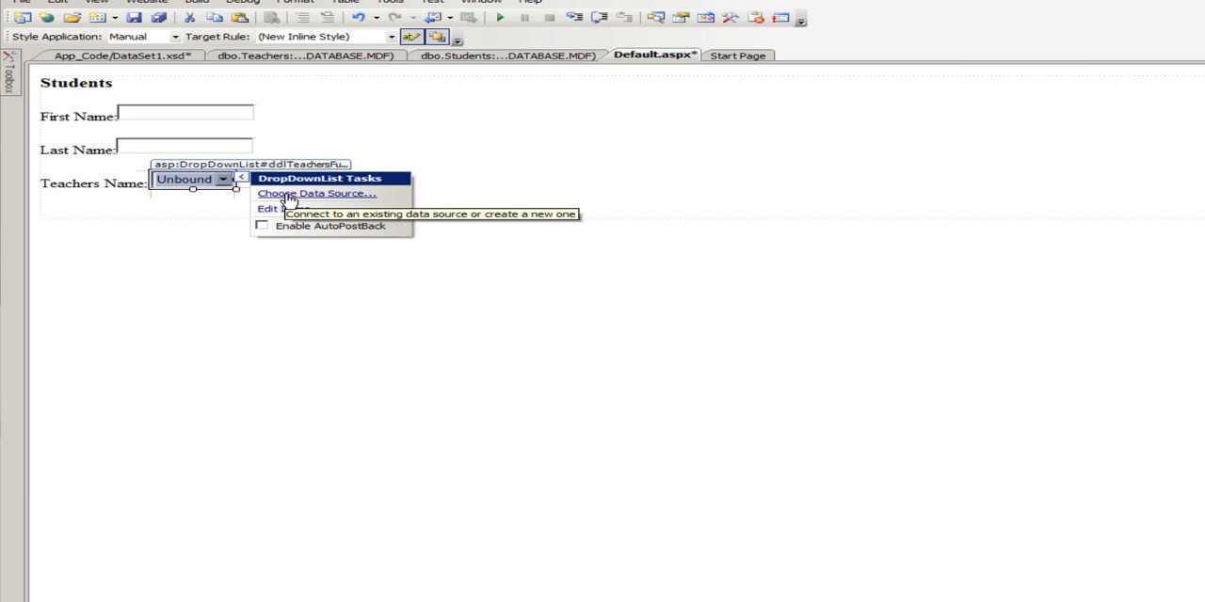
click(316, 193)
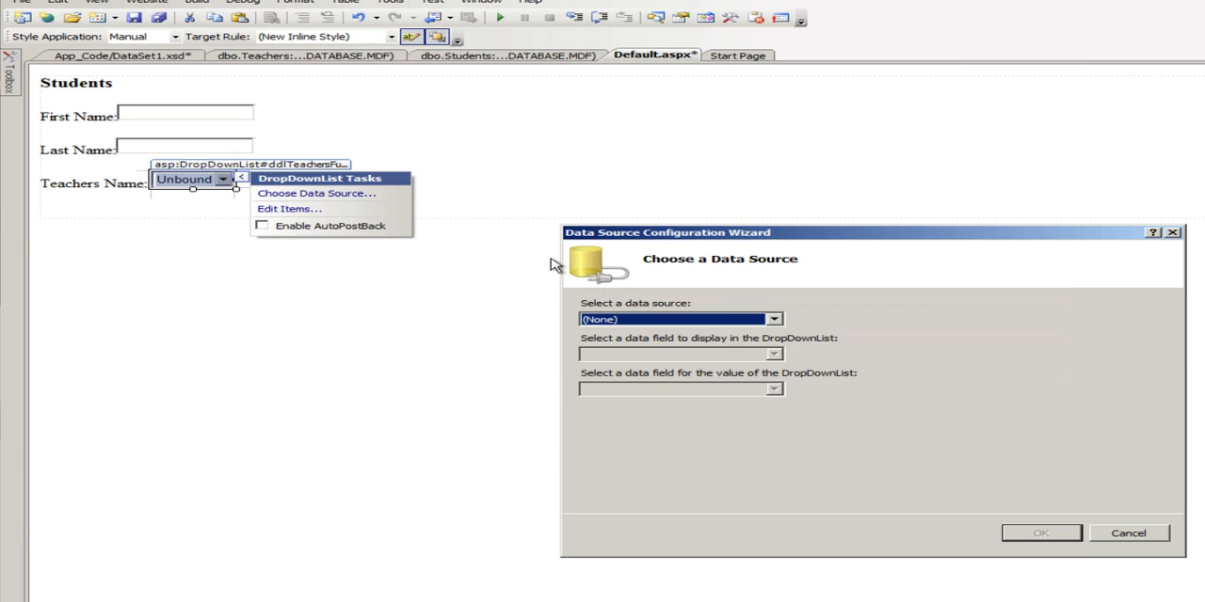
click(773, 319)
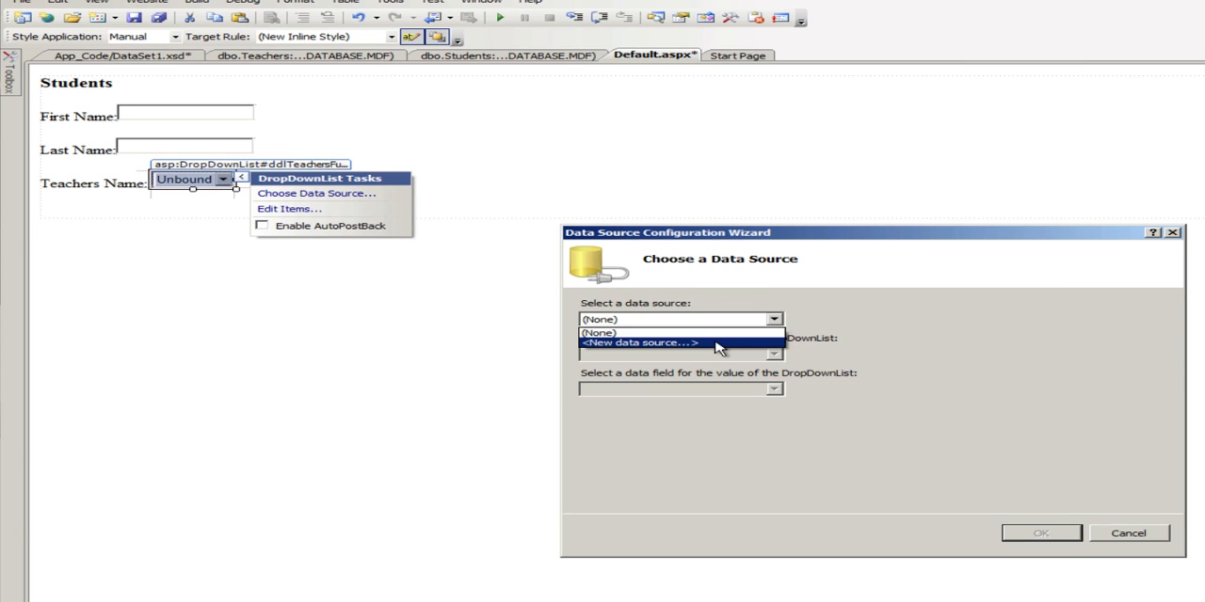
click(640, 343)
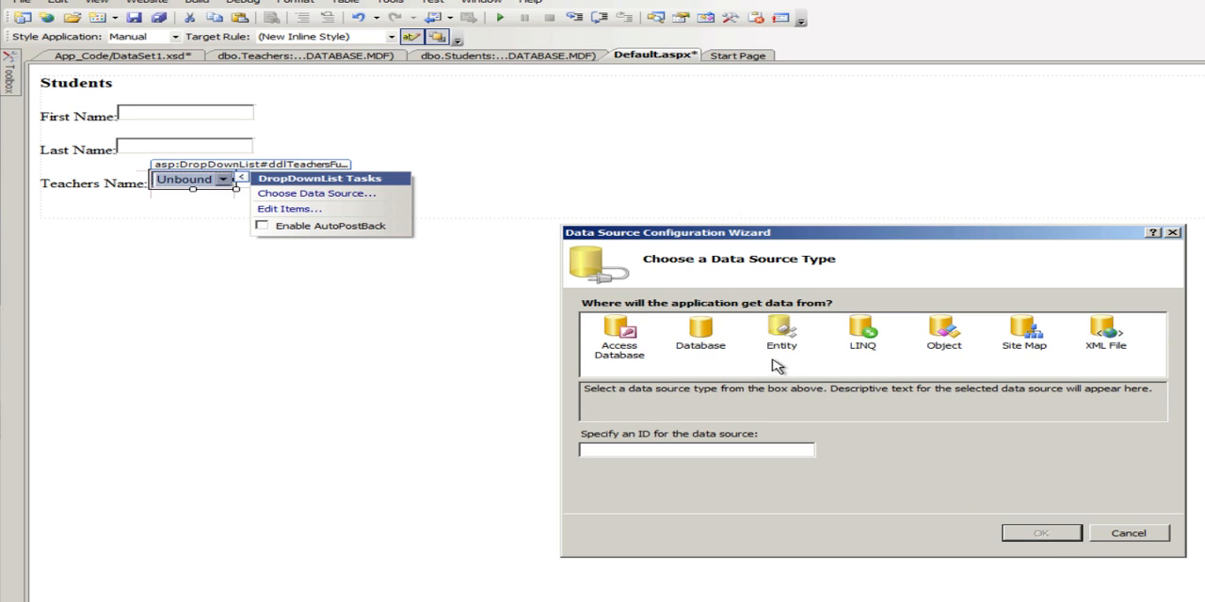
click(943, 334)
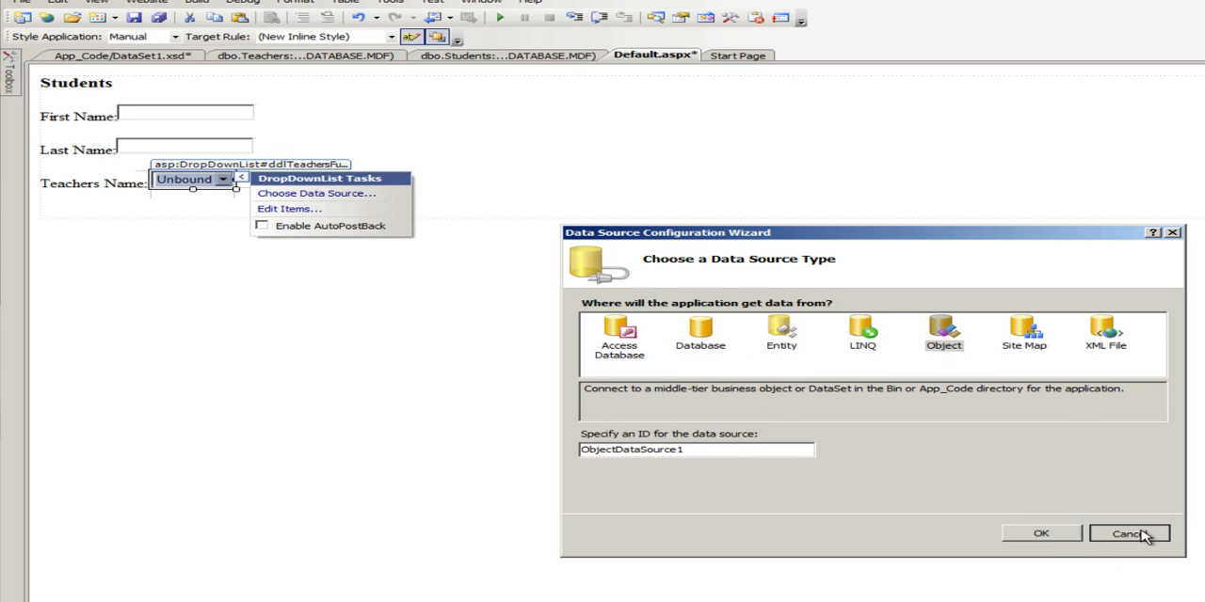
- Cancel the data source setup and save the Students page
click(1129, 533)
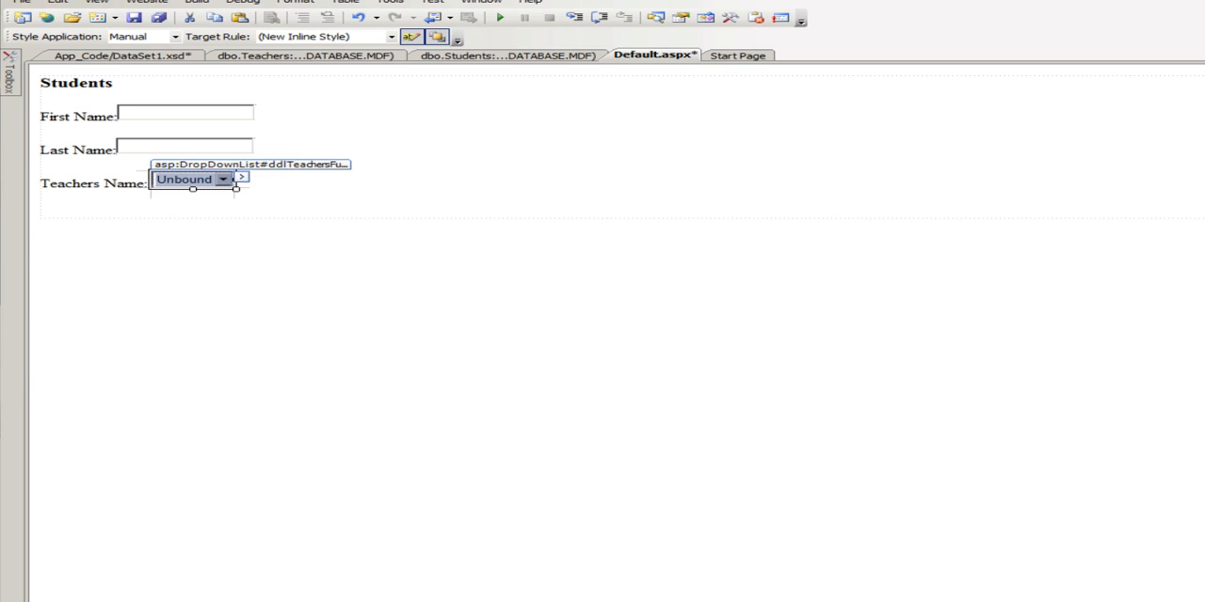
click(198, 2)
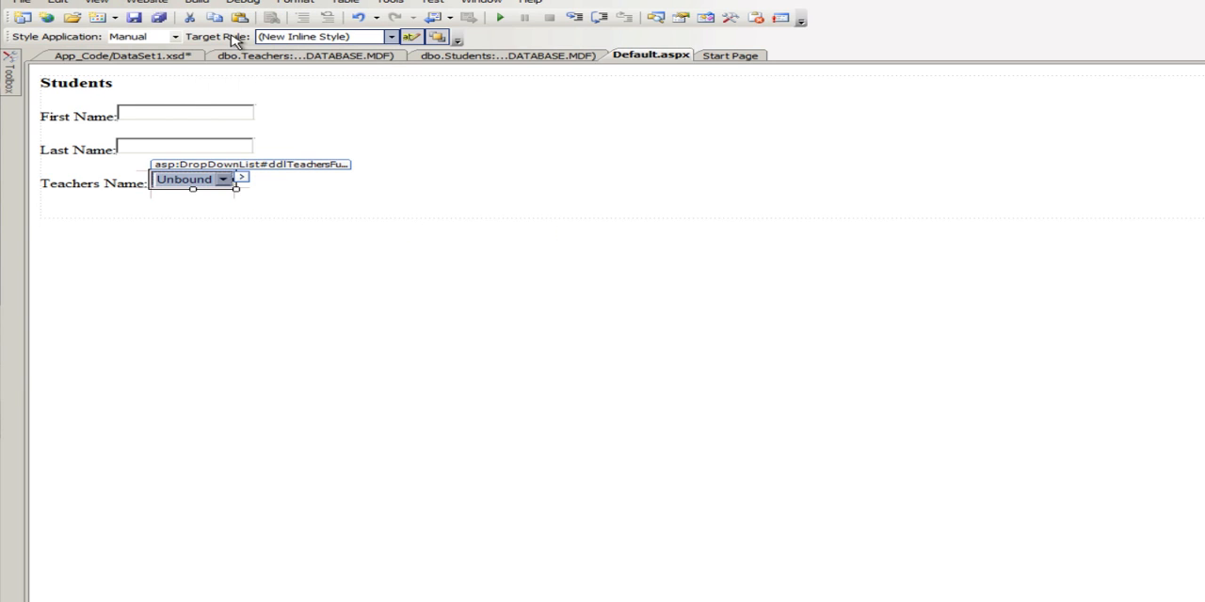
mouse_move(391, 153)
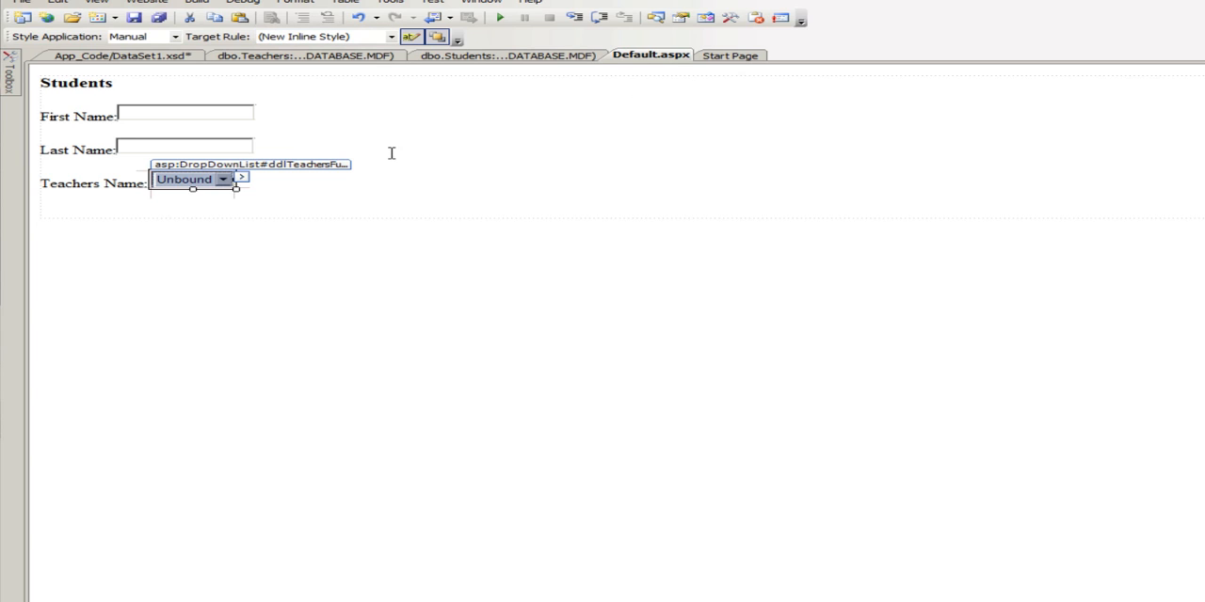
click(241, 178)
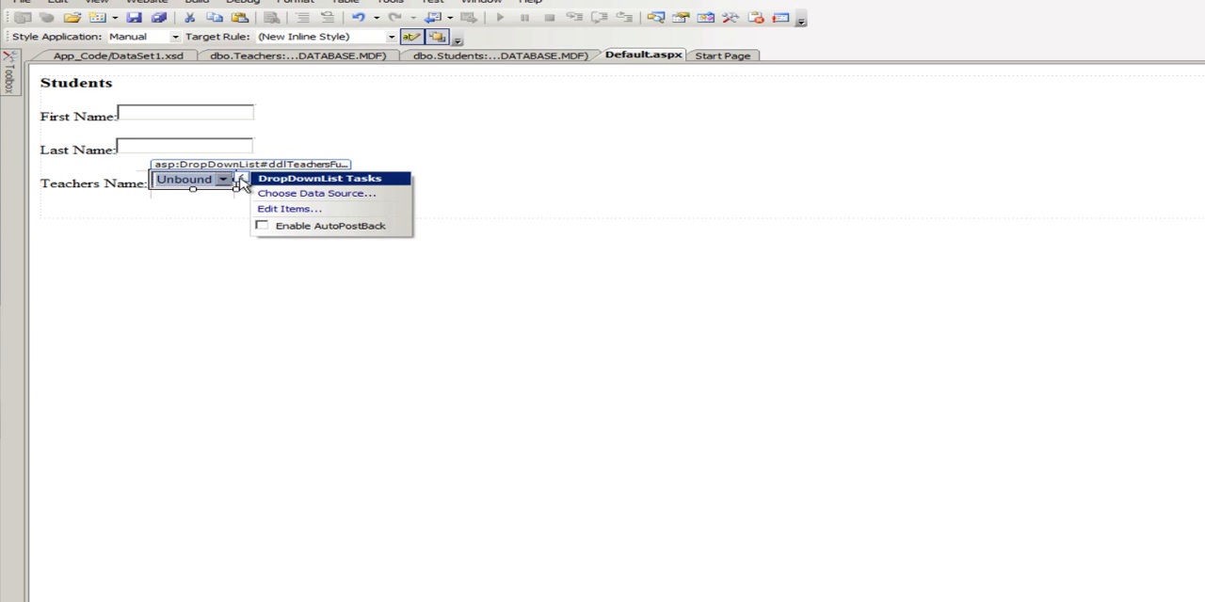
- Create a new Object data source for the drop-down with ID TachersObjectDataSource1
click(316, 193)
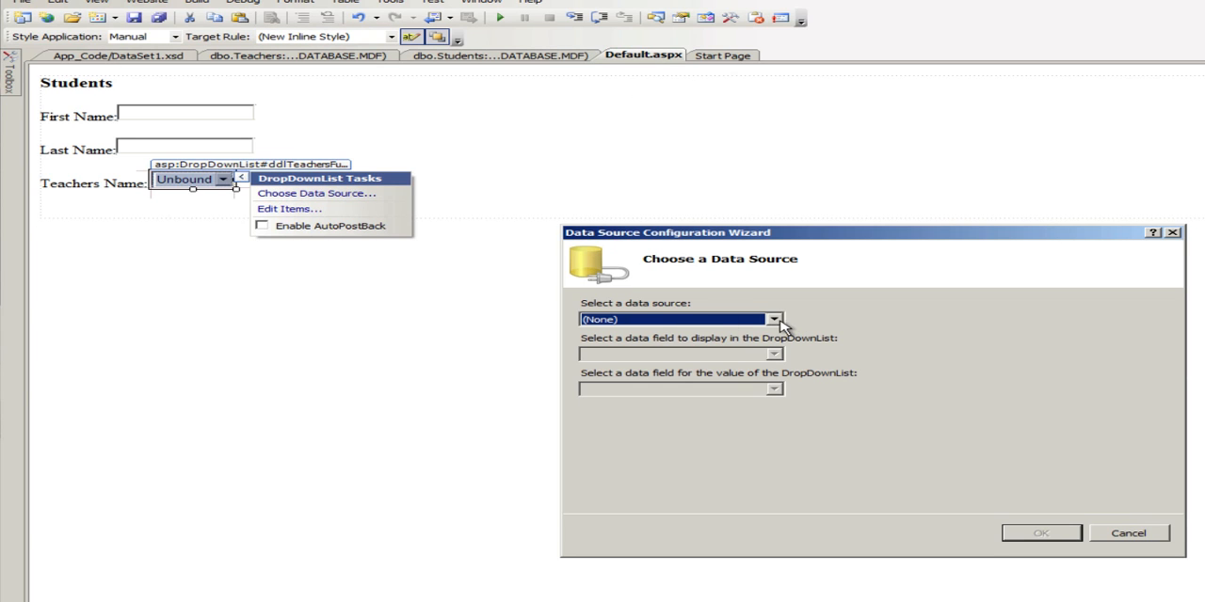
click(774, 319)
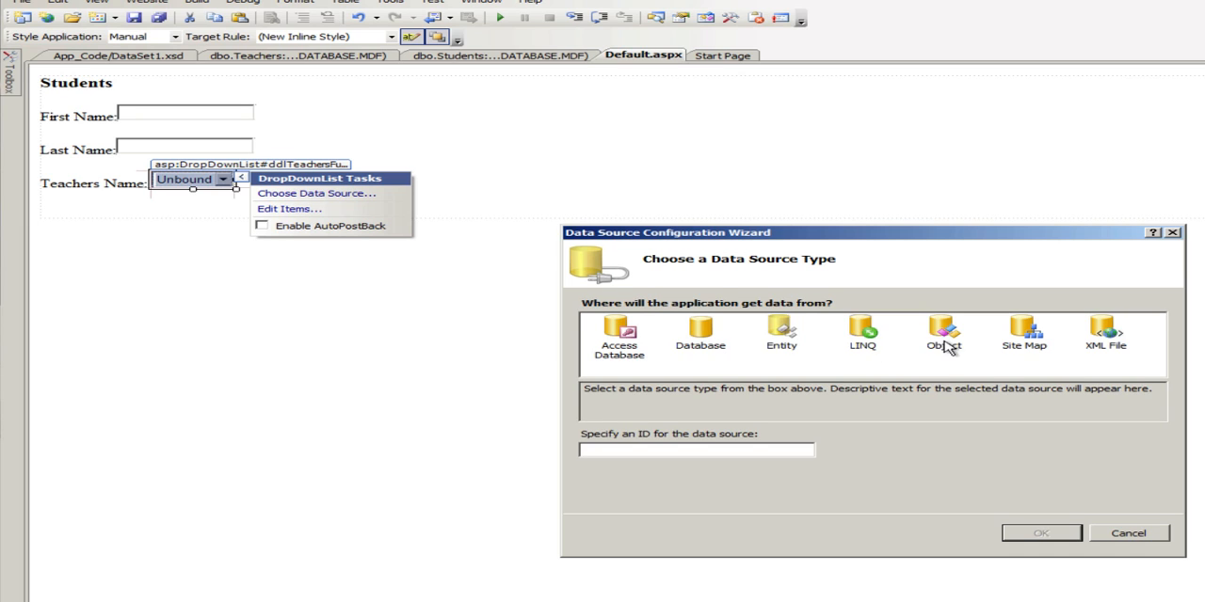
click(942, 334)
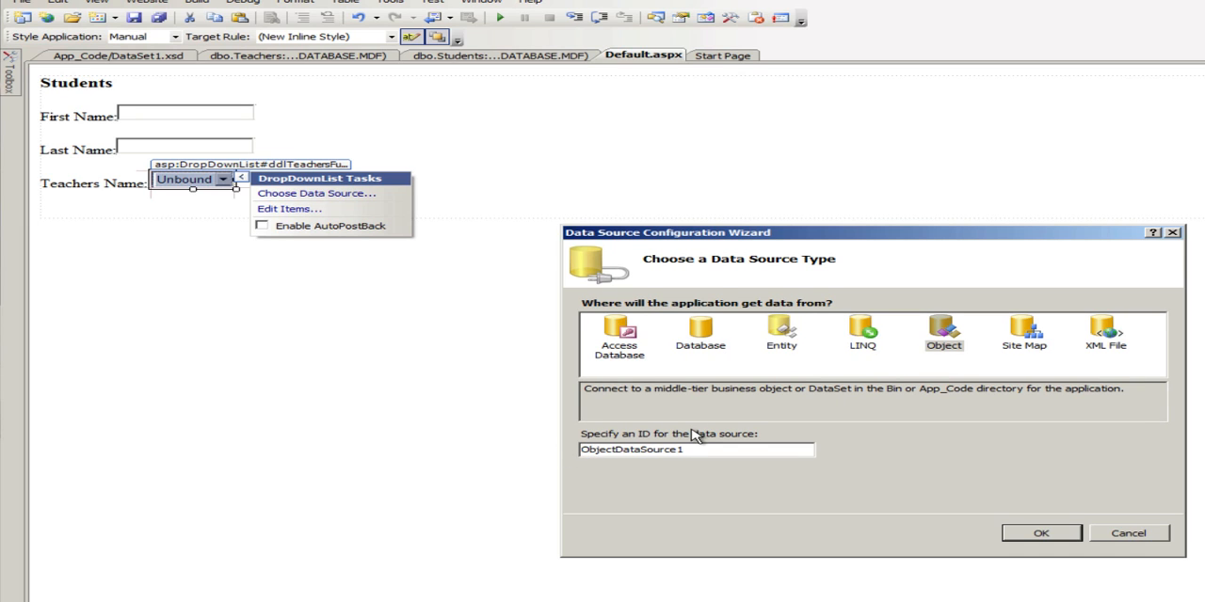
text(St)
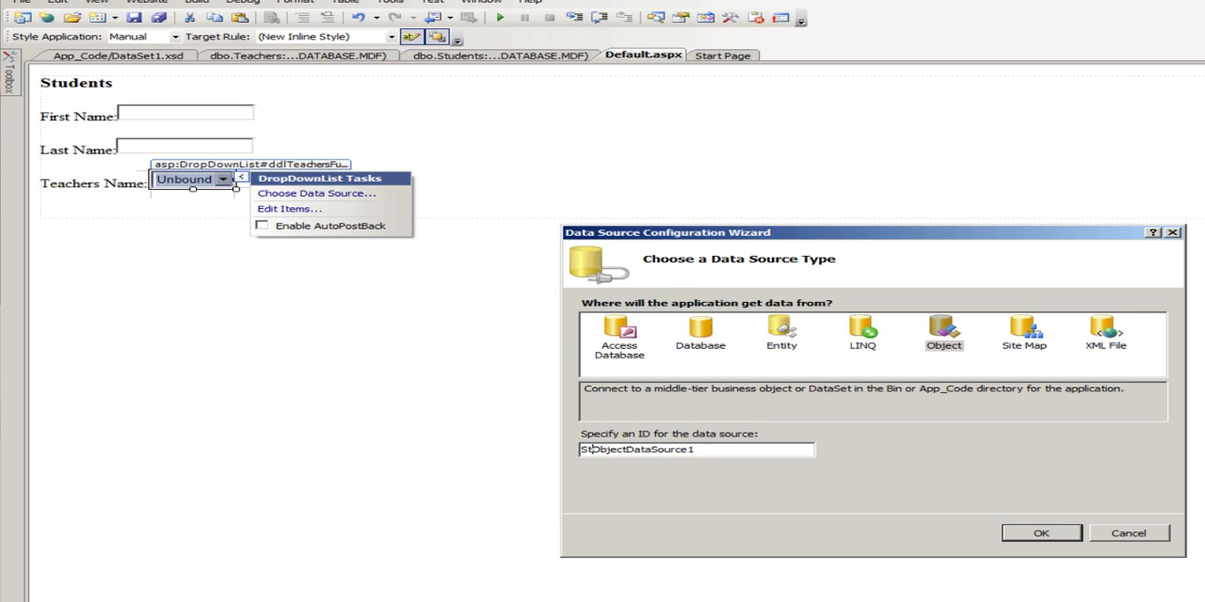
text(ObjectDataSource1)
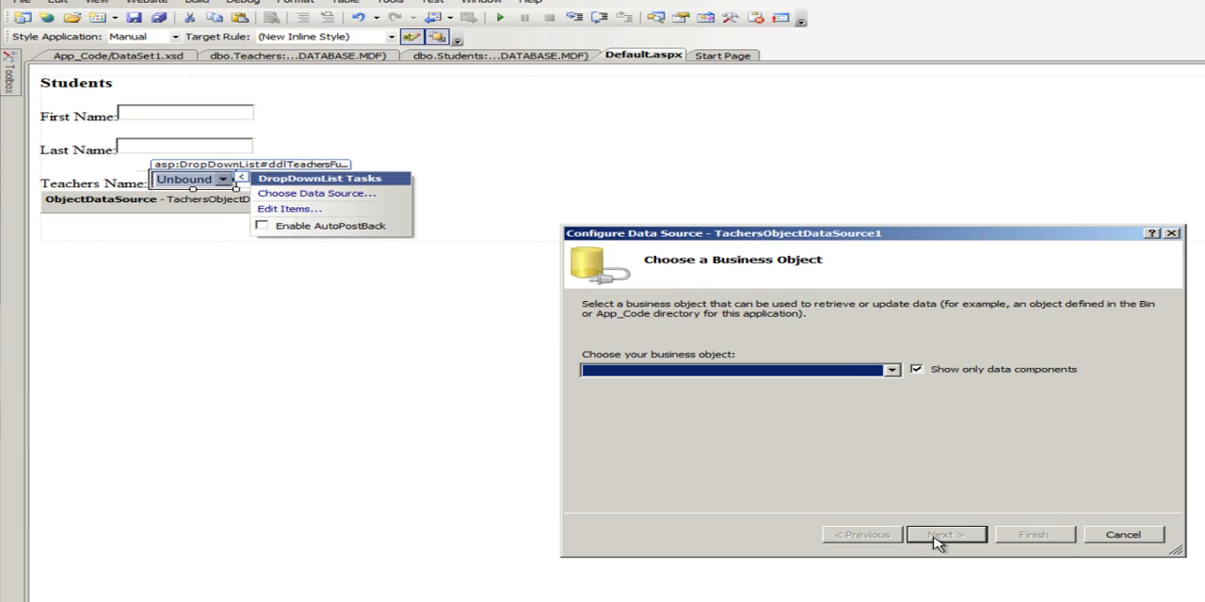
- Point TachersObjectDataSource1 at DataSet1TableAdapters.TeachersTableAdapter, keeping GetData() as SELECT
click(889, 369)
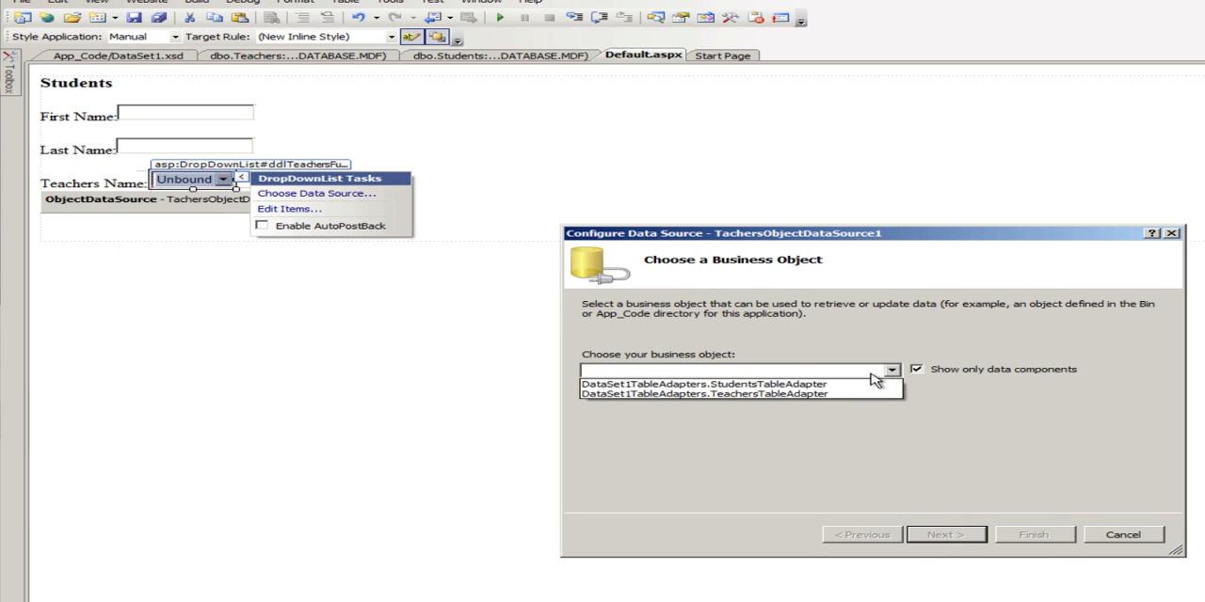
click(703, 394)
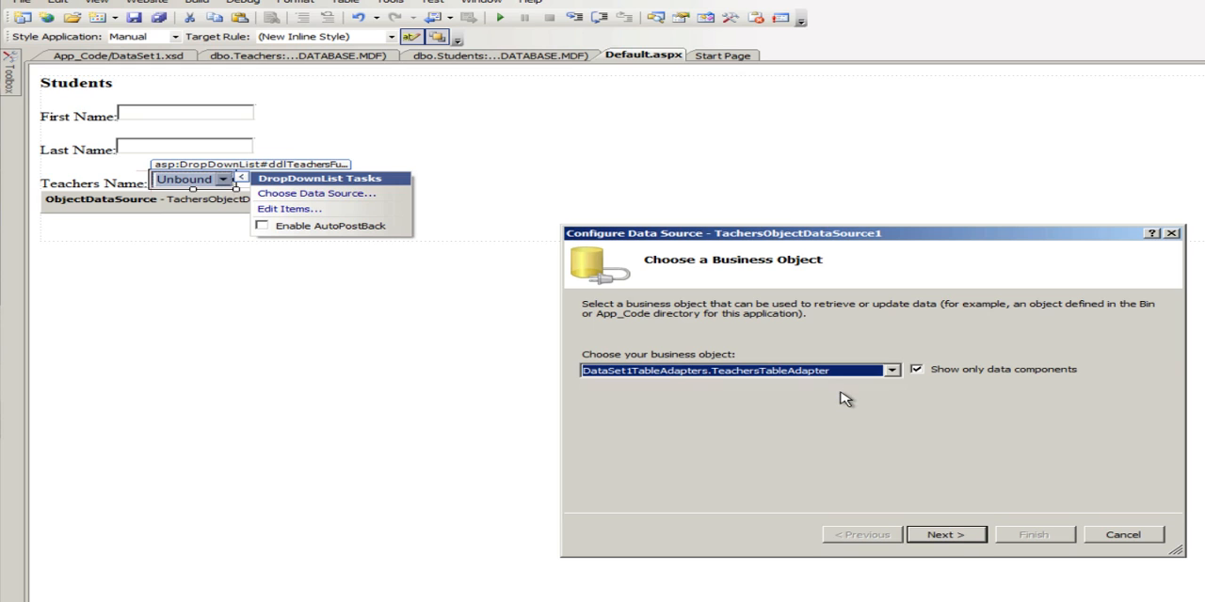
click(945, 534)
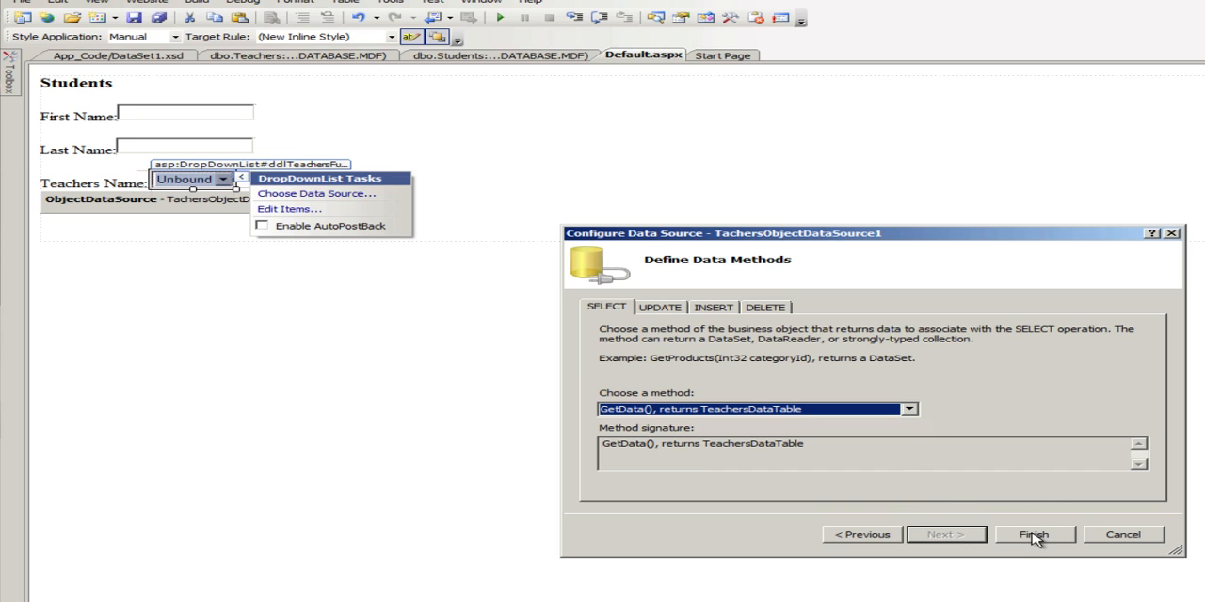
click(1033, 535)
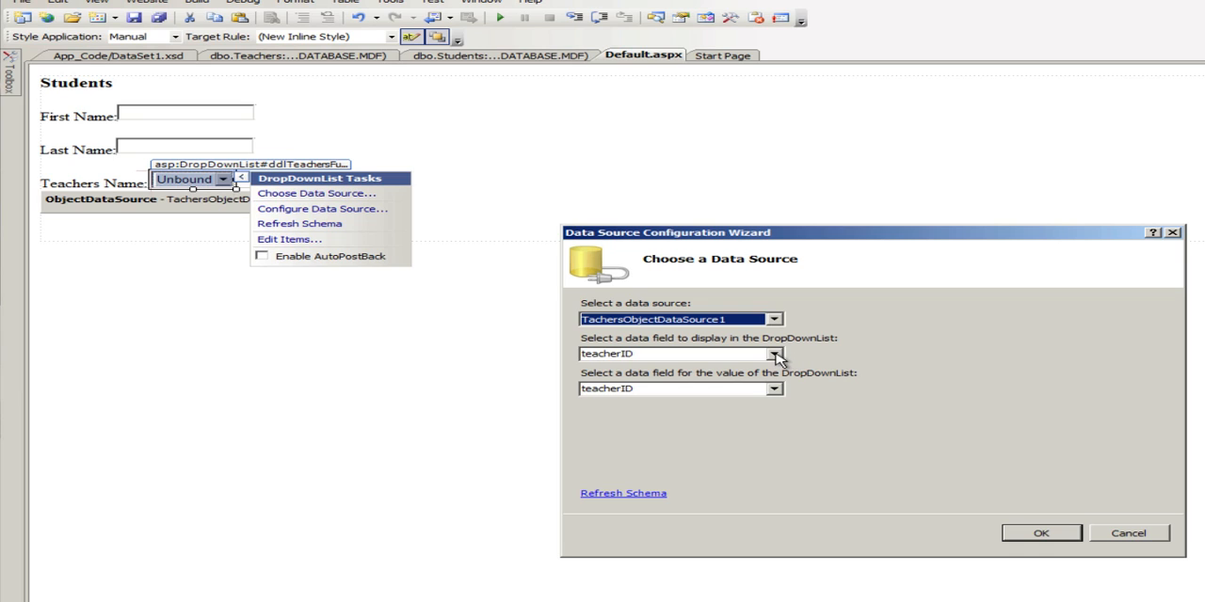
- Bind the Teachers Name drop-down to TachersObjectDataSource1 with FullName as display text and value
click(774, 353)
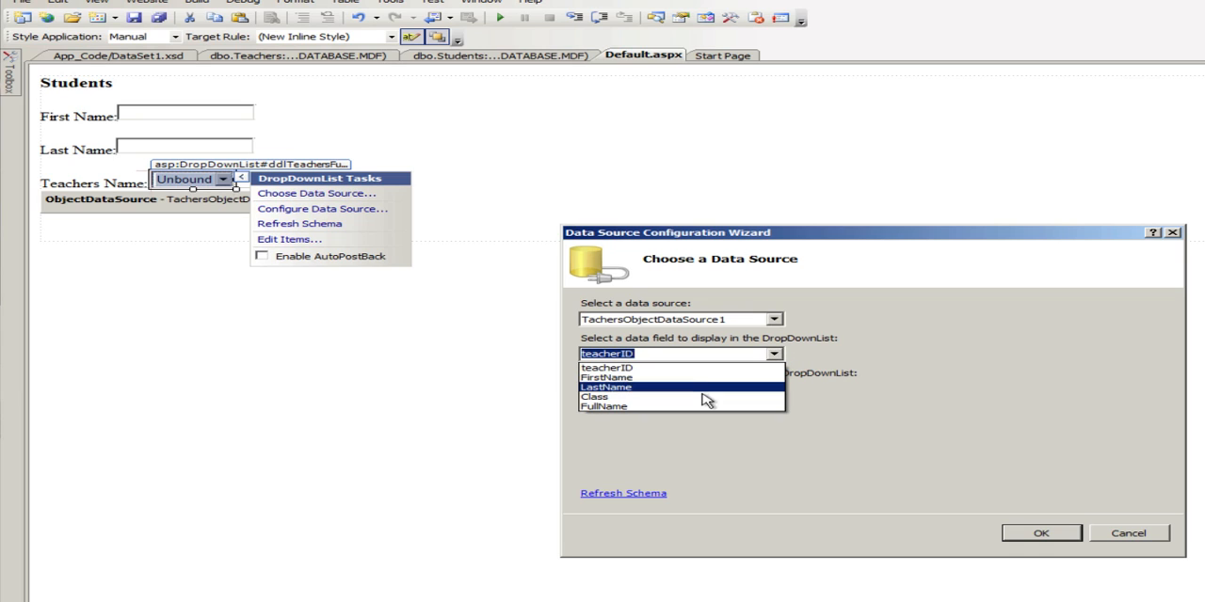
click(603, 405)
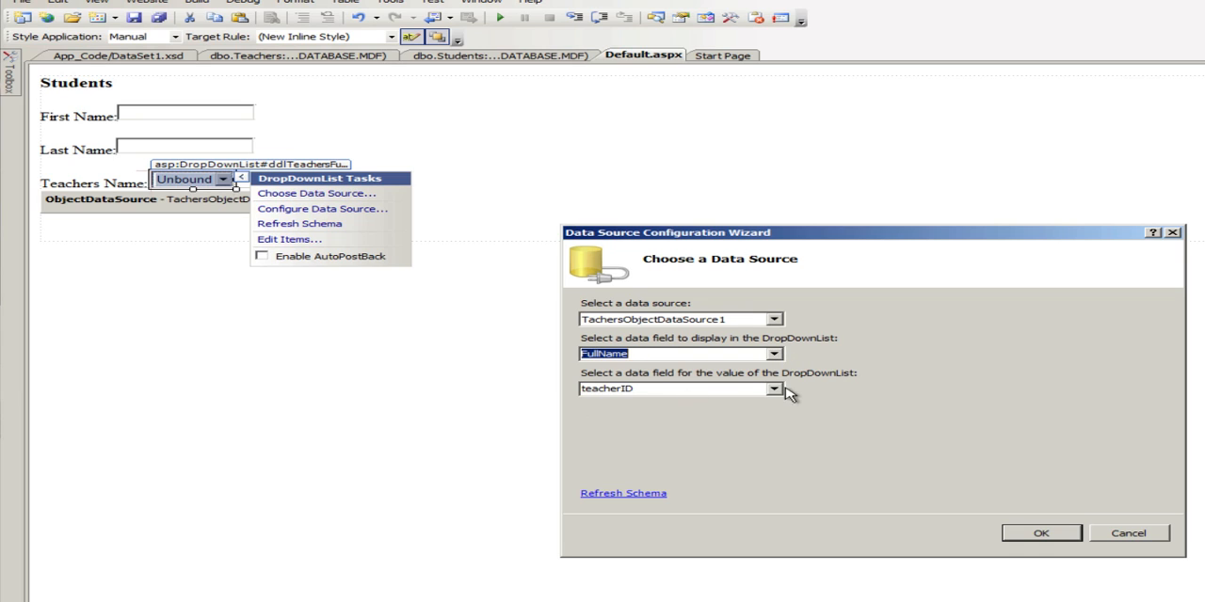
click(774, 388)
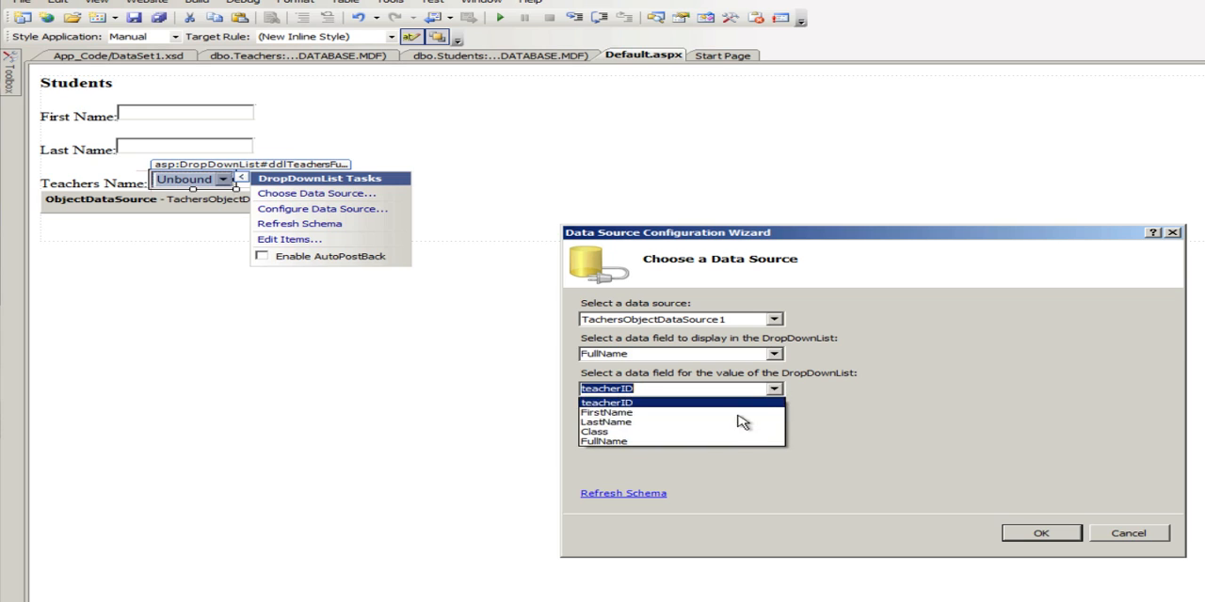
click(603, 440)
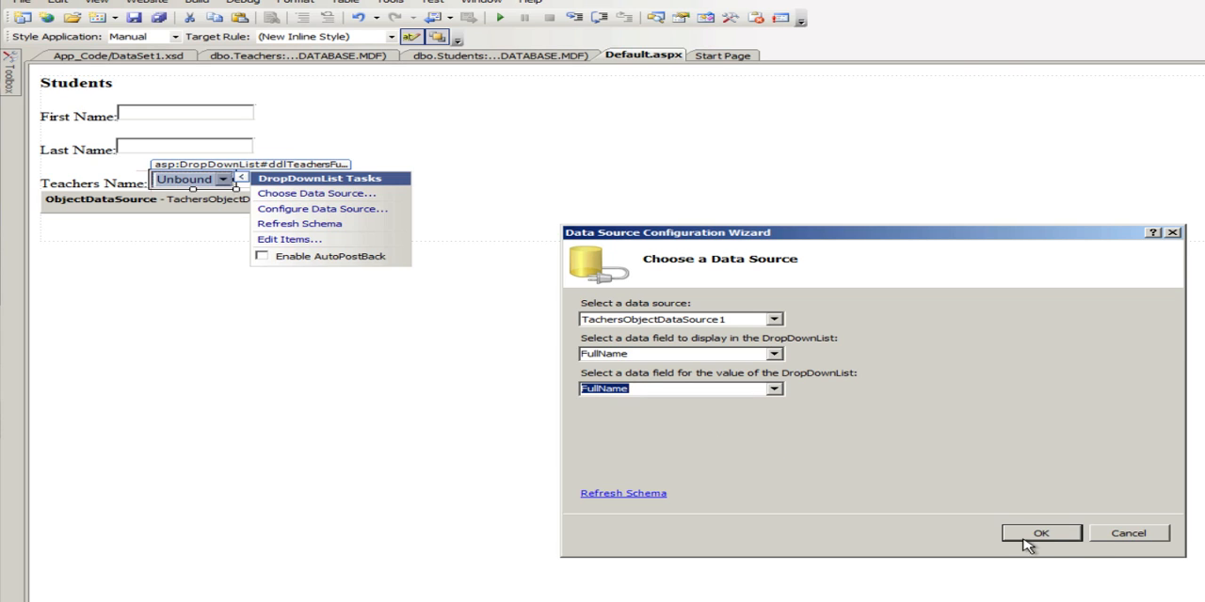
click(1040, 533)
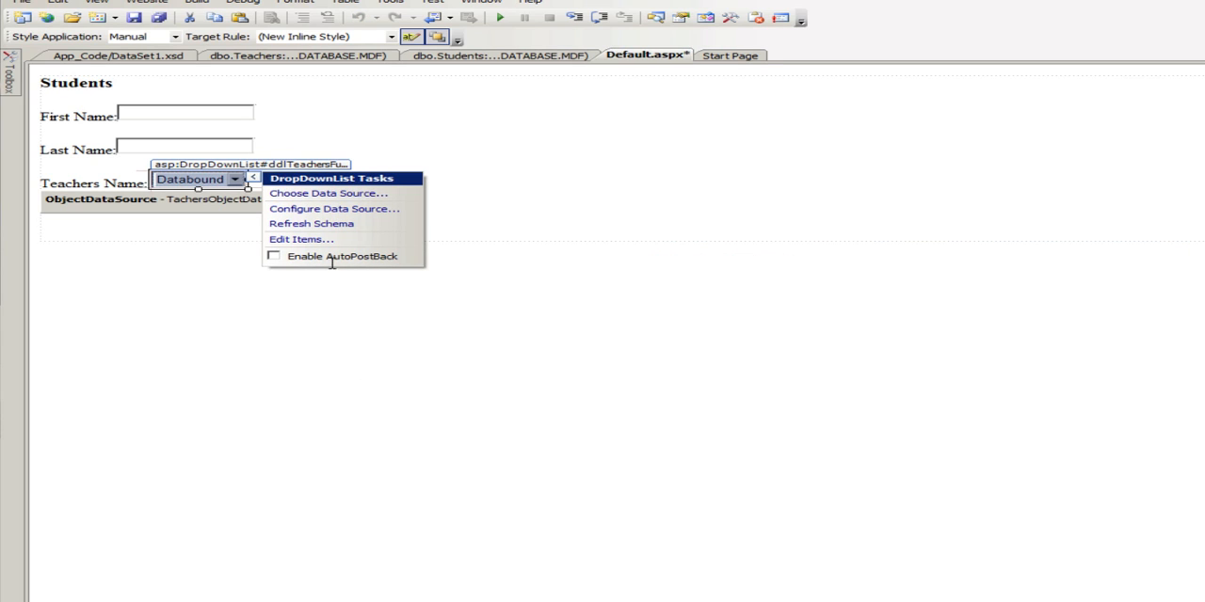
mouse_move(329, 208)
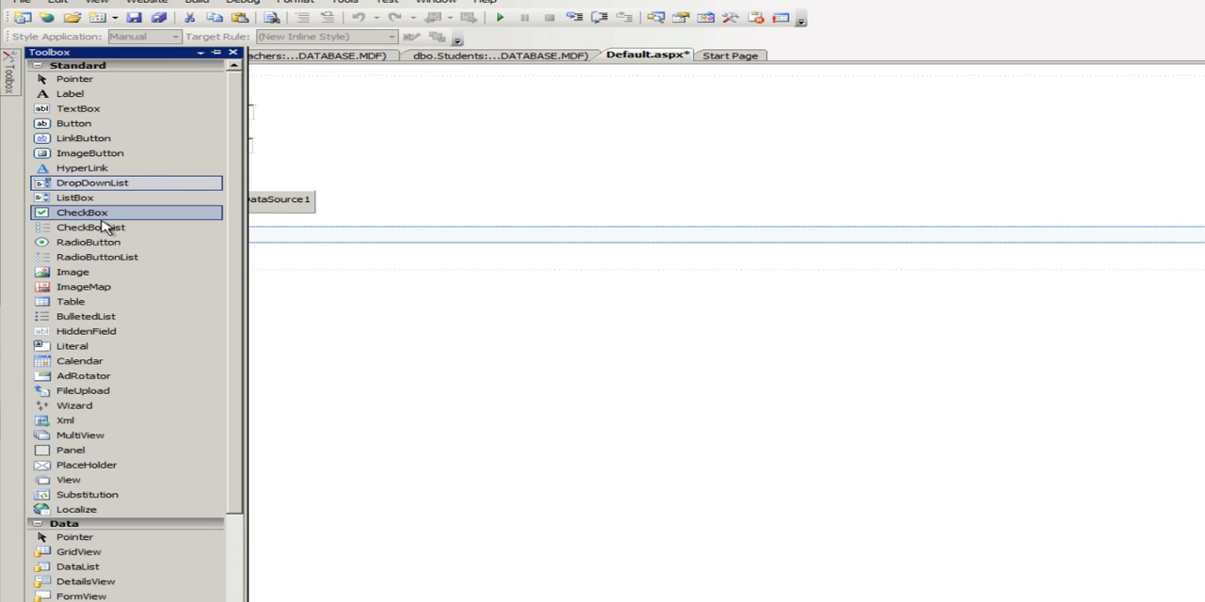
mouse_move(75, 123)
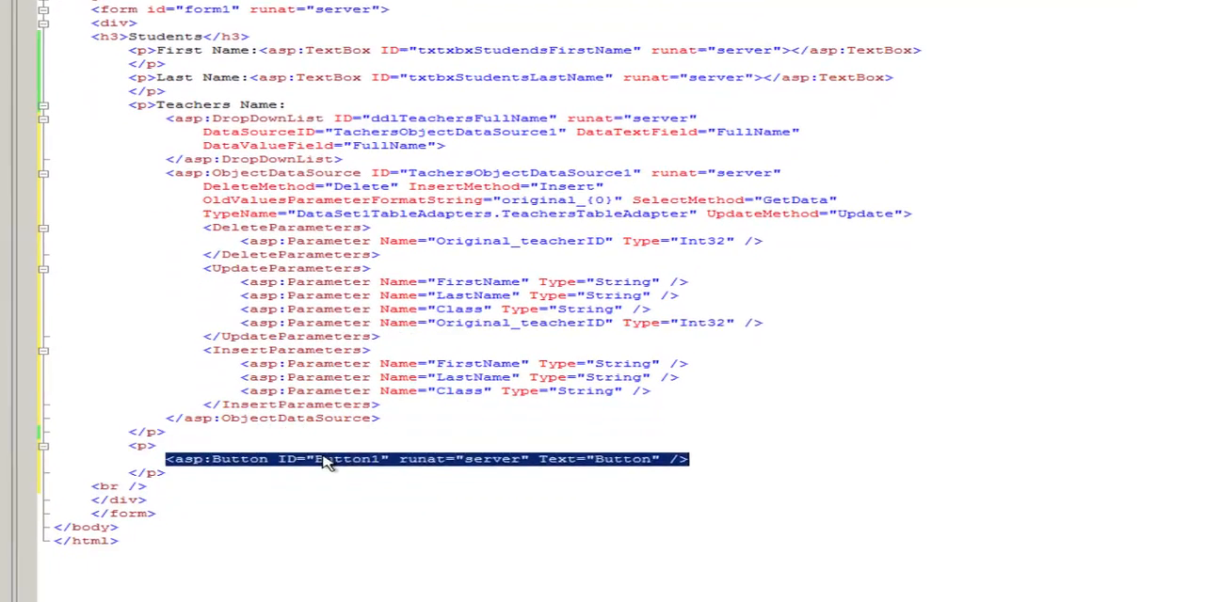
- Rename Button1 to btnAddStudent and change its Text to 'Add Student' in Source view
double_click(348, 442)
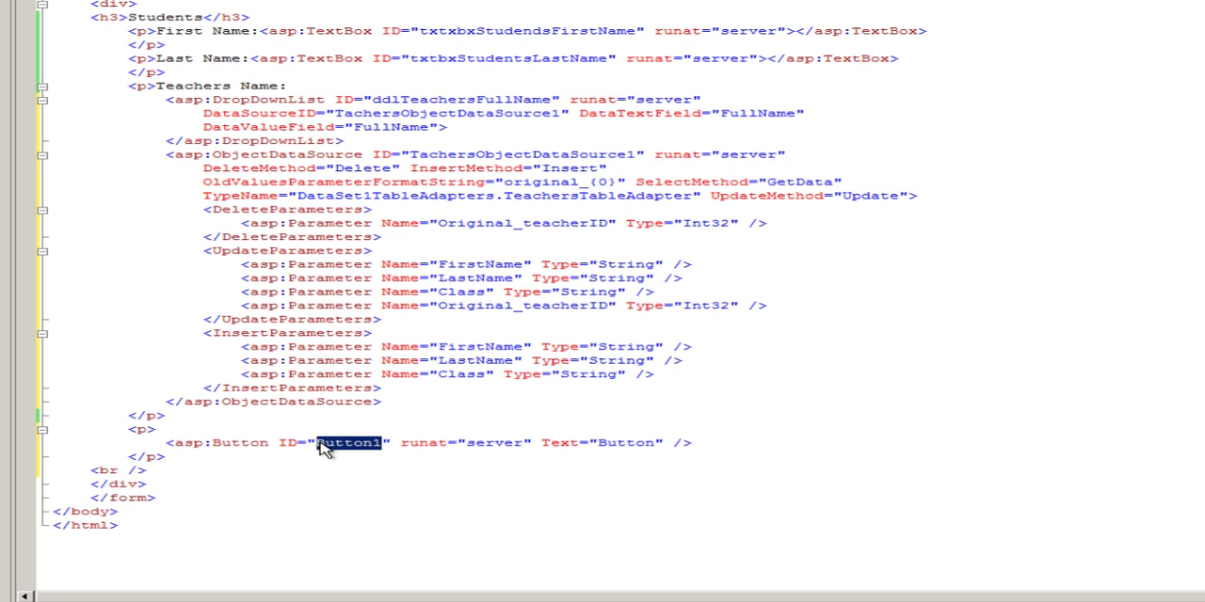
text(Bt)
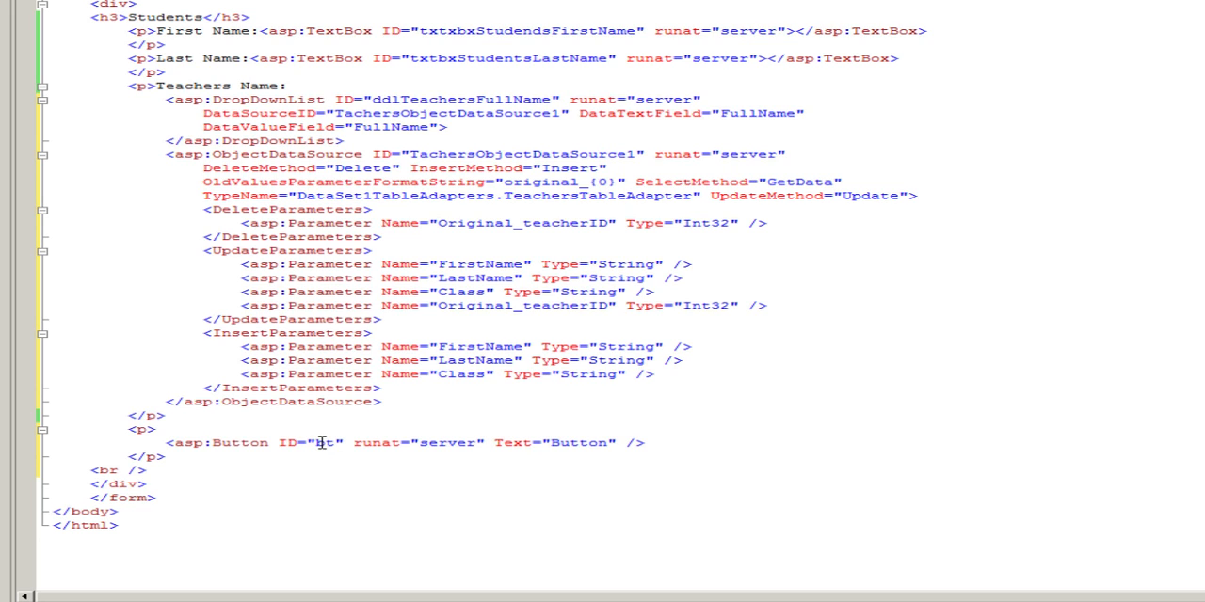
text(n)
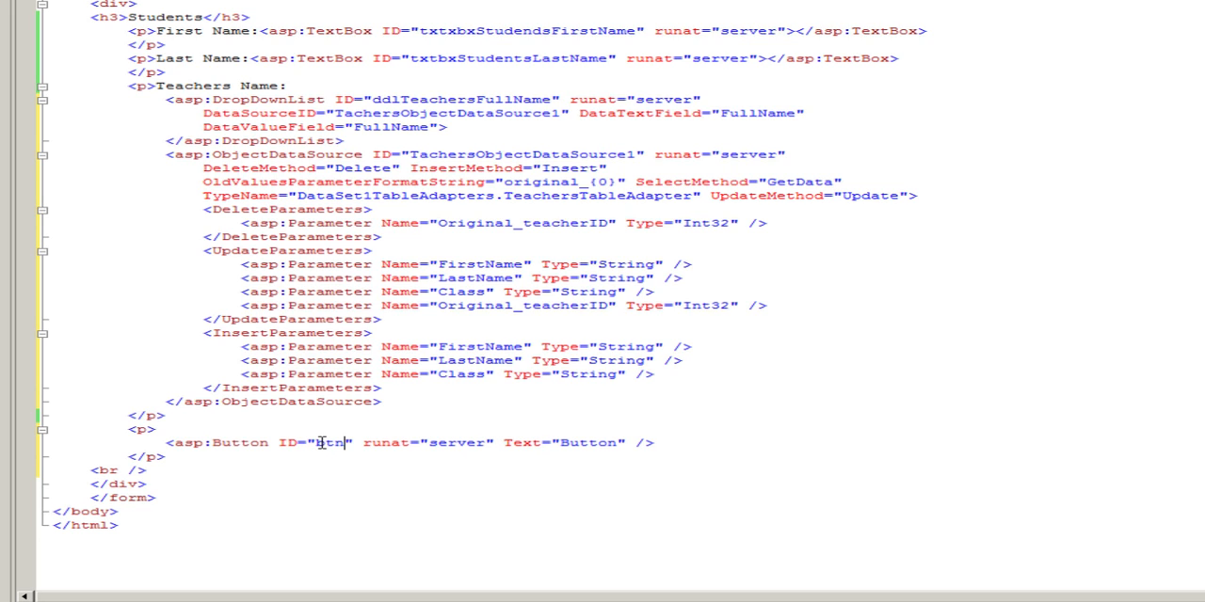
text(AddStu)
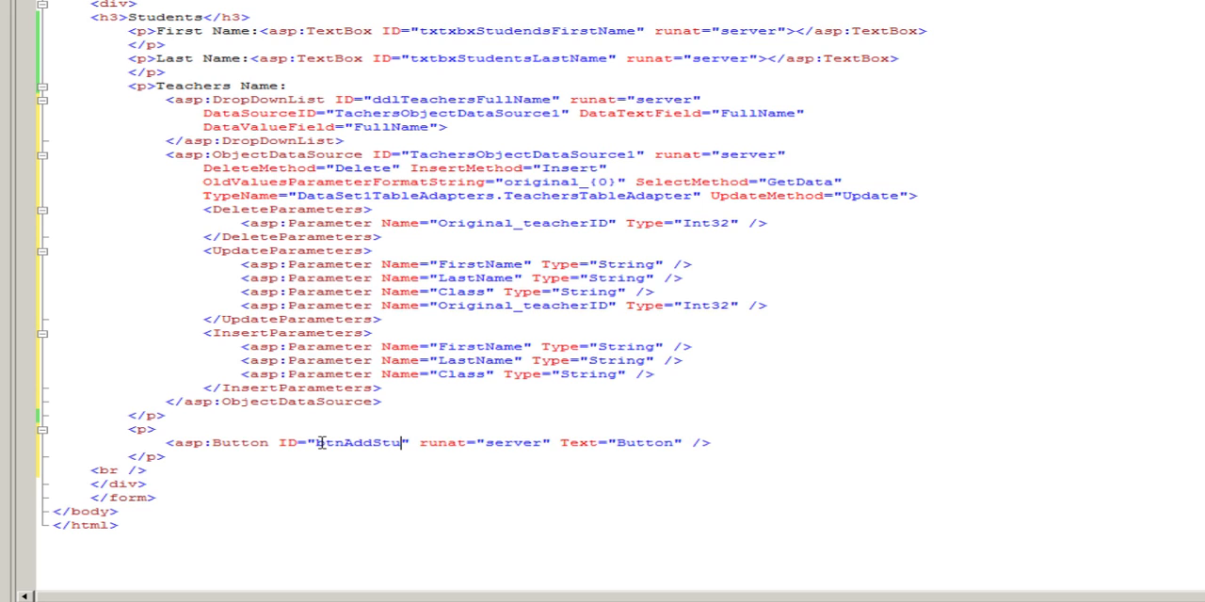
text(dent)
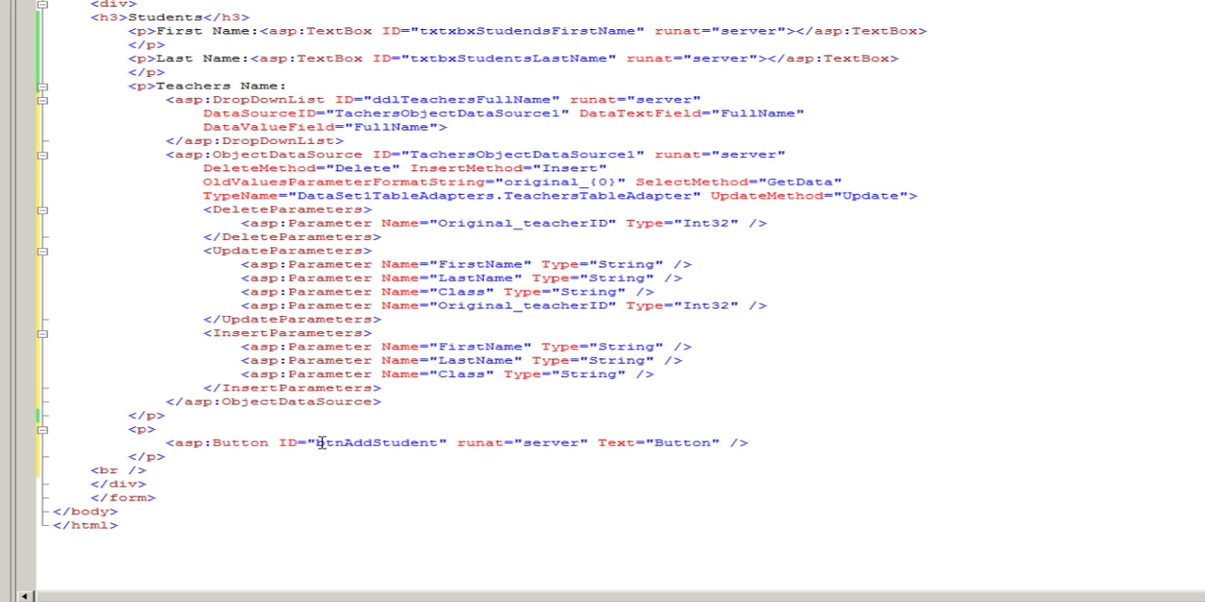
mouse_move(713, 443)
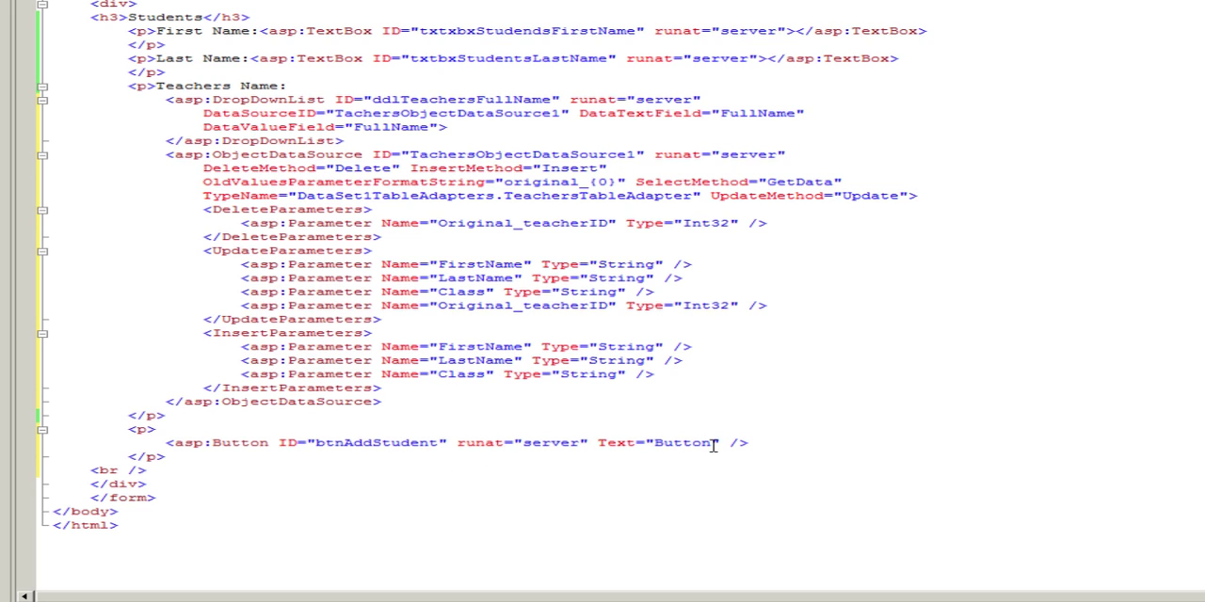
double_click(682, 442)
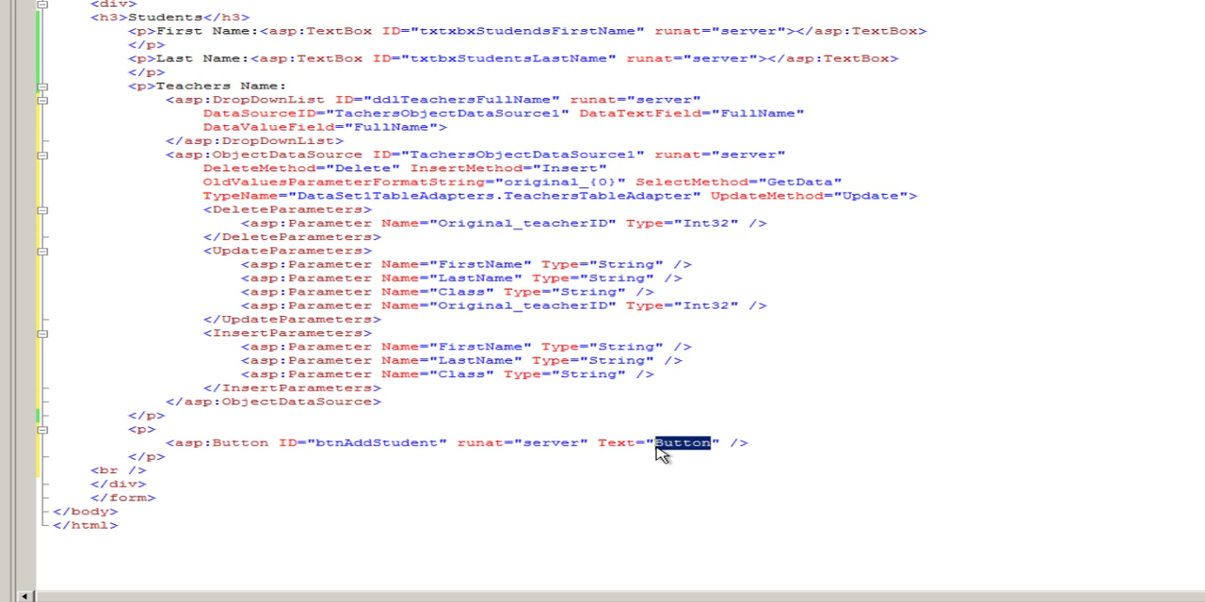
text(Add)
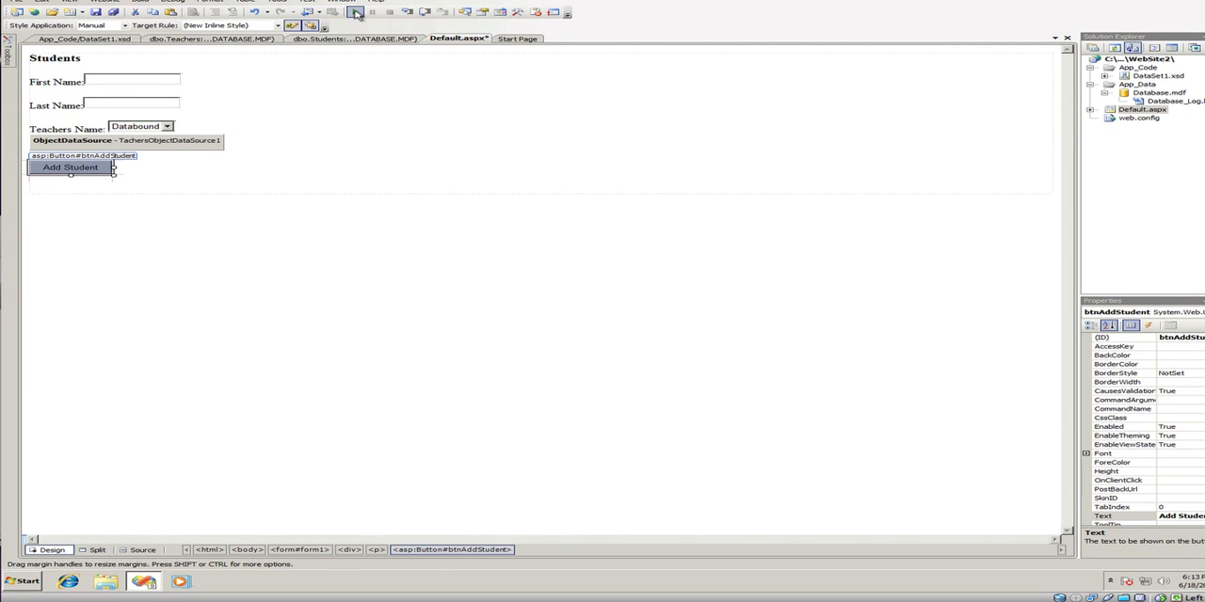
- Run the site with debugging enabled in web.config, then create the btnAddStudent_Click handler
click(355, 12)
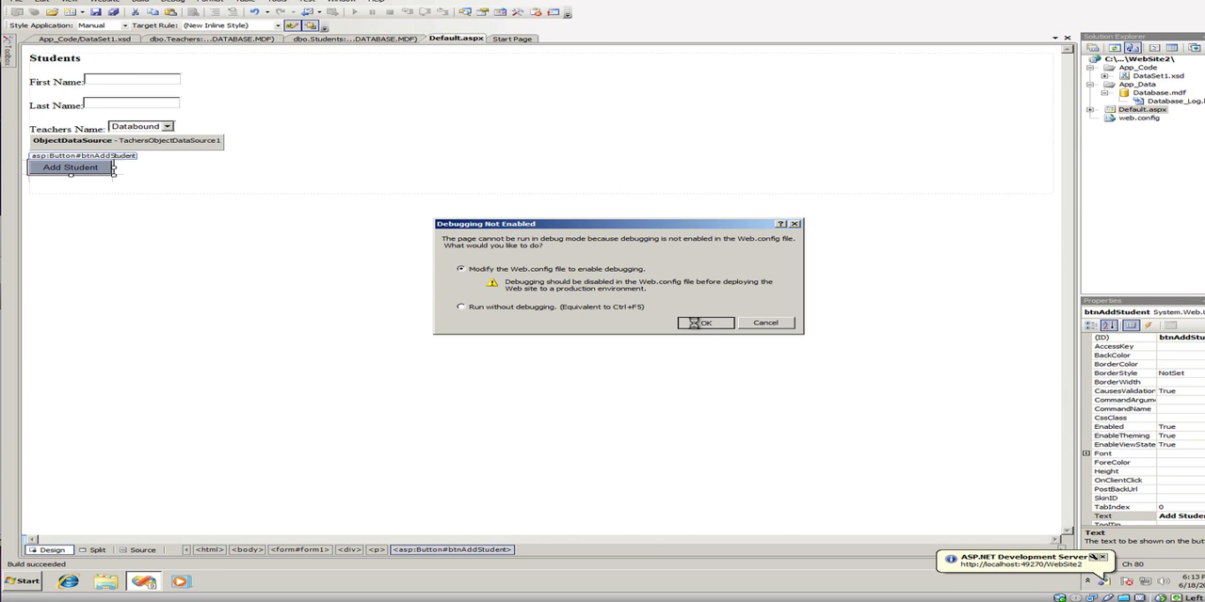
click(705, 323)
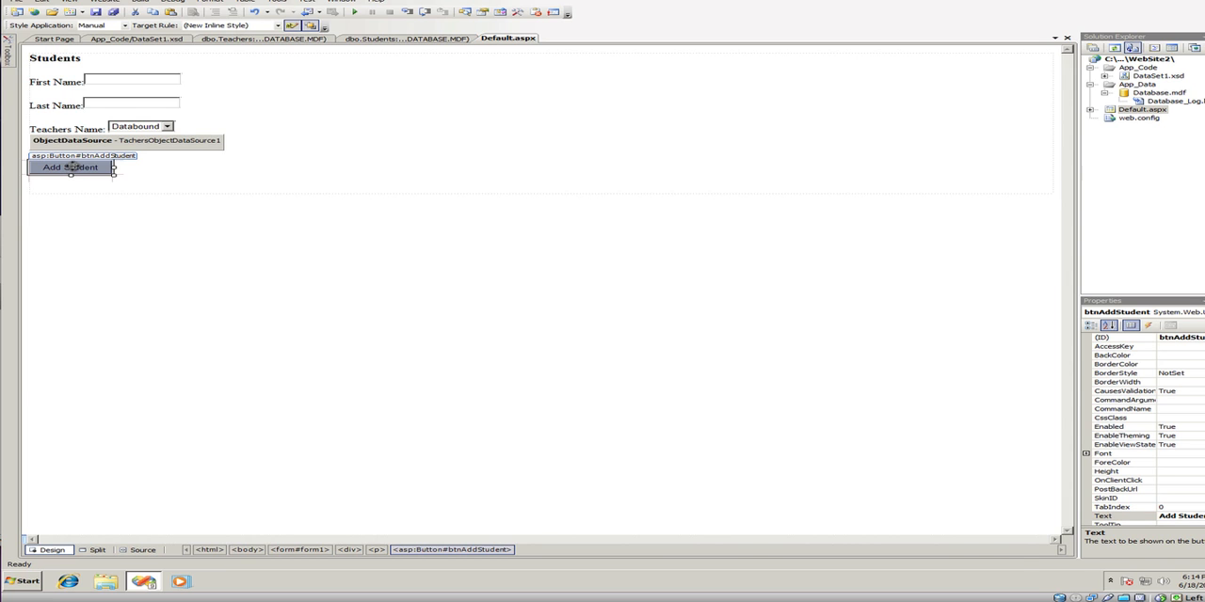
double_click(70, 167)
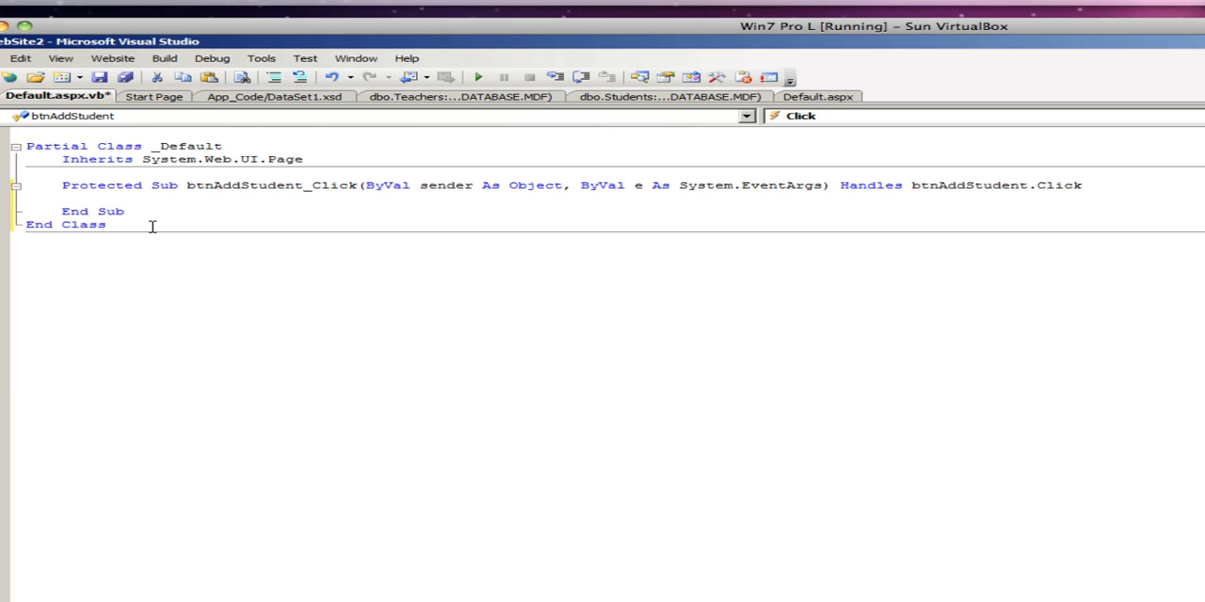
- Declare StudentsAdapter as a new DataSet1 StudentsTableAdapter inside the click handler
click(99, 198)
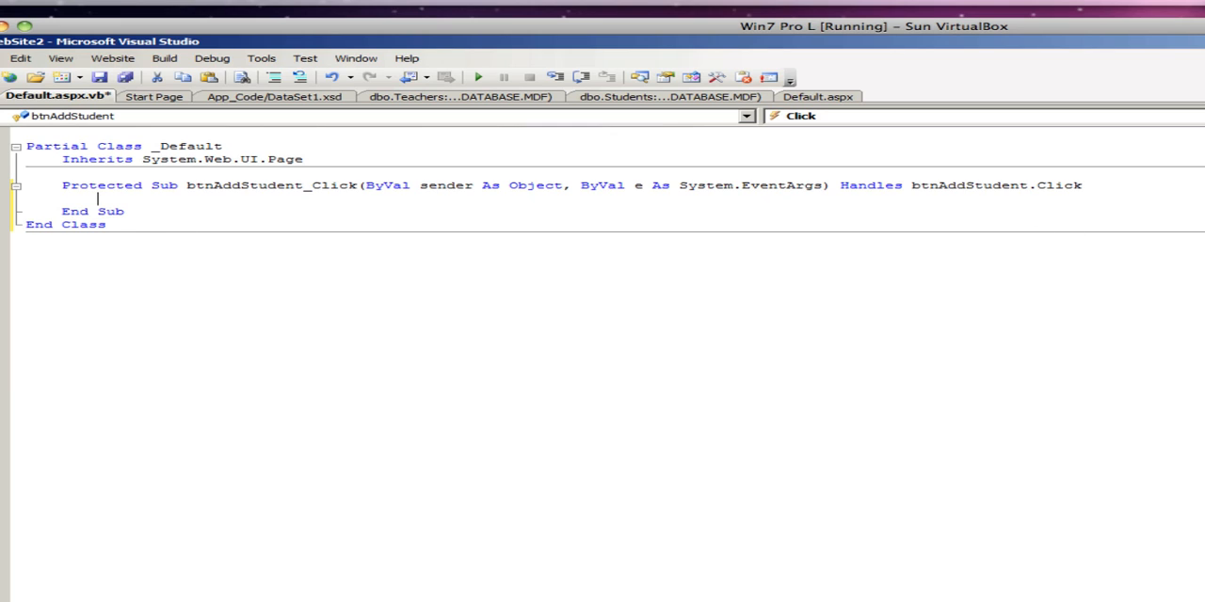
mouse_move(628, 115)
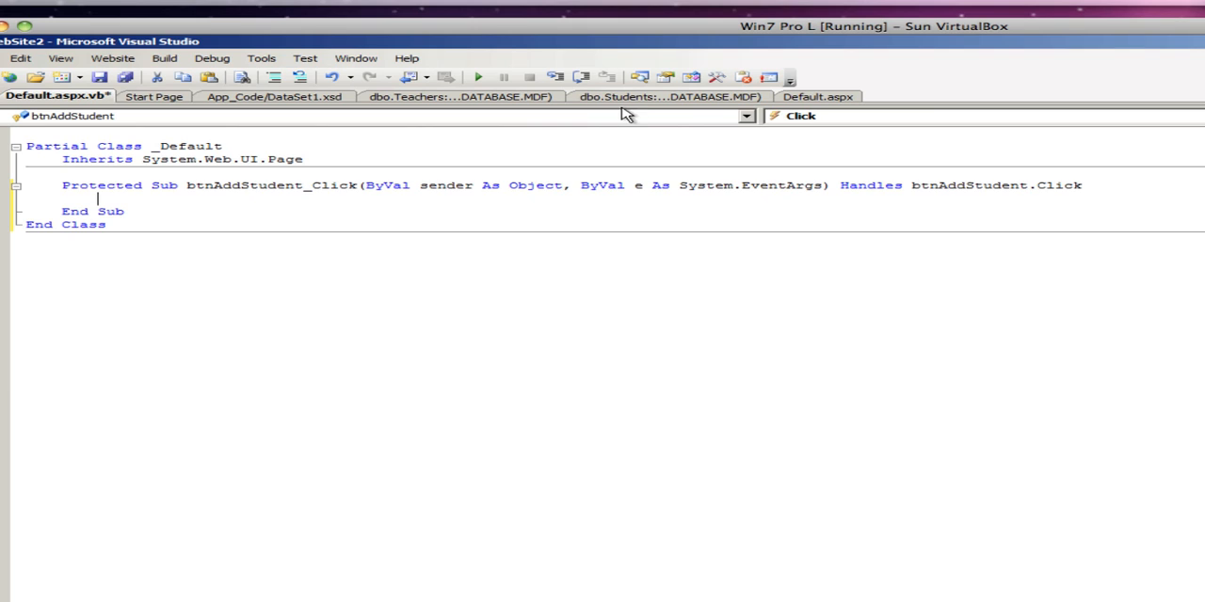
click(274, 96)
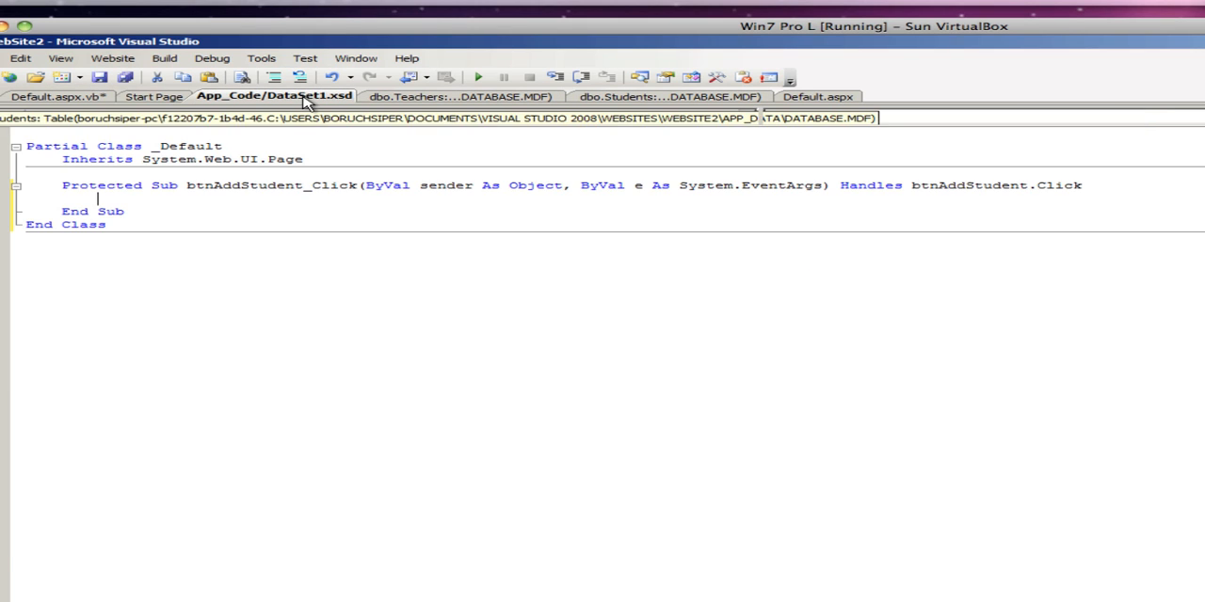
click(273, 95)
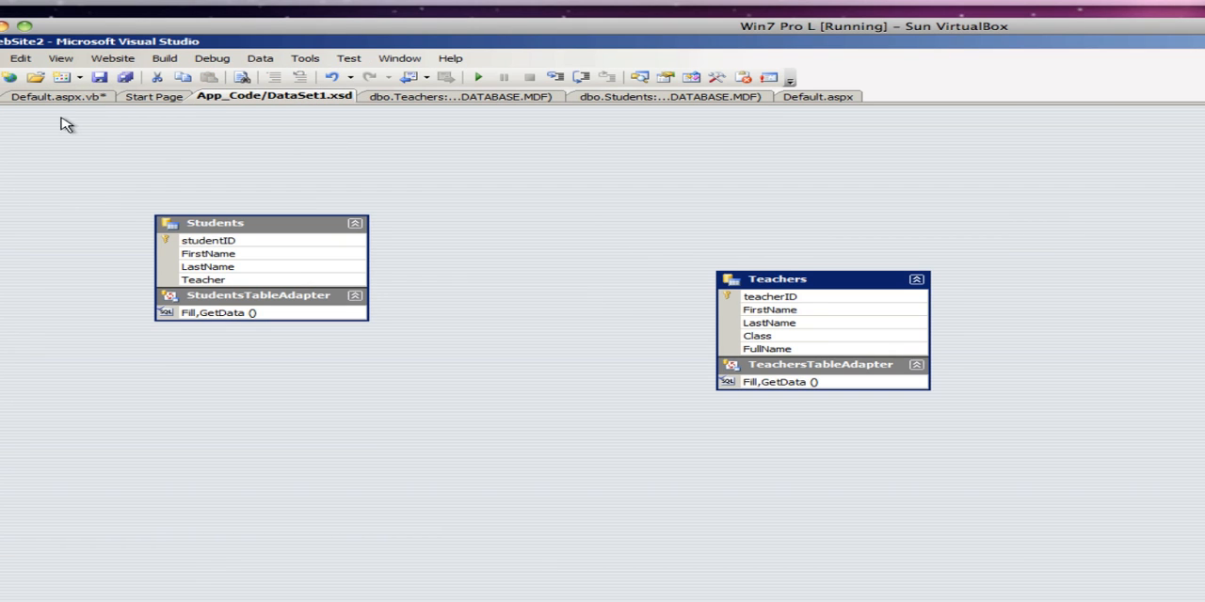
click(52, 96)
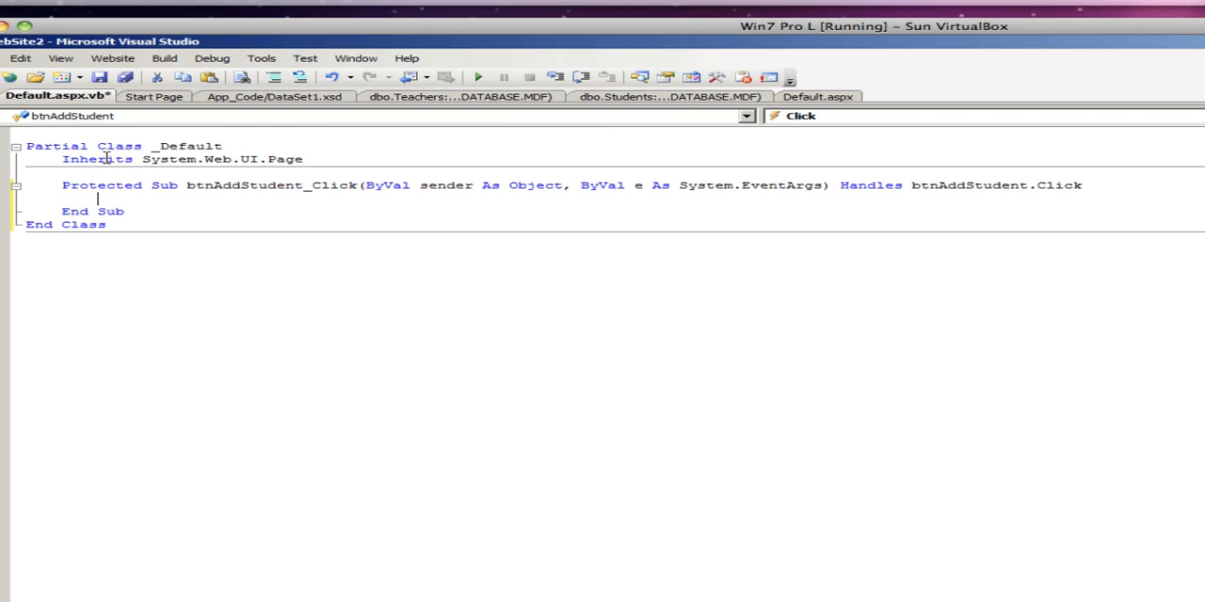
text(Dim StudentsAdapter As New DataSet1TableAdapters)
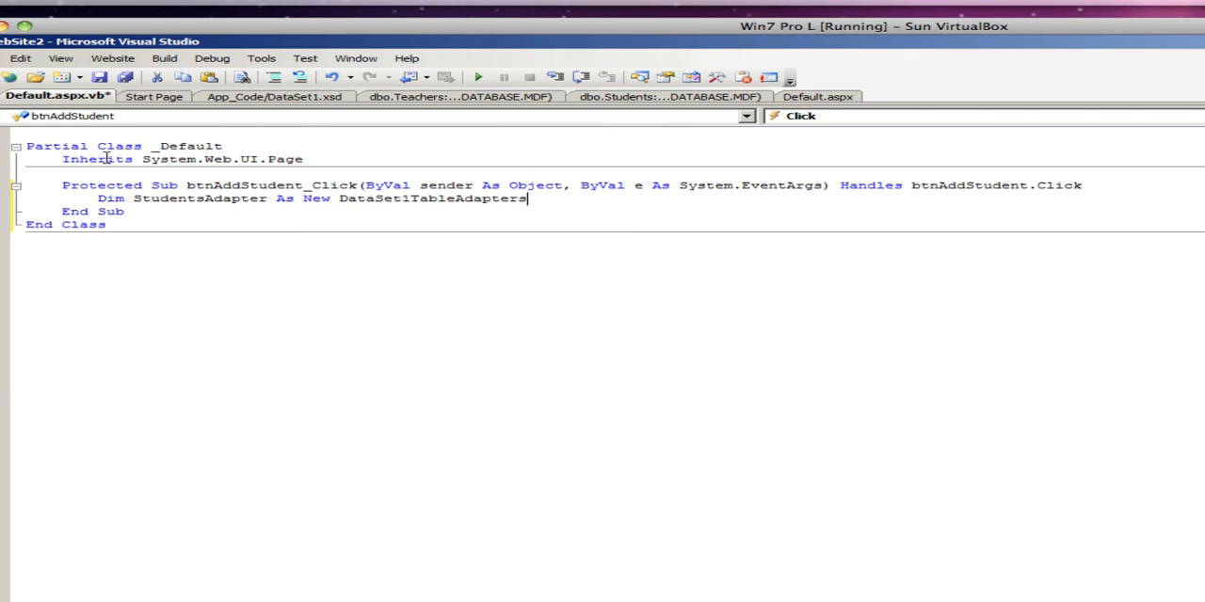
text(.StudentsTableAdapter)
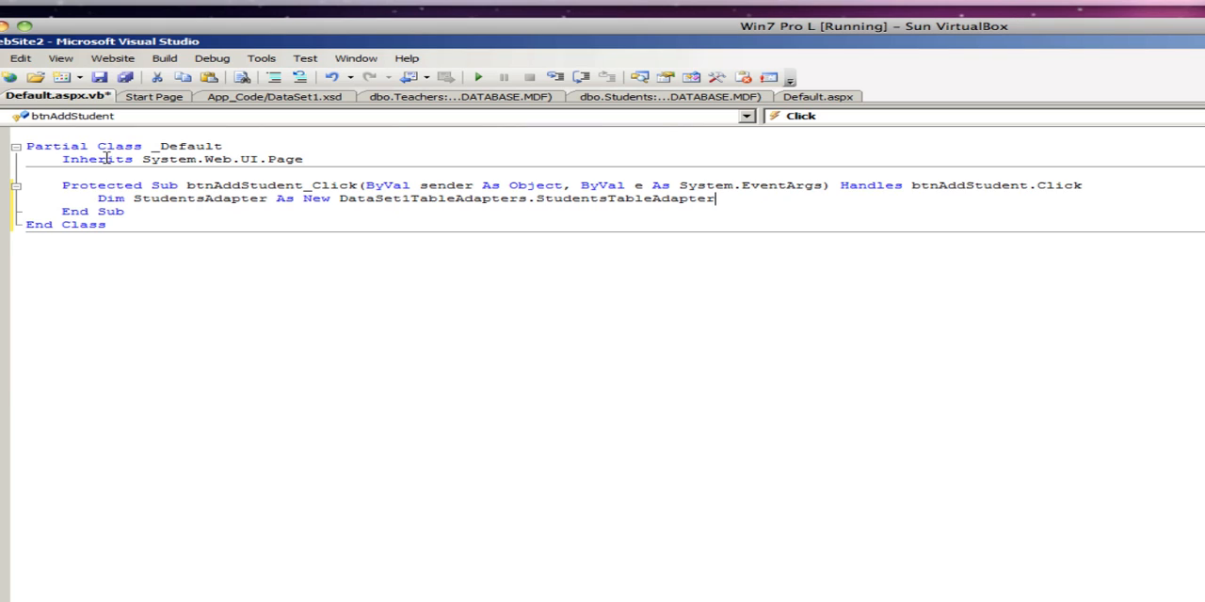
key(Return)
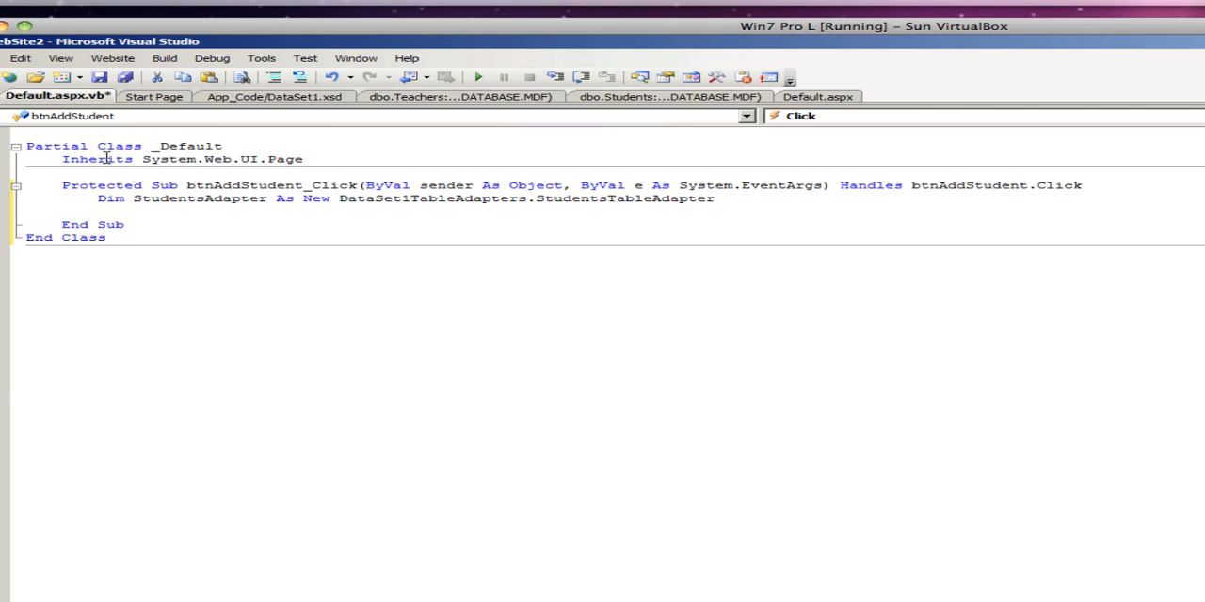
- Call StudentsAdapter.Insert with the name textboxes' Text and the teacher drop-down's Text
text(StudentsAdapter)
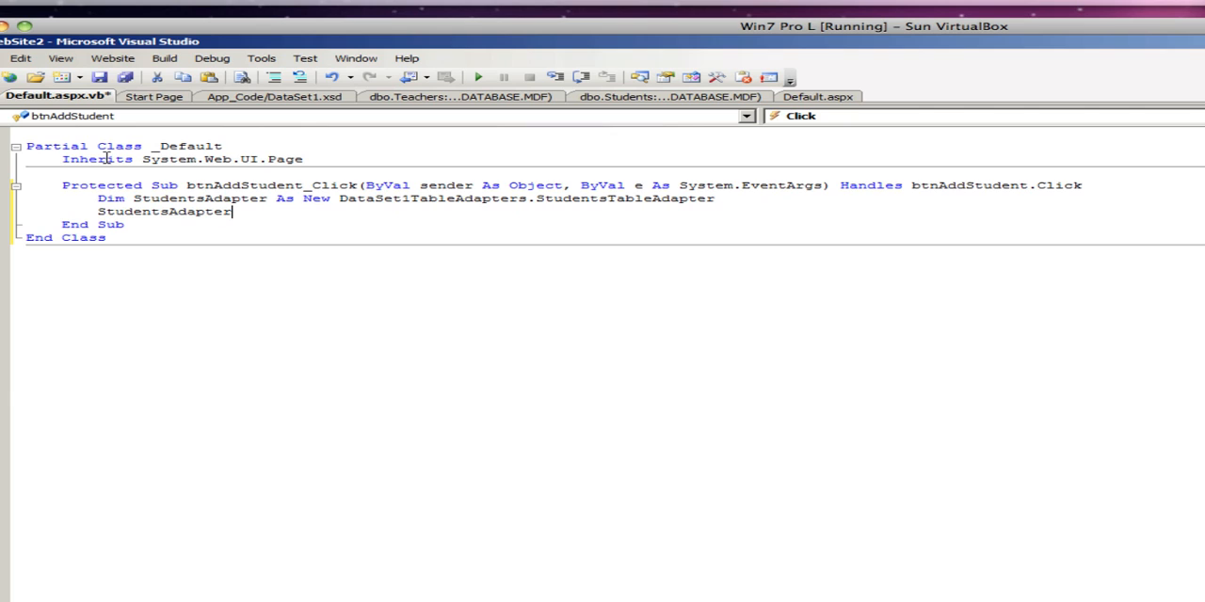
text(.Insert)
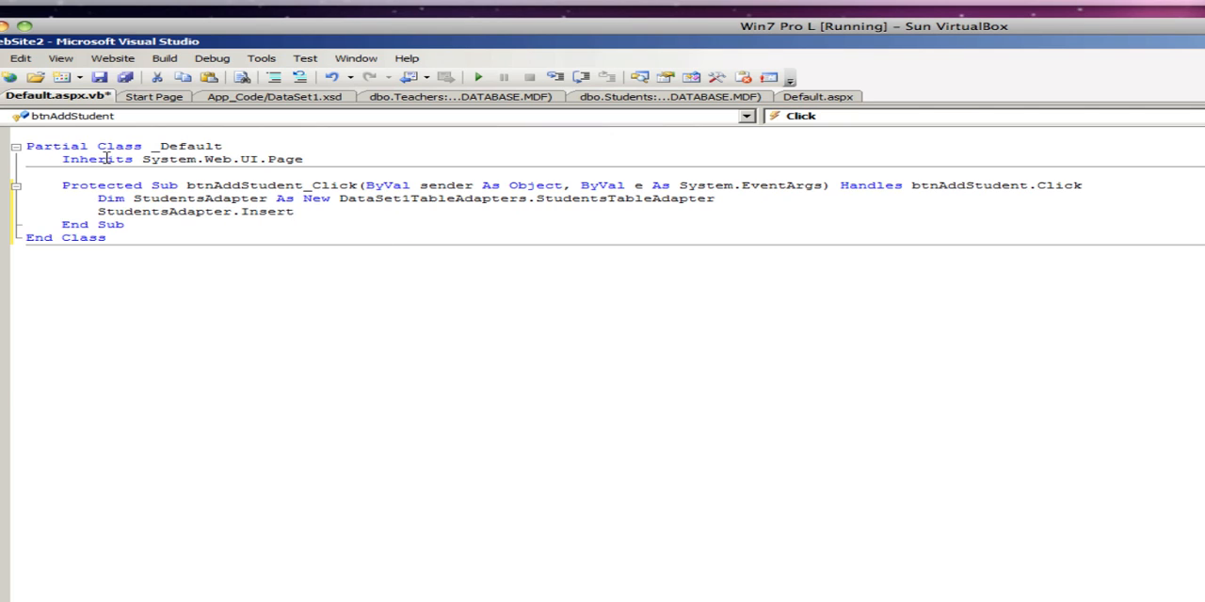
text(()
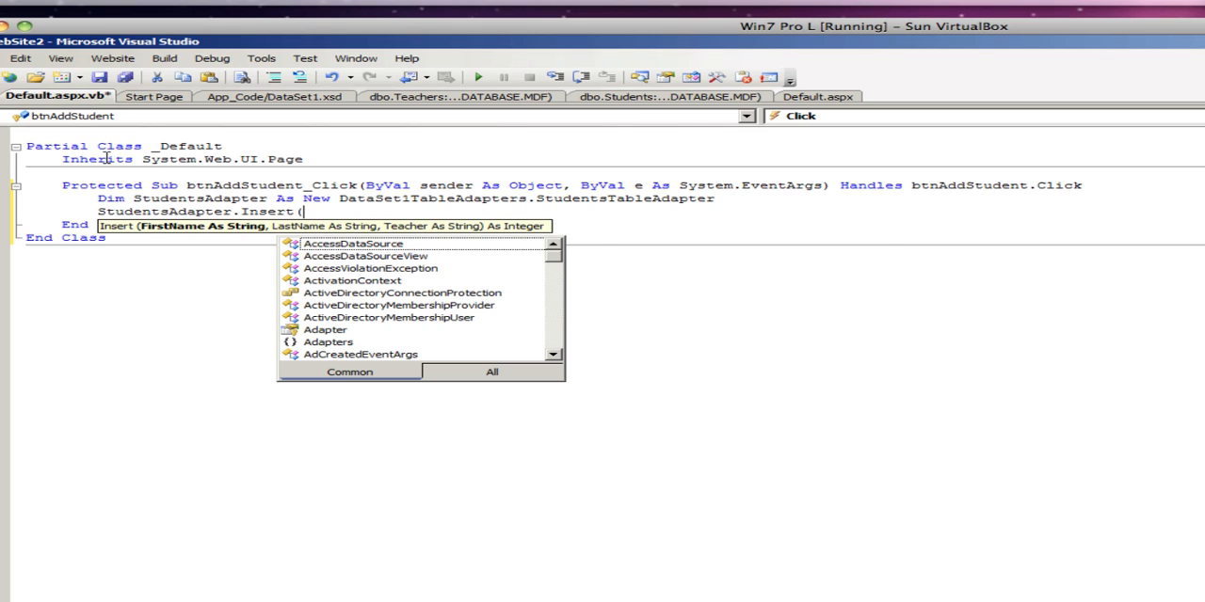
text(fi)
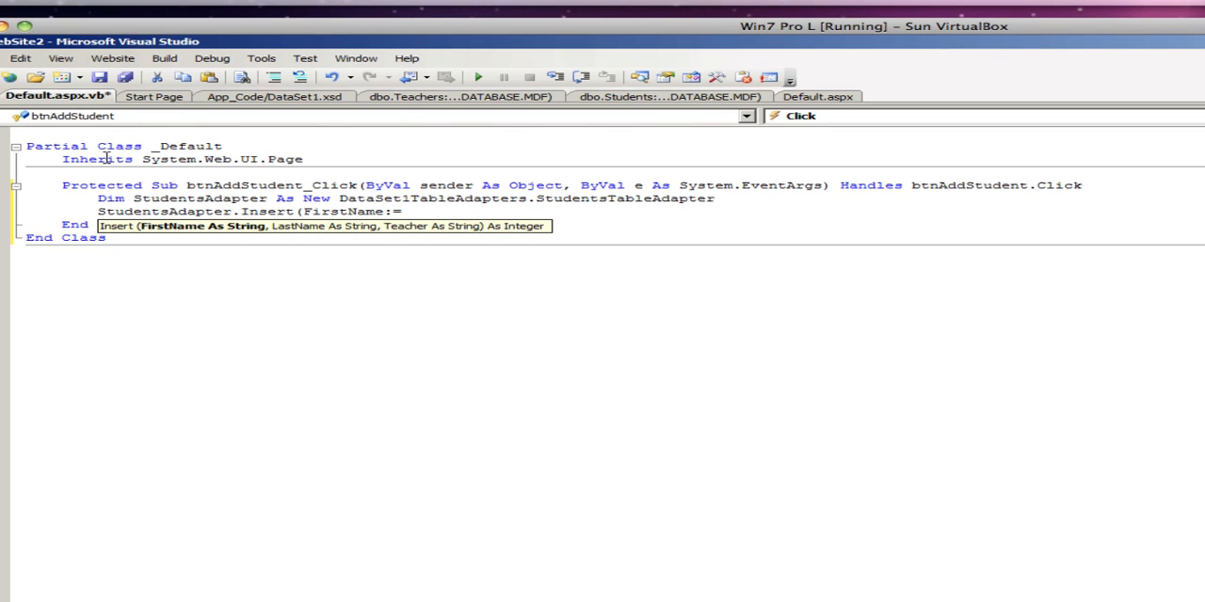
text(txtxbxStudendsFirstName)
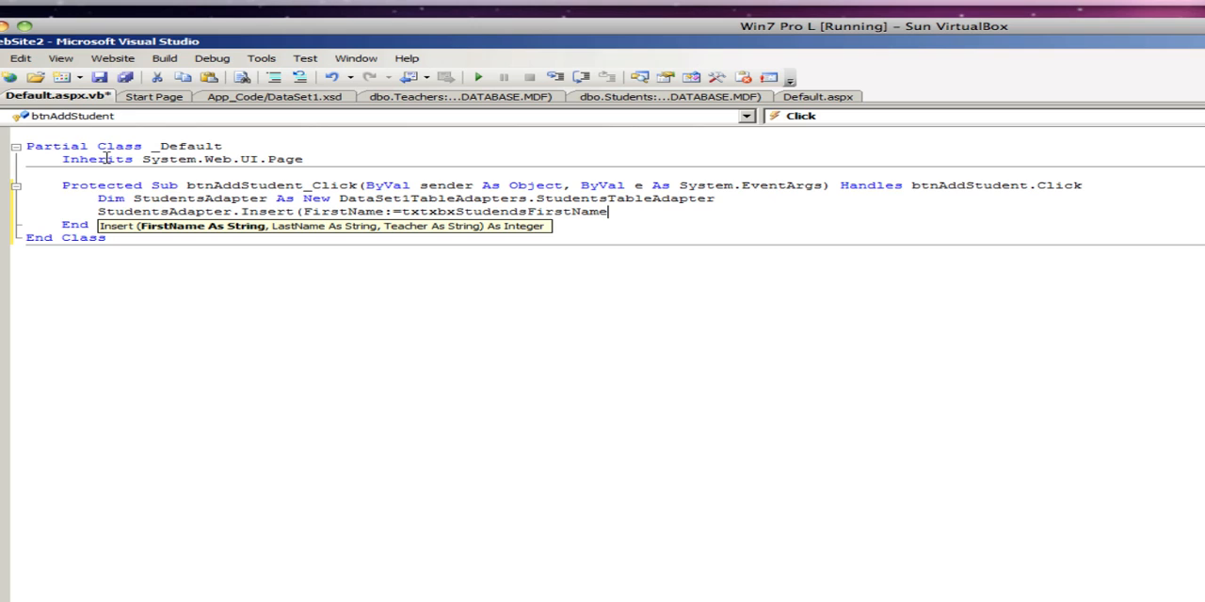
text(.tet)
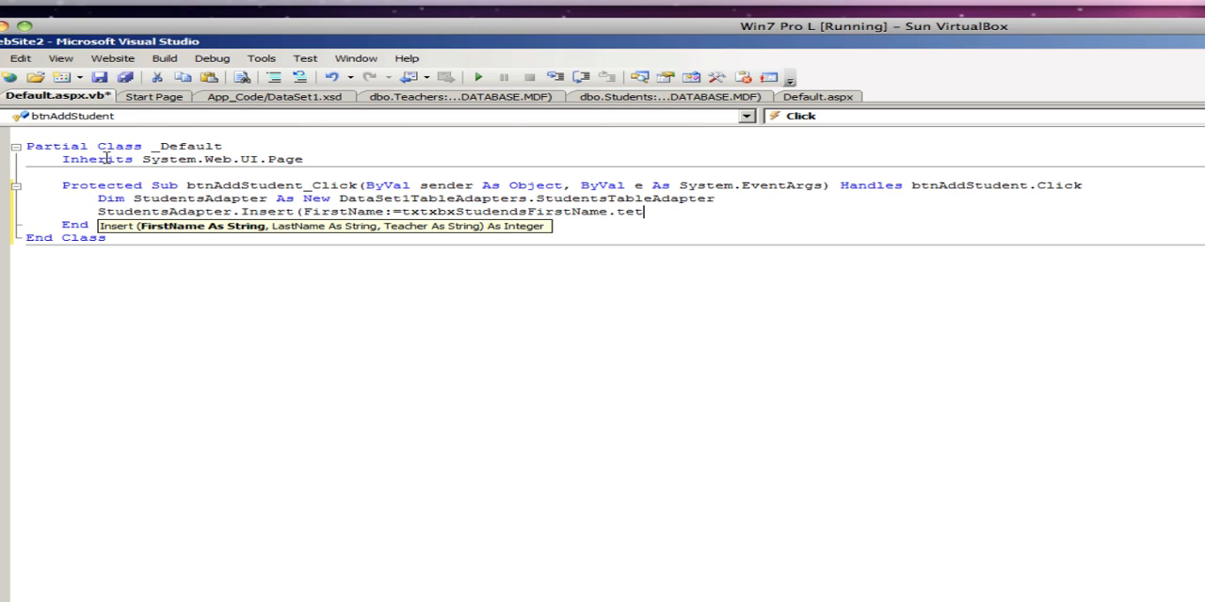
text(xt)
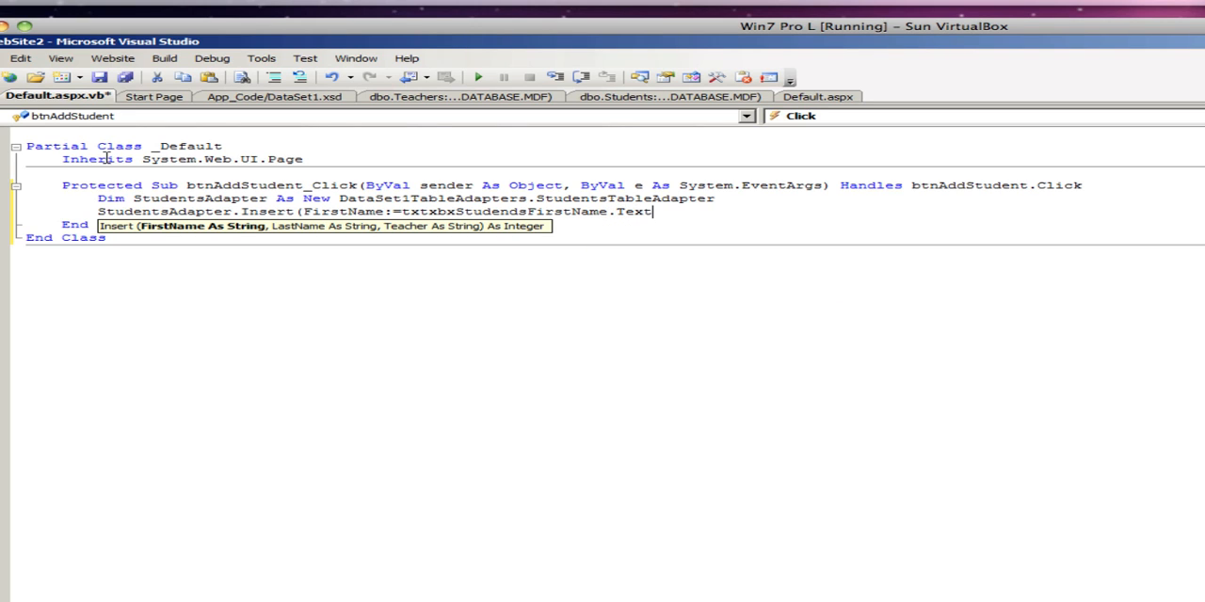
text(, LastName:=)
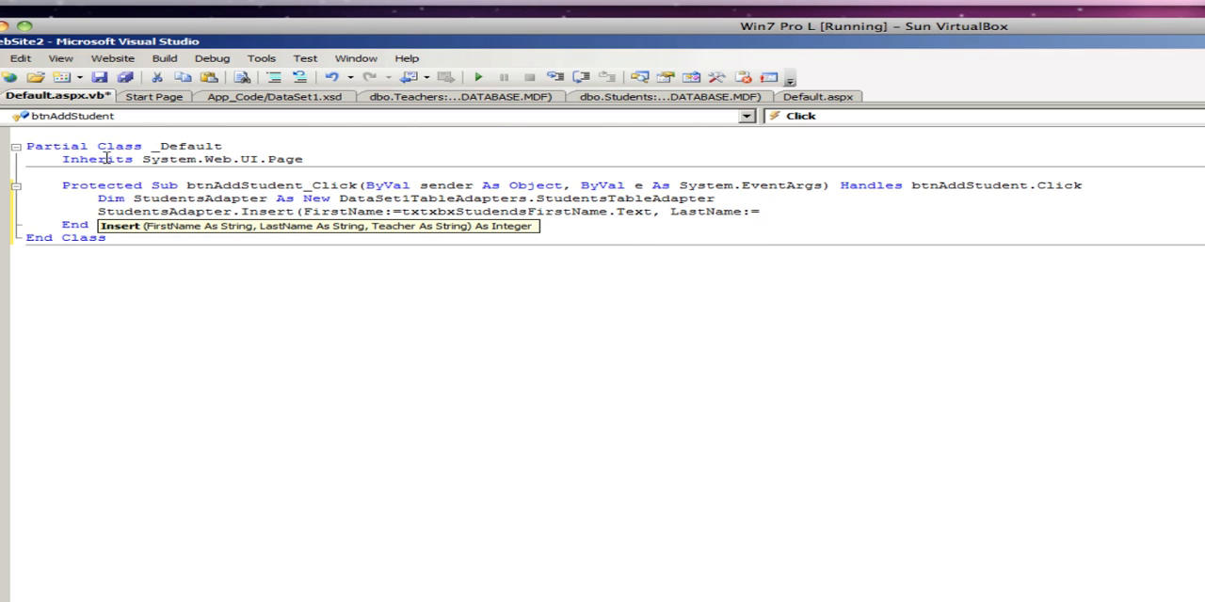
text(txtbxStudentsLastName)
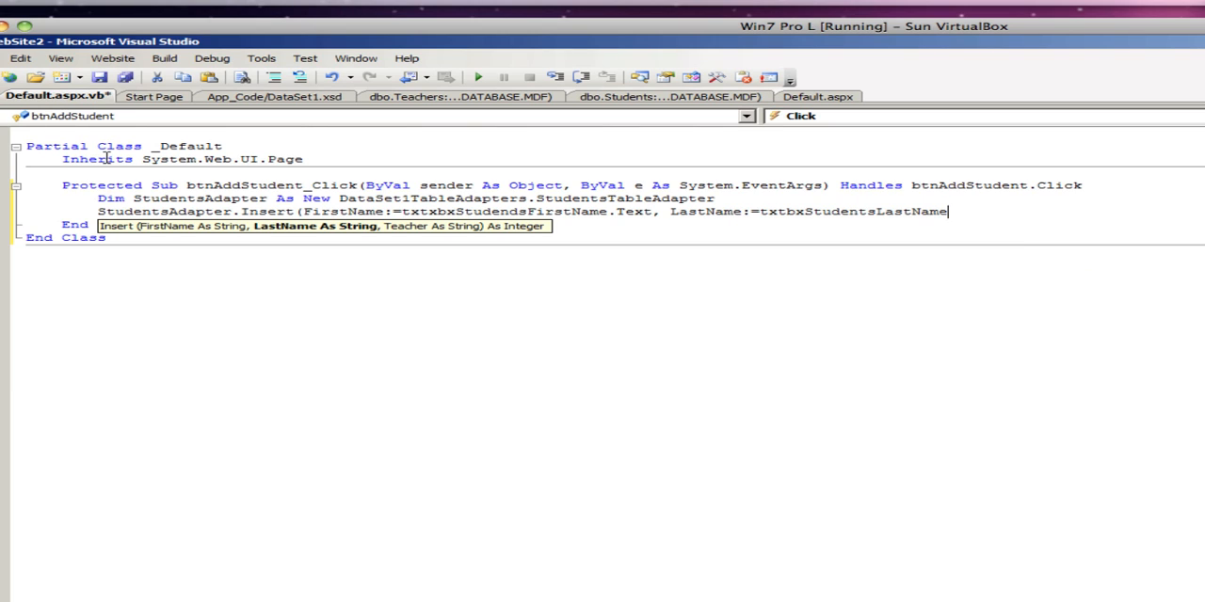
text(.Text)
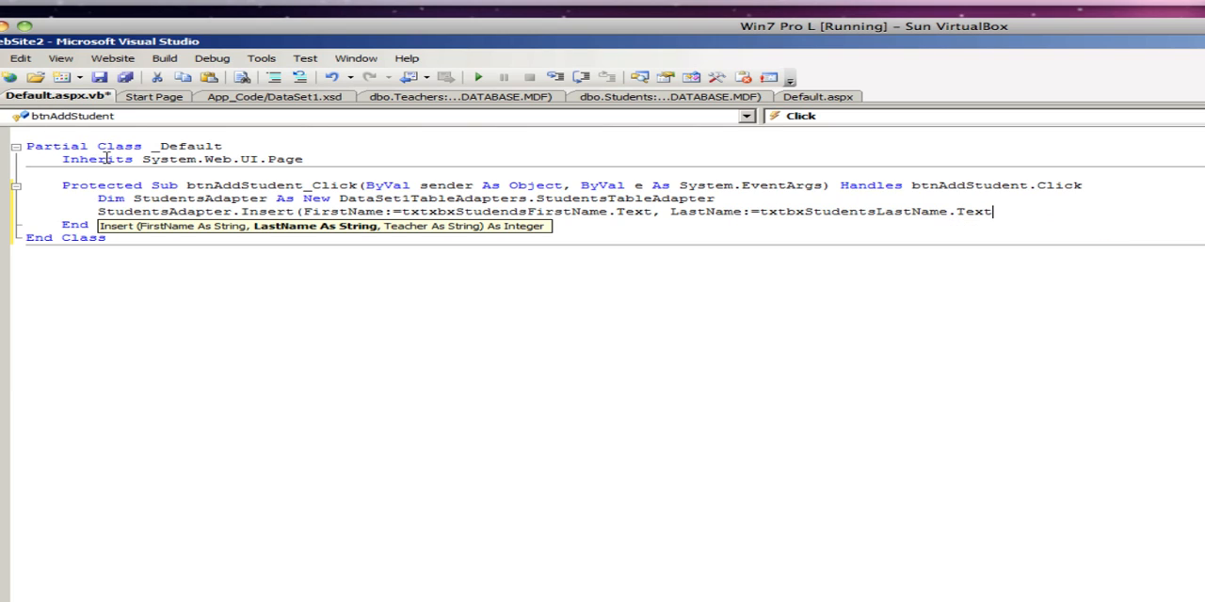
text(,Teacher:=)
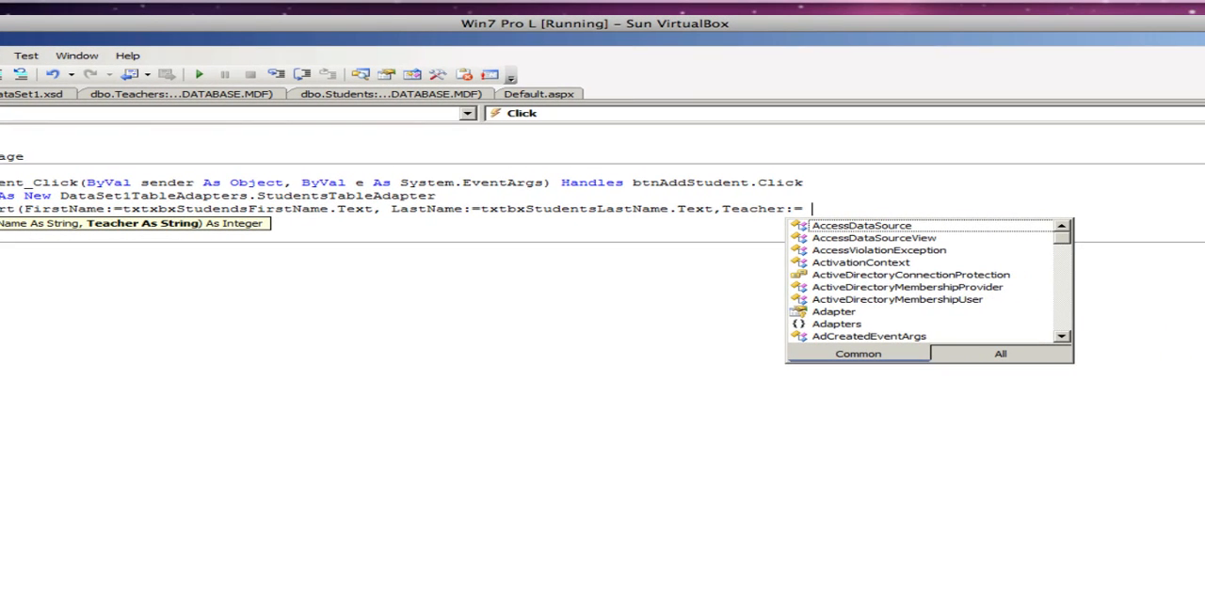
text(ddlTeachersFullName)
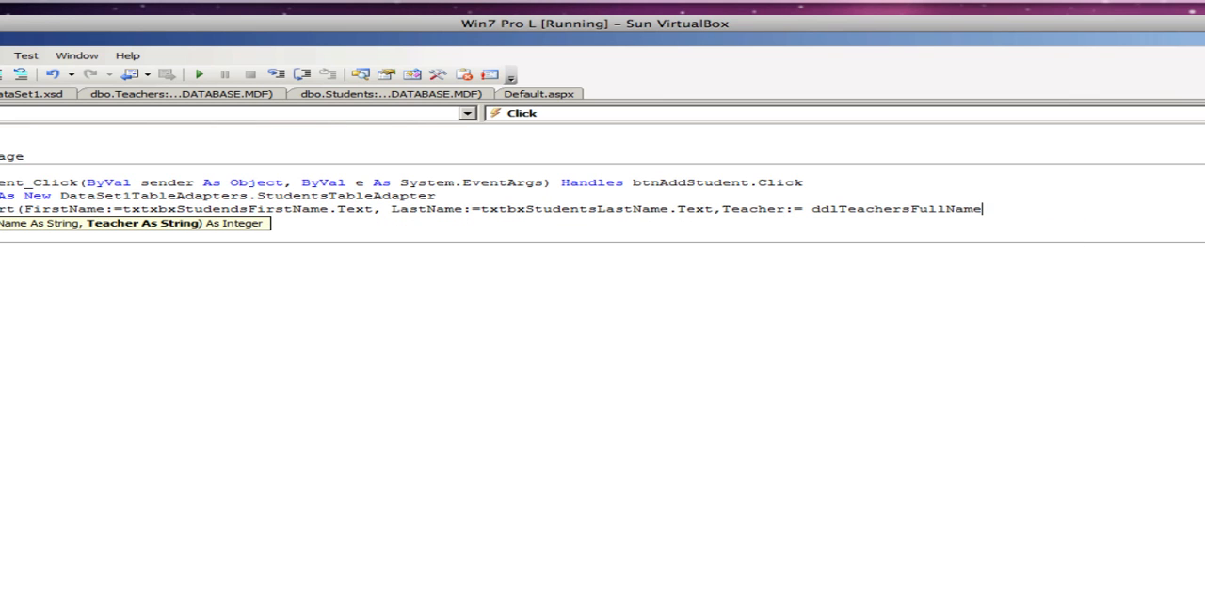
text(.te)
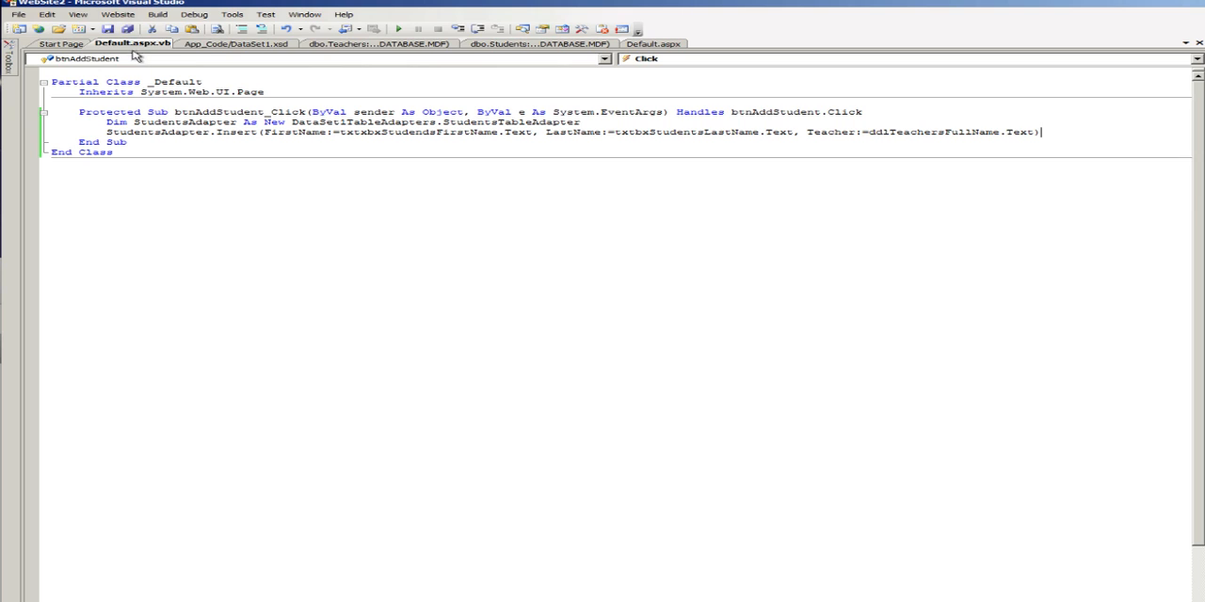
- Change the asp:Label ID from Label1 to lblStudentAdded in the Default.aspx markup
click(236, 43)
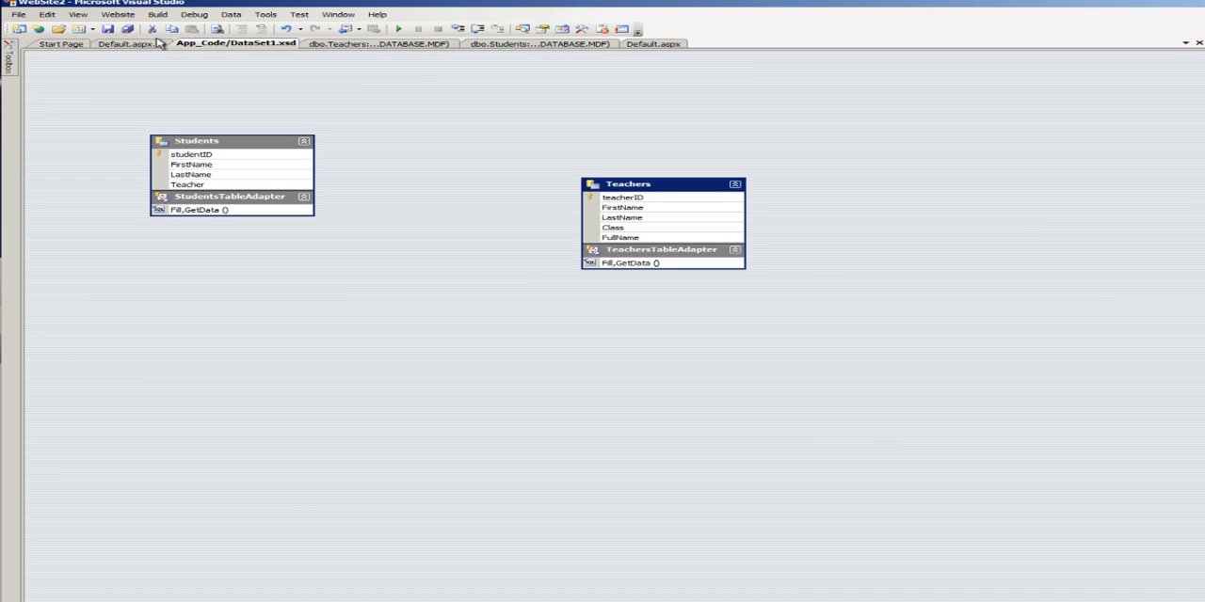
click(131, 43)
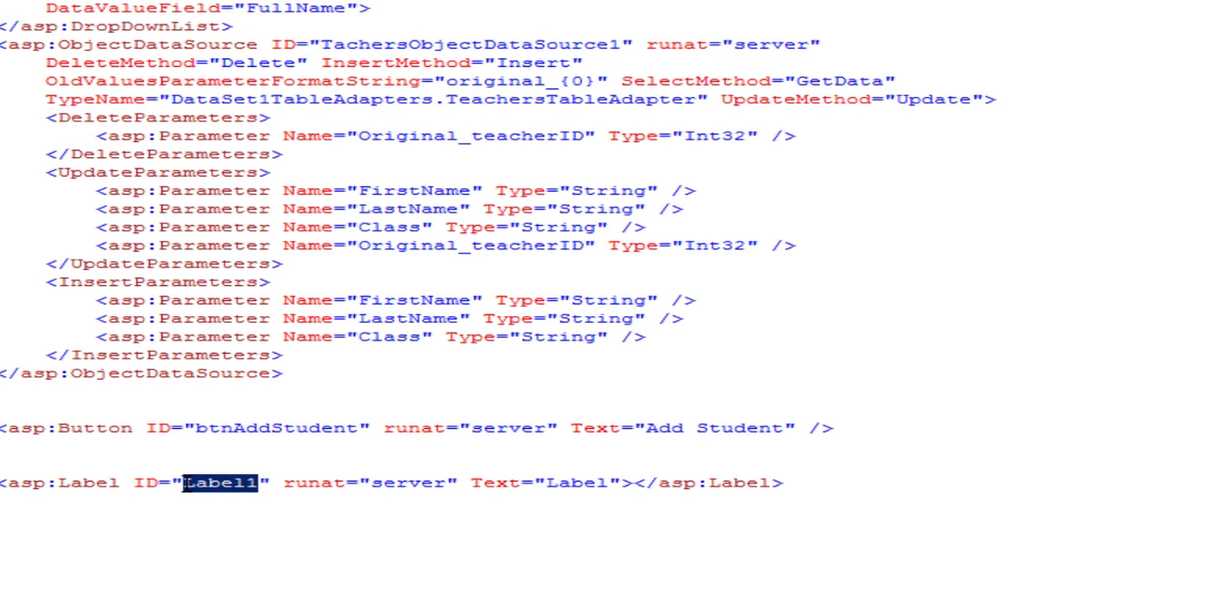
text(Lb)
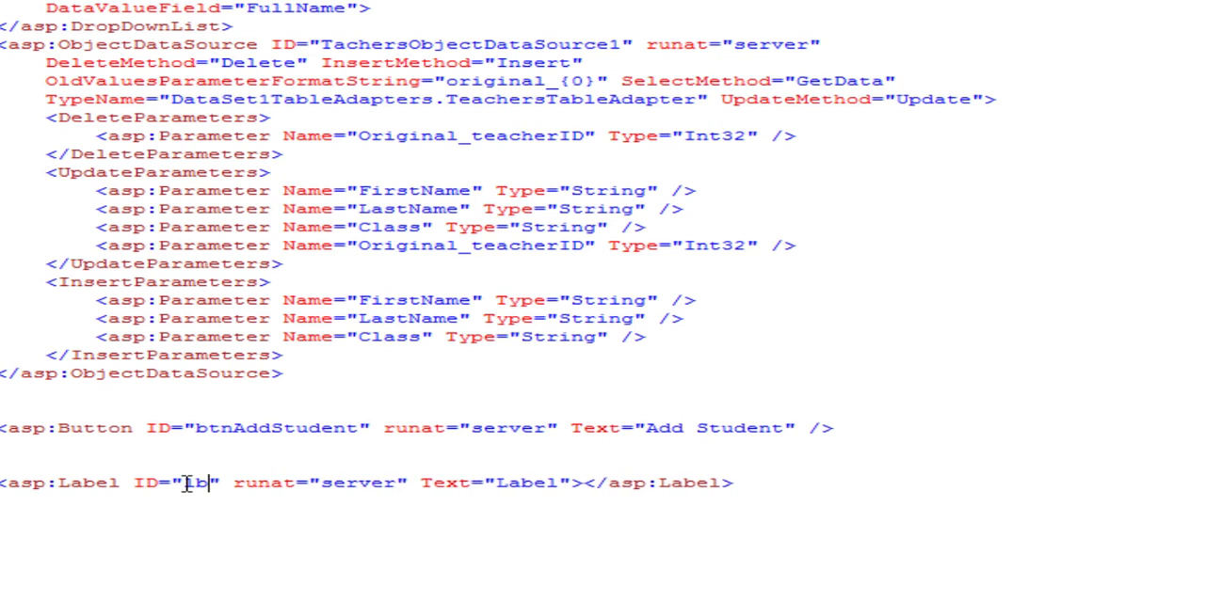
text(blSt)
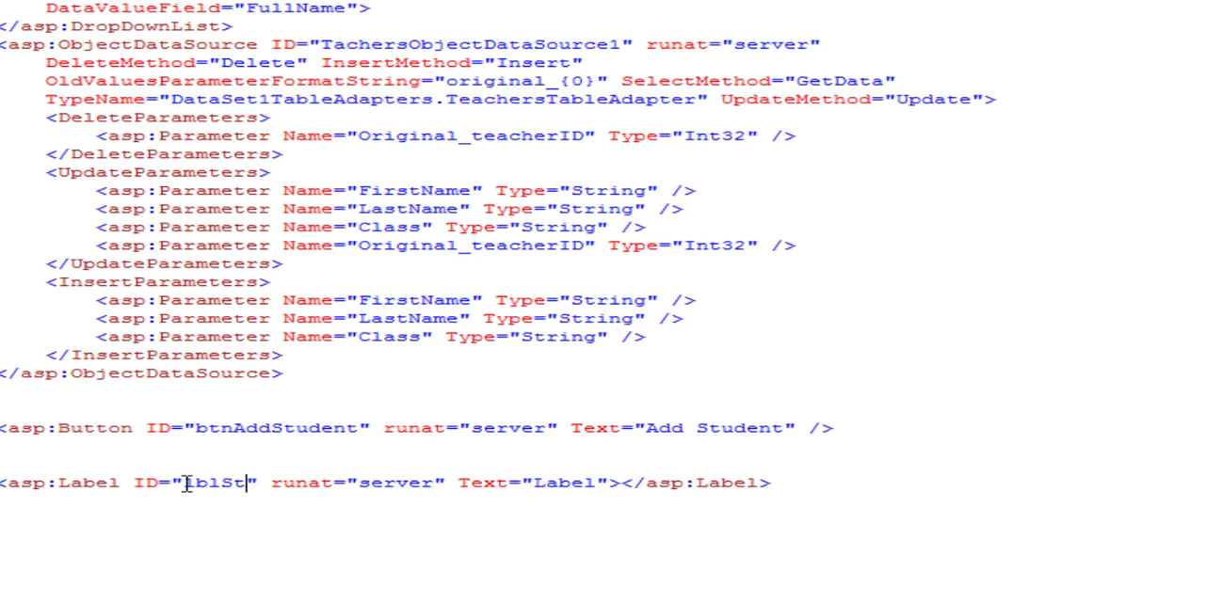
text(udentA)
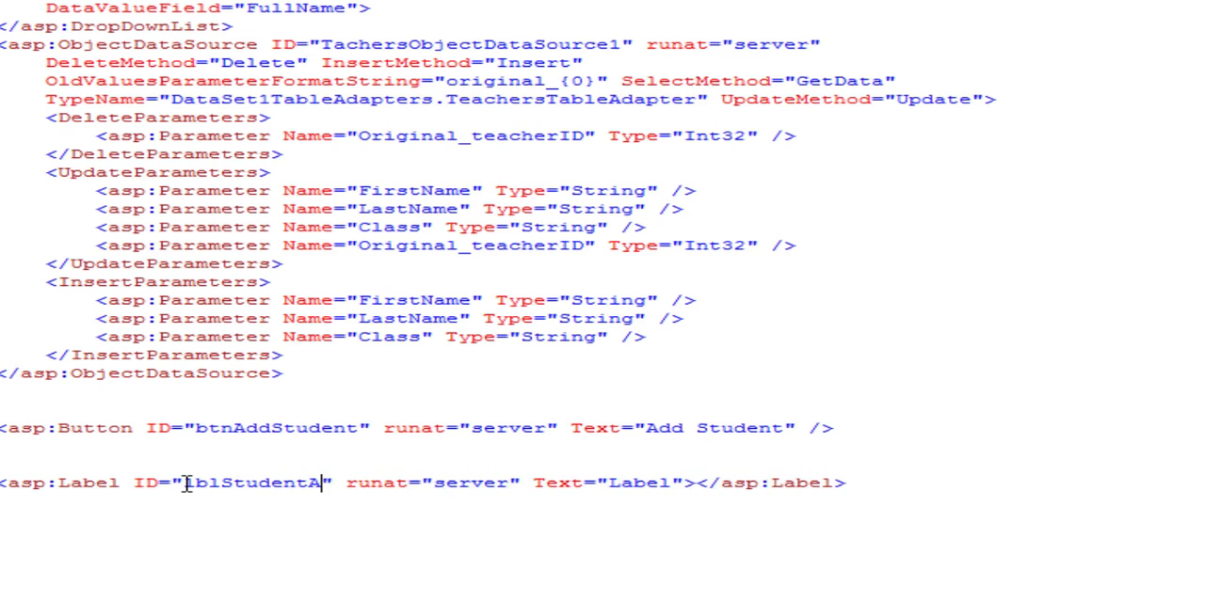
text(dded)
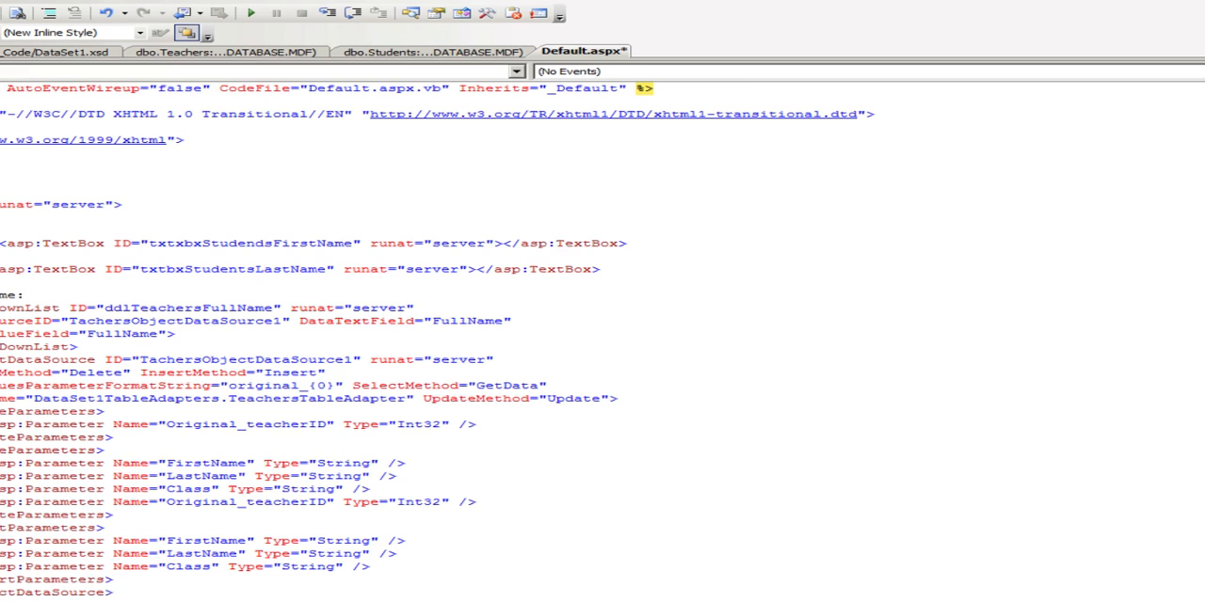
mouse_move(584, 51)
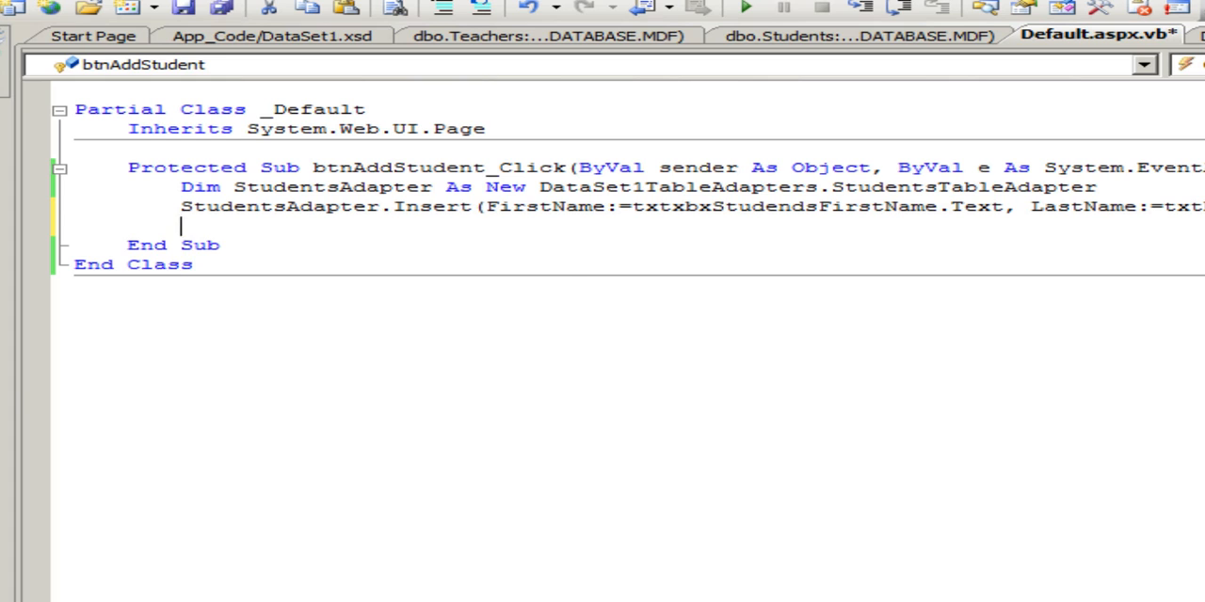
- Set lblStudentAdded.Text to "Student Added SuccessFully!" in the handler and run the site
text(lblStudentAdded.Text)
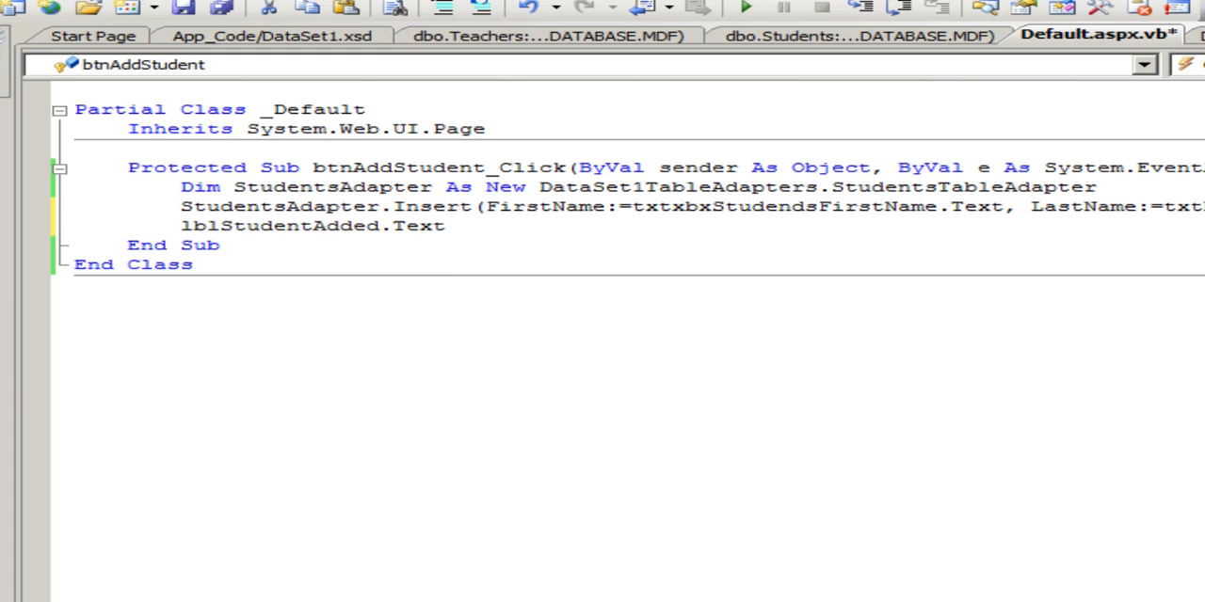
text(= ")
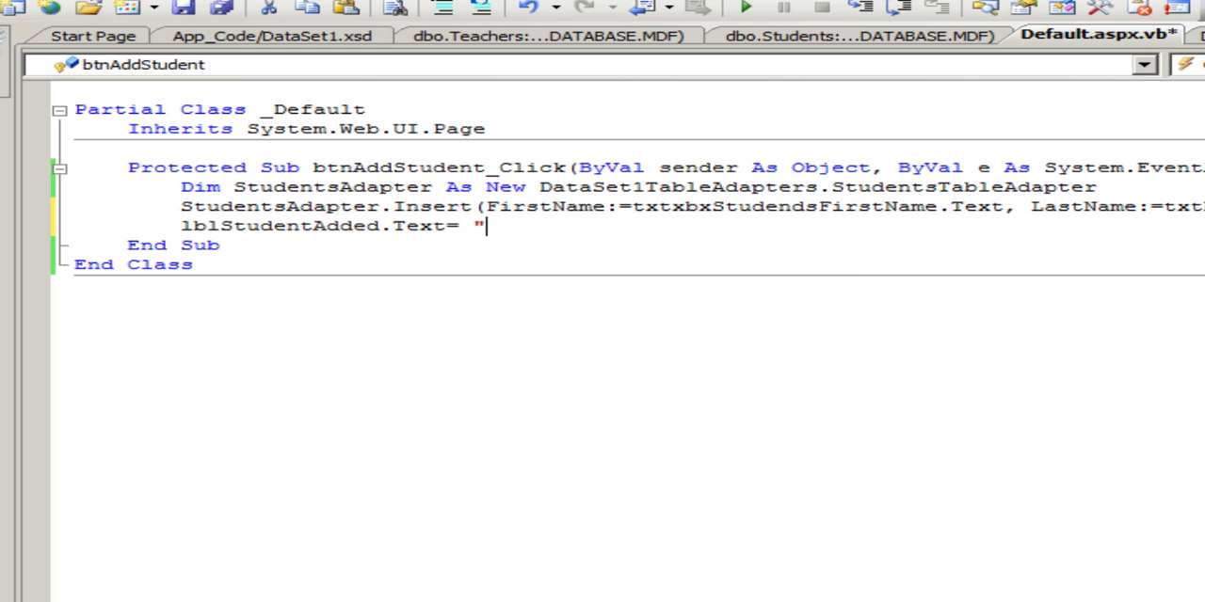
text(Student Added SuccessFully)
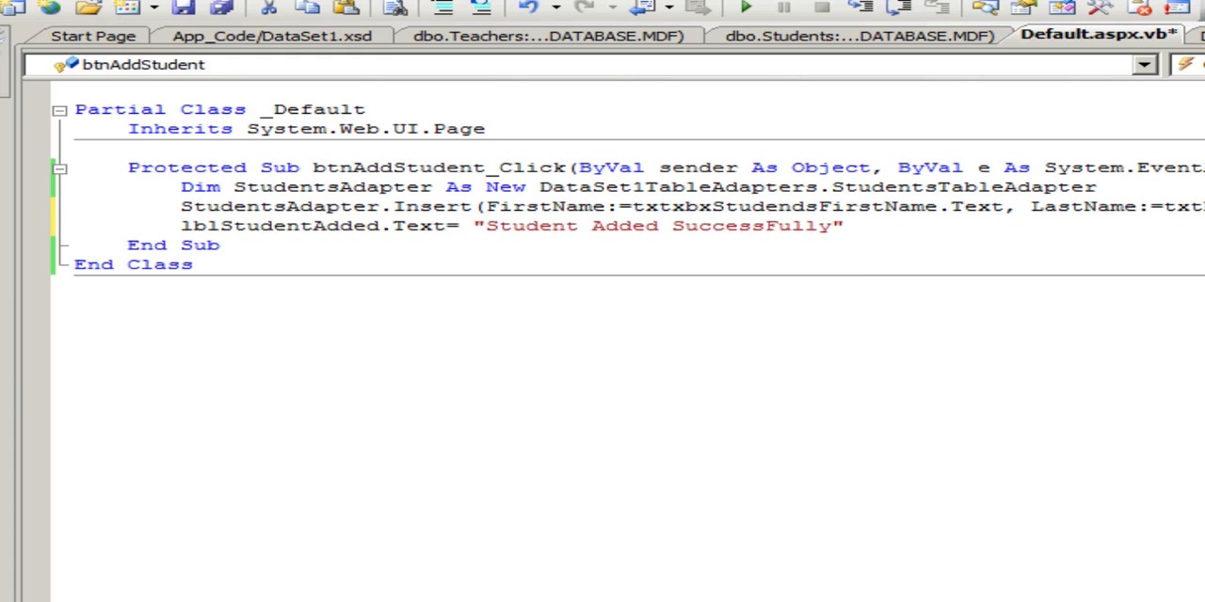
text(!)
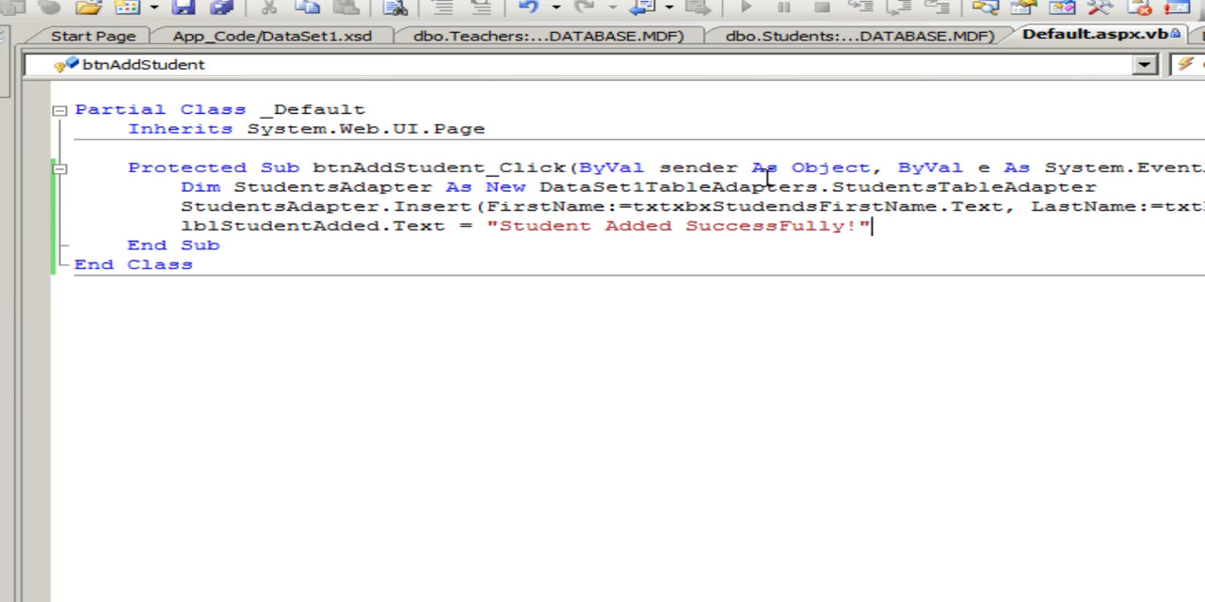
click(745, 8)
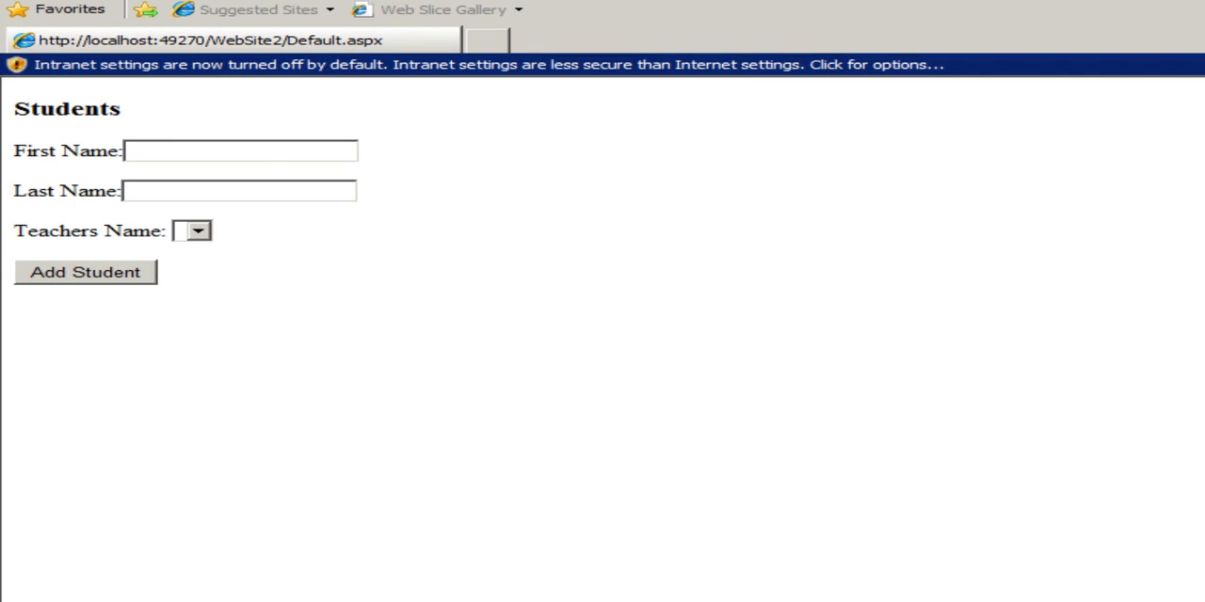
text(Bor)
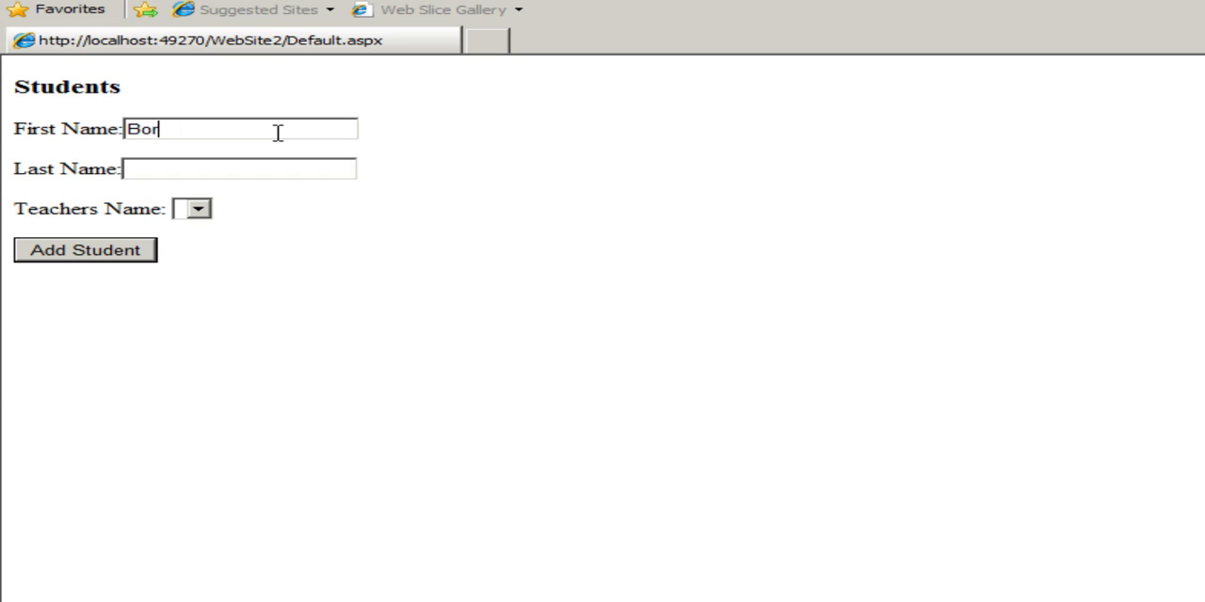
text(Sip)
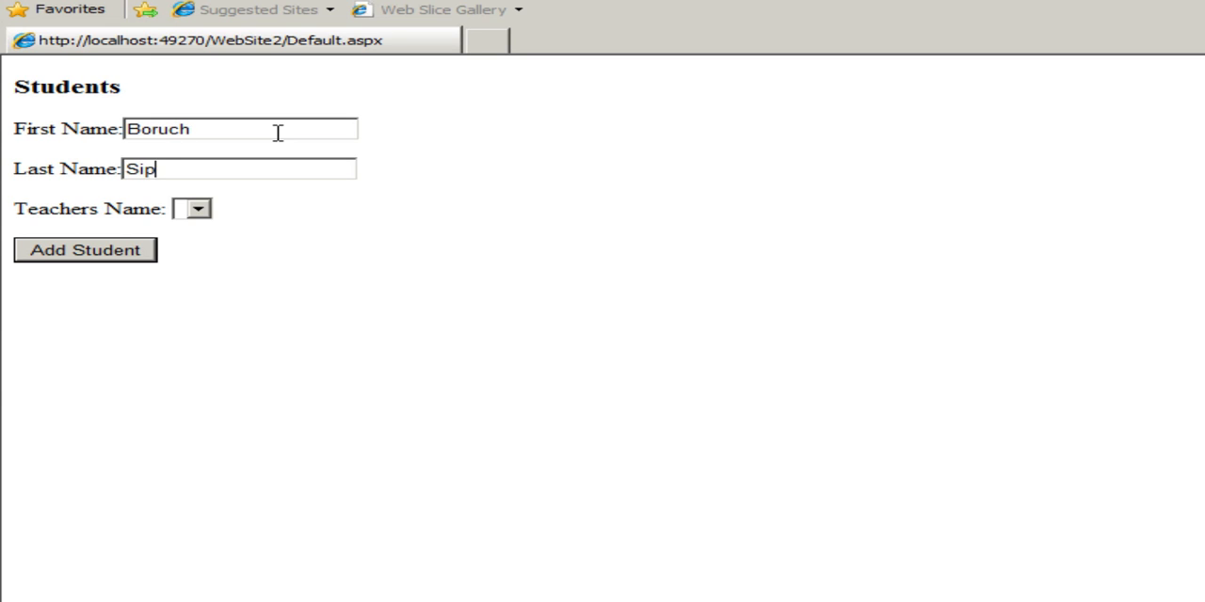
click(198, 209)
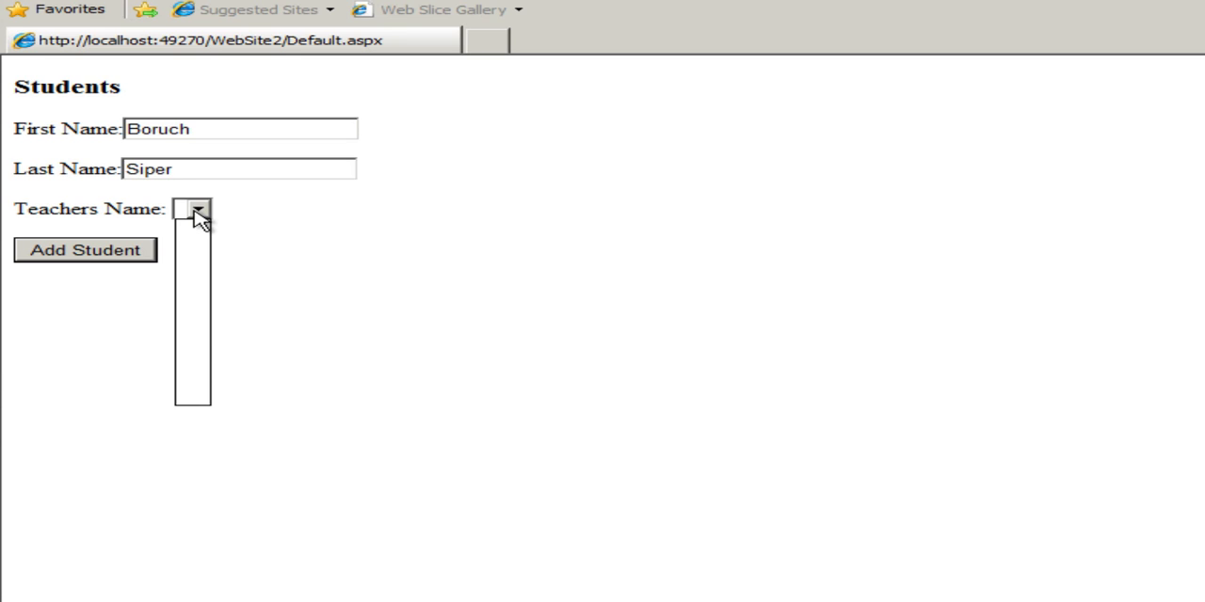
click(198, 209)
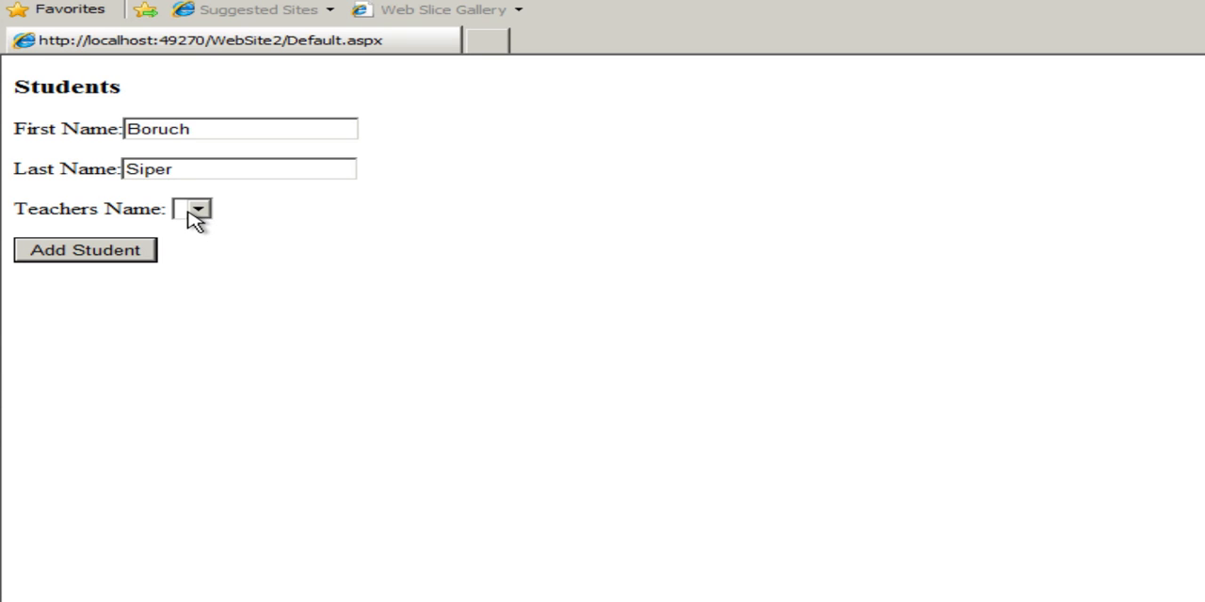
mouse_move(210, 219)
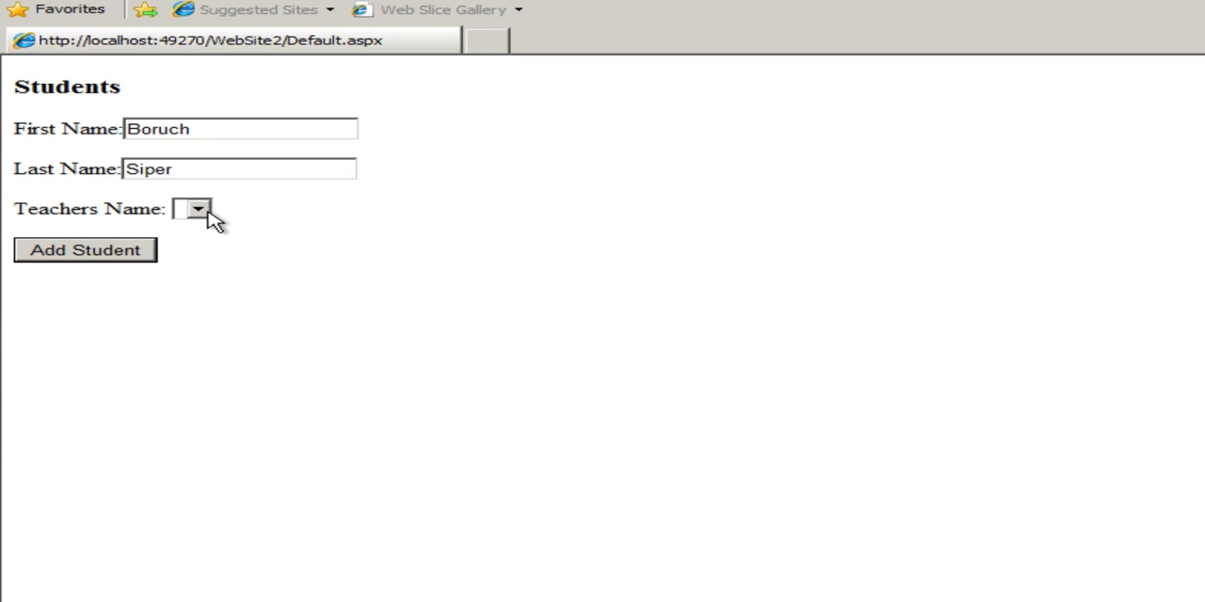
mouse_move(61, 259)
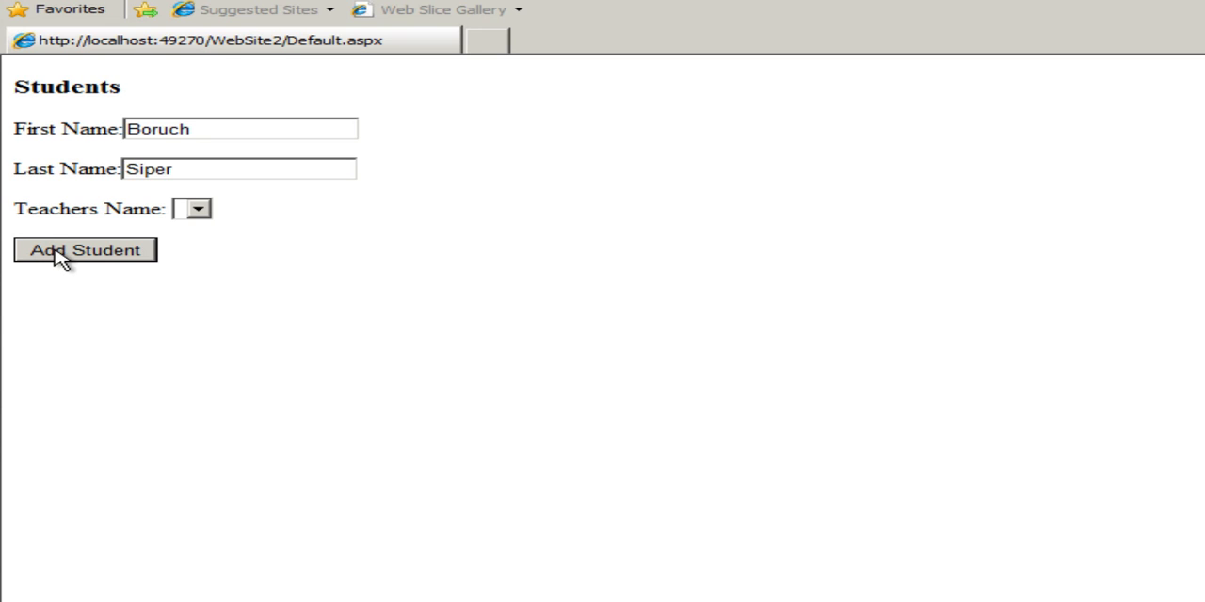
click(84, 250)
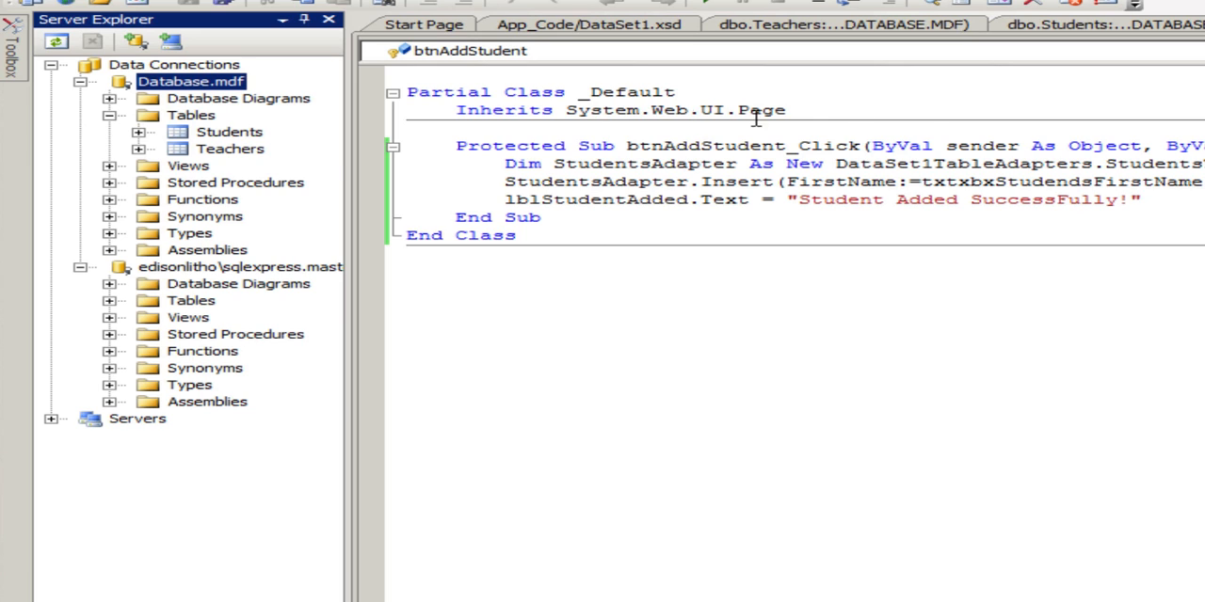
click(229, 132)
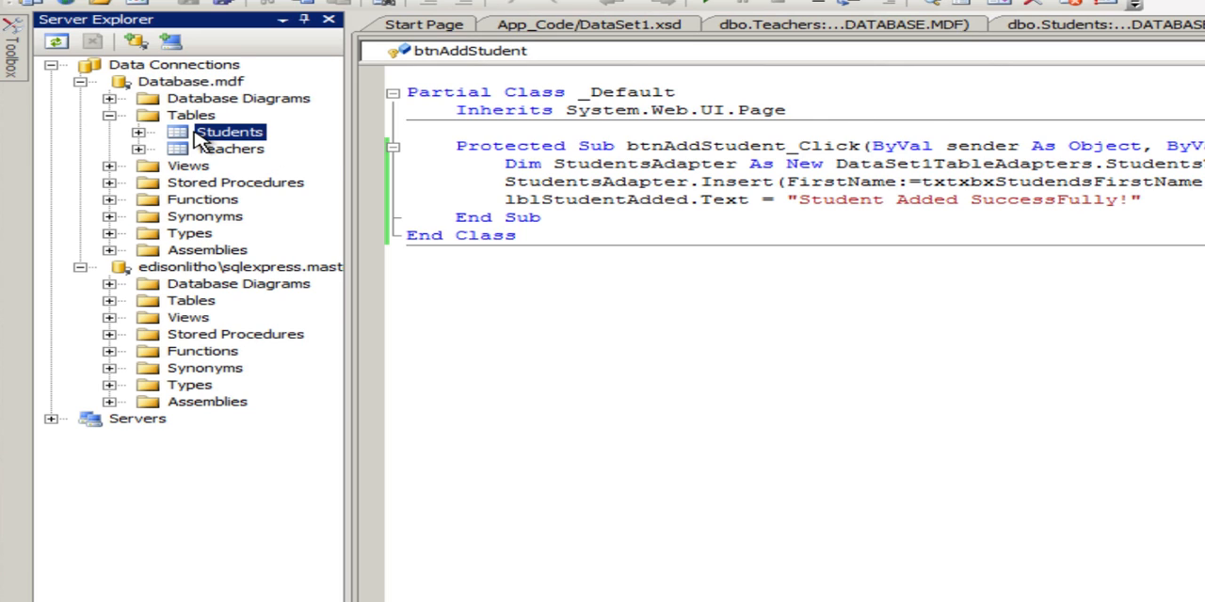
right_click(229, 131)
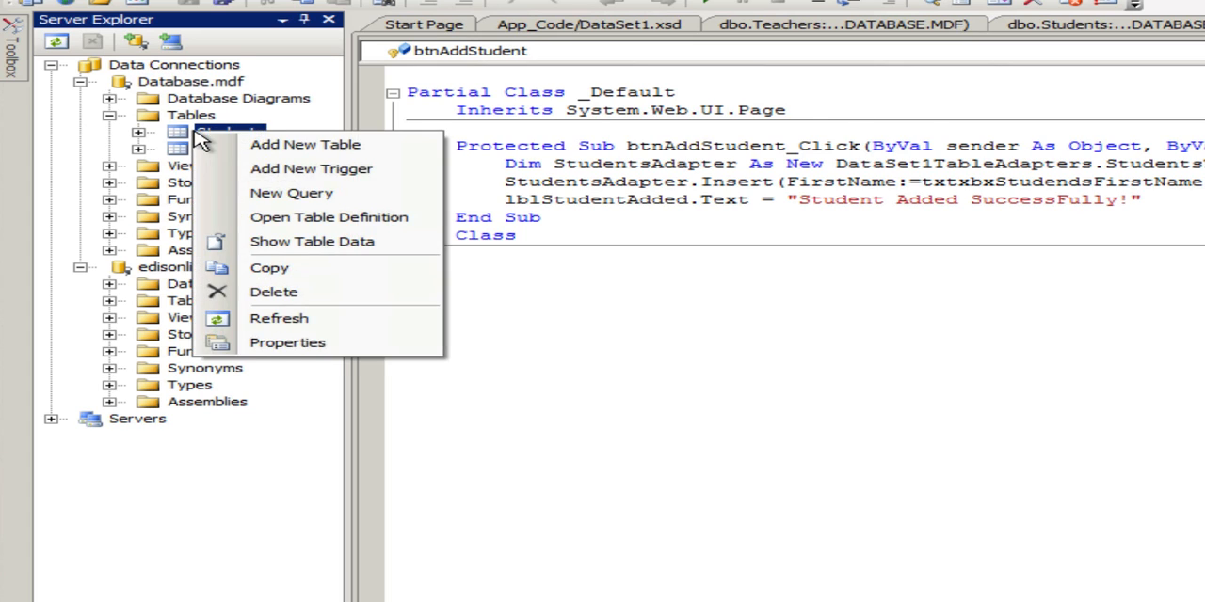
mouse_move(311, 241)
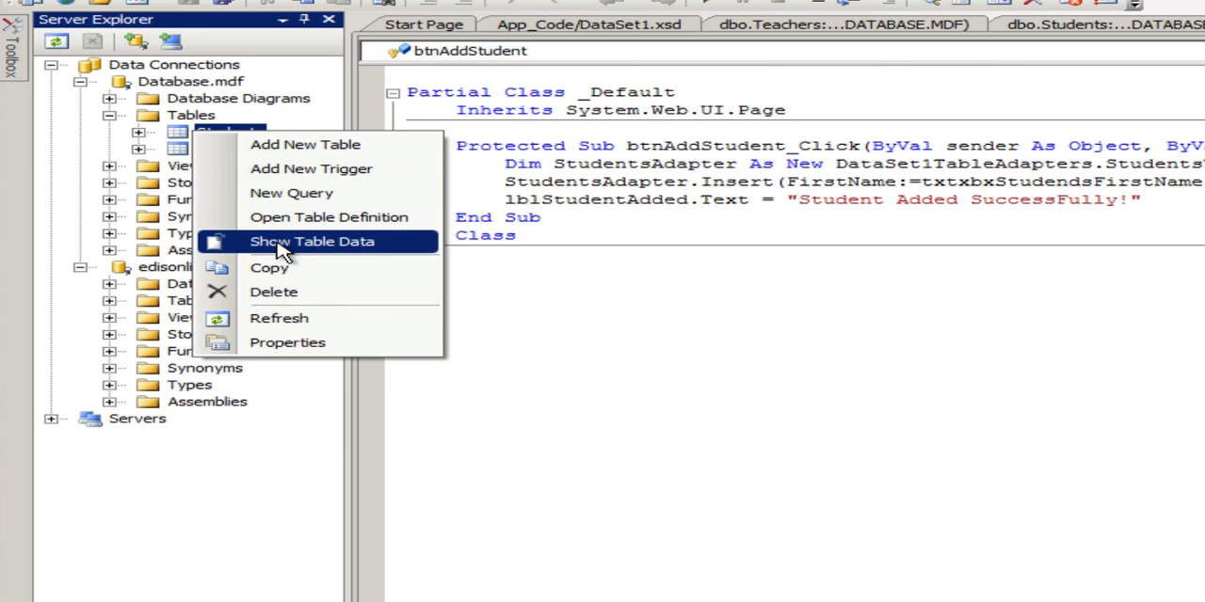
click(311, 241)
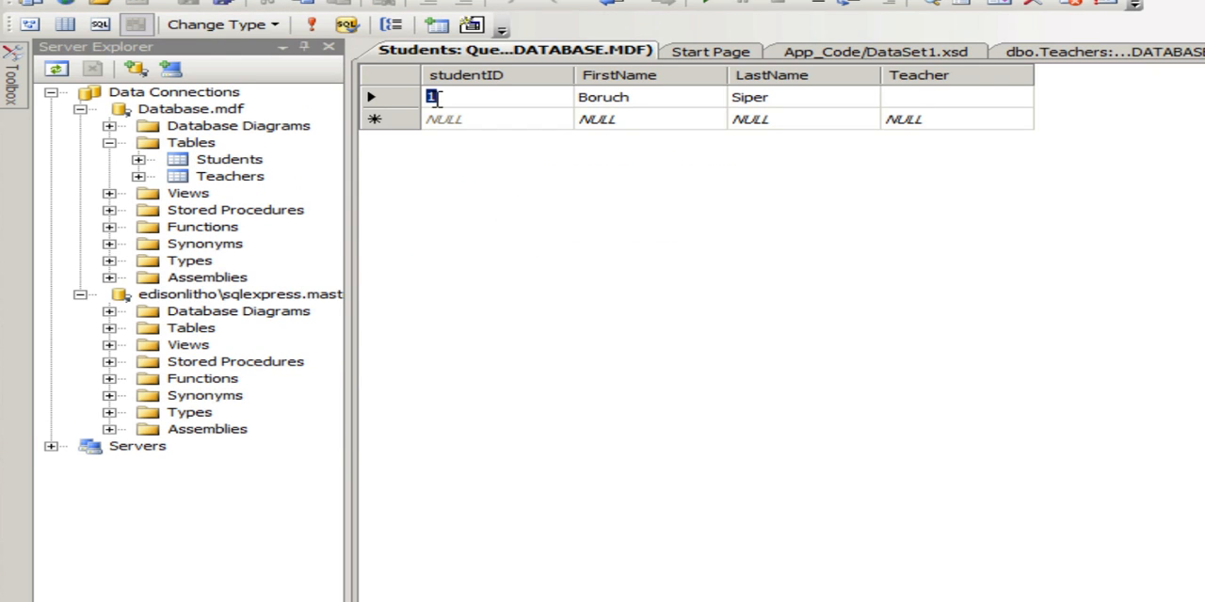
mouse_move(885, 106)
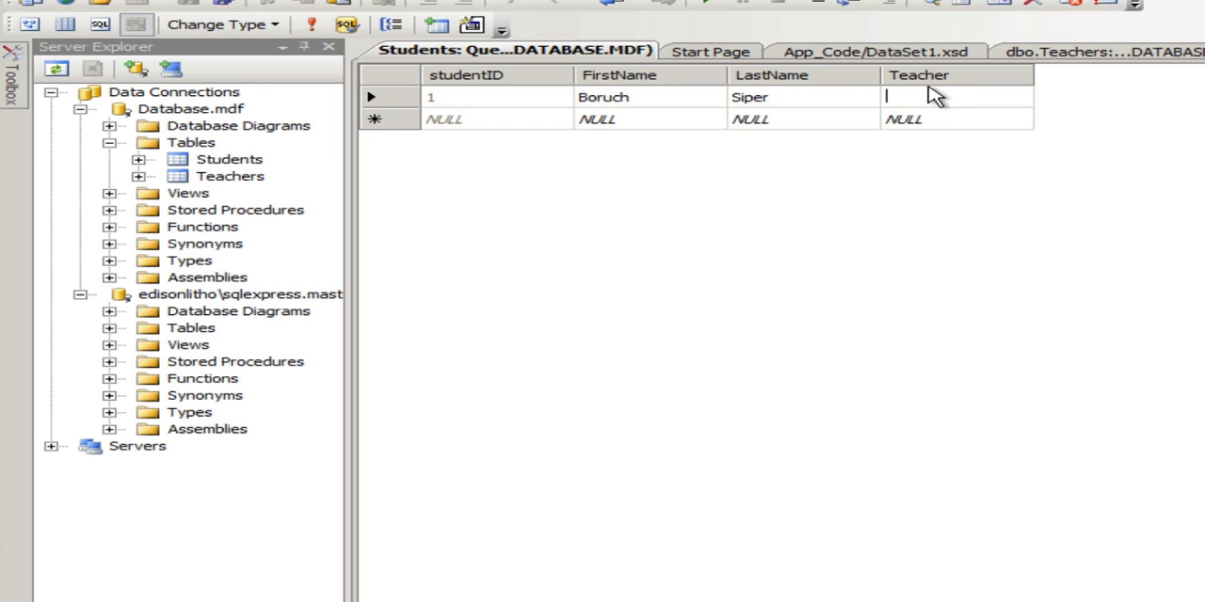
mouse_move(512, 50)
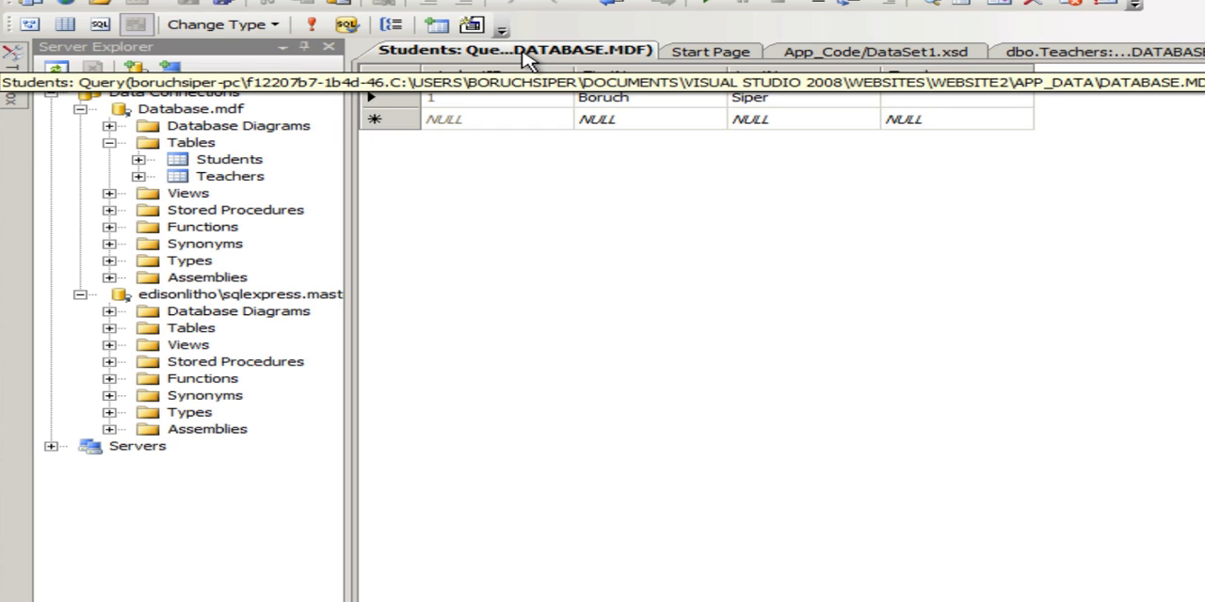